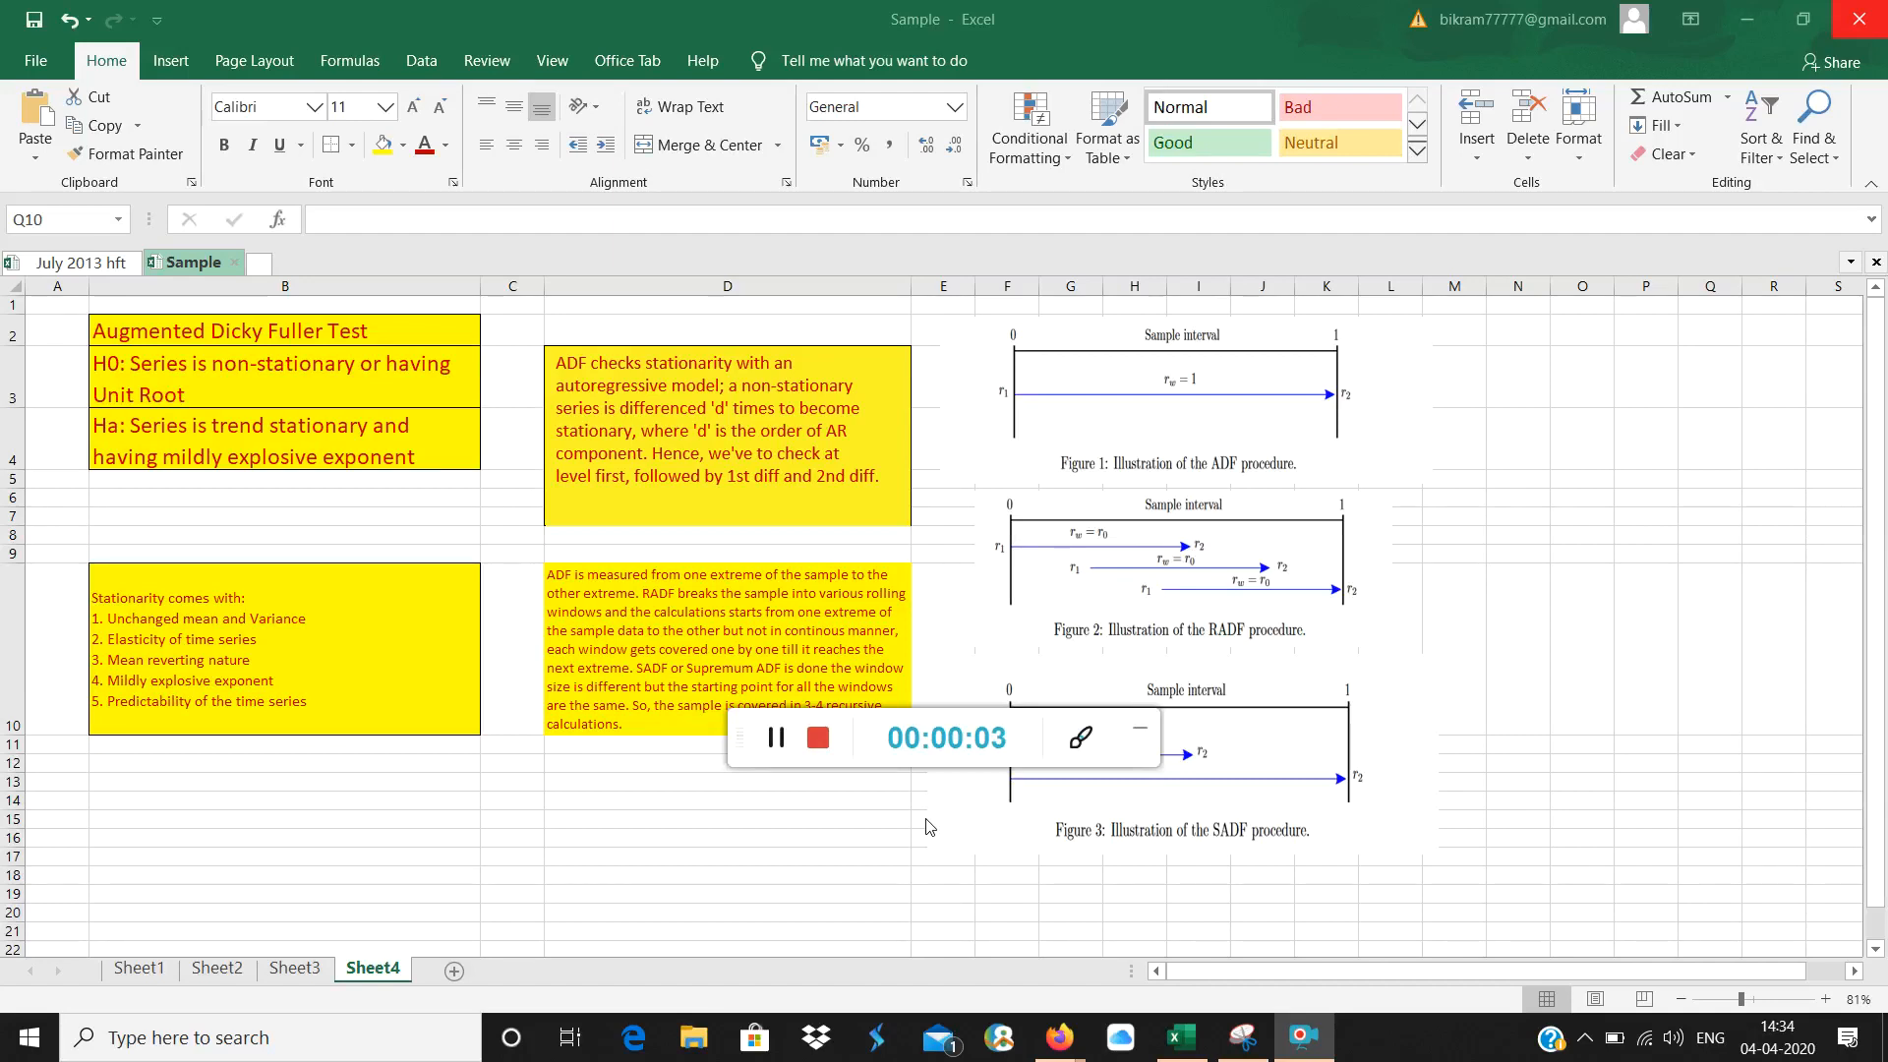
mouse_move(887, 791)
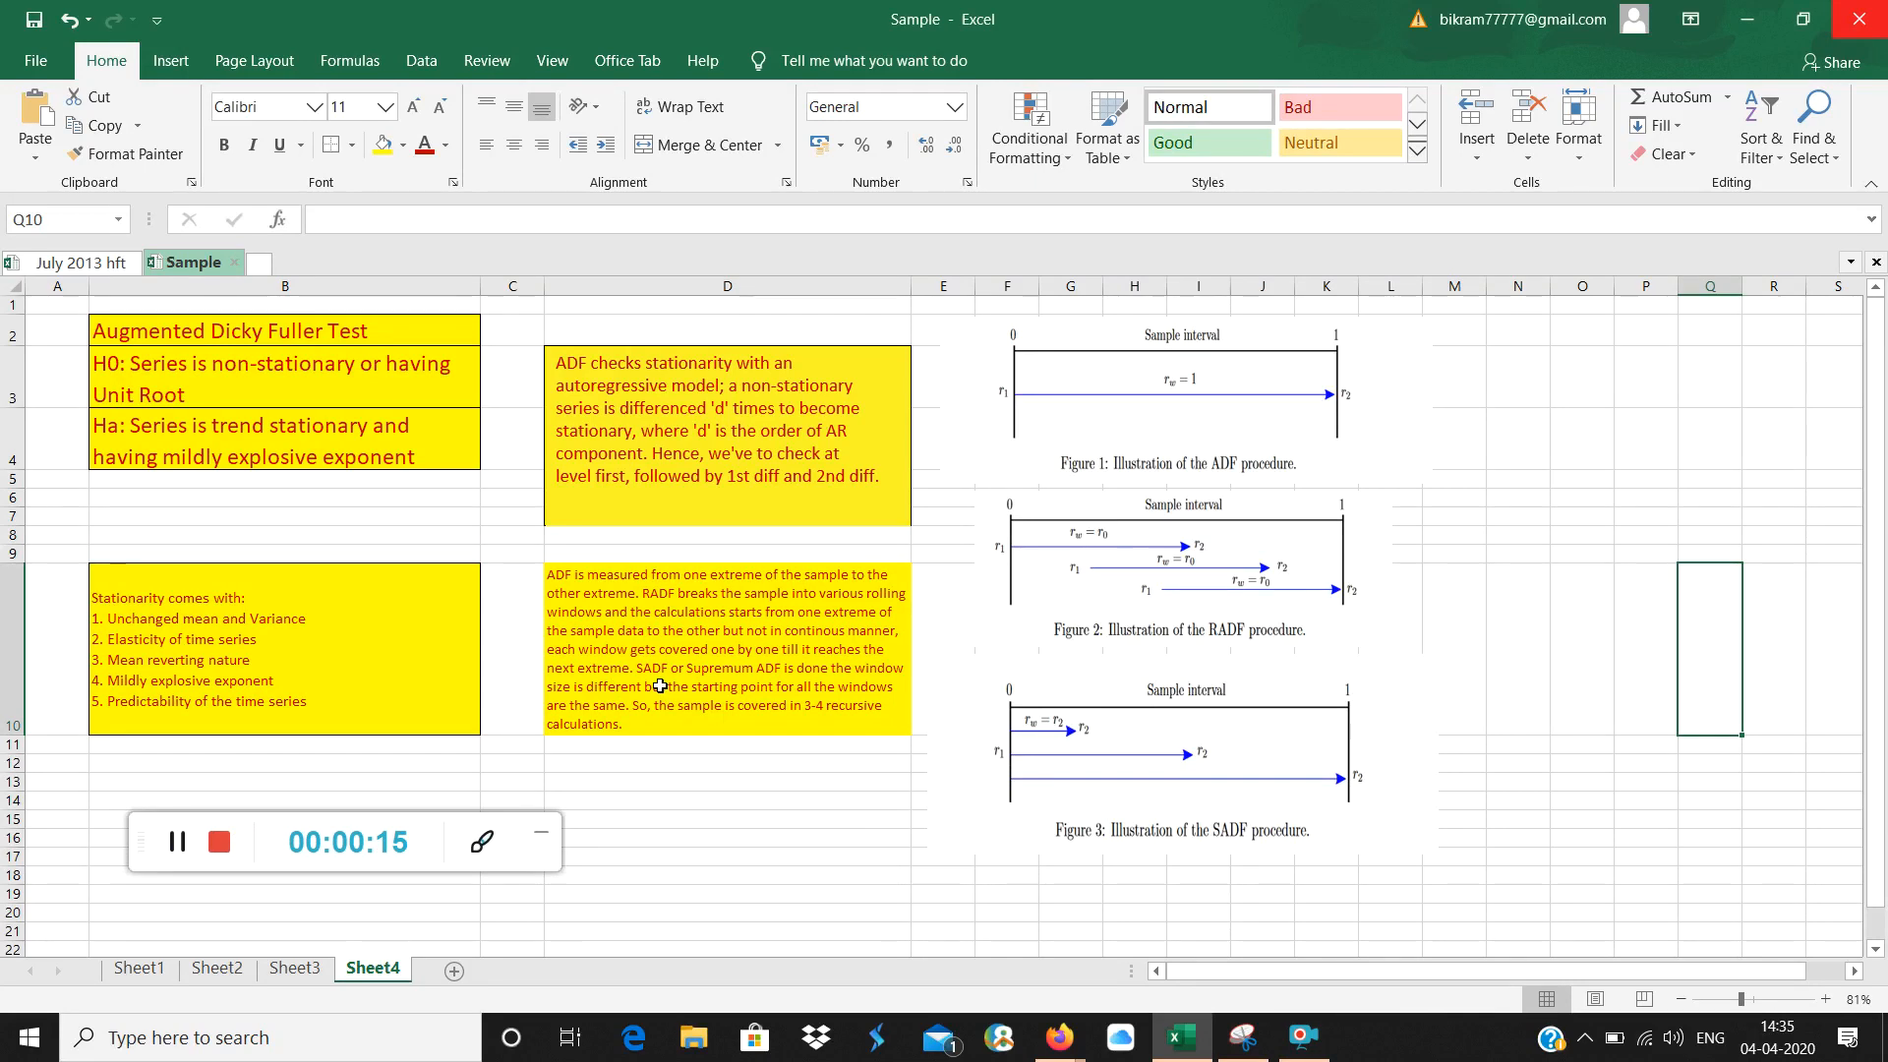
Set the RADF/SADF explanation note in D10 to font size 14 so it fills the yellow box.
left_click(726, 650)
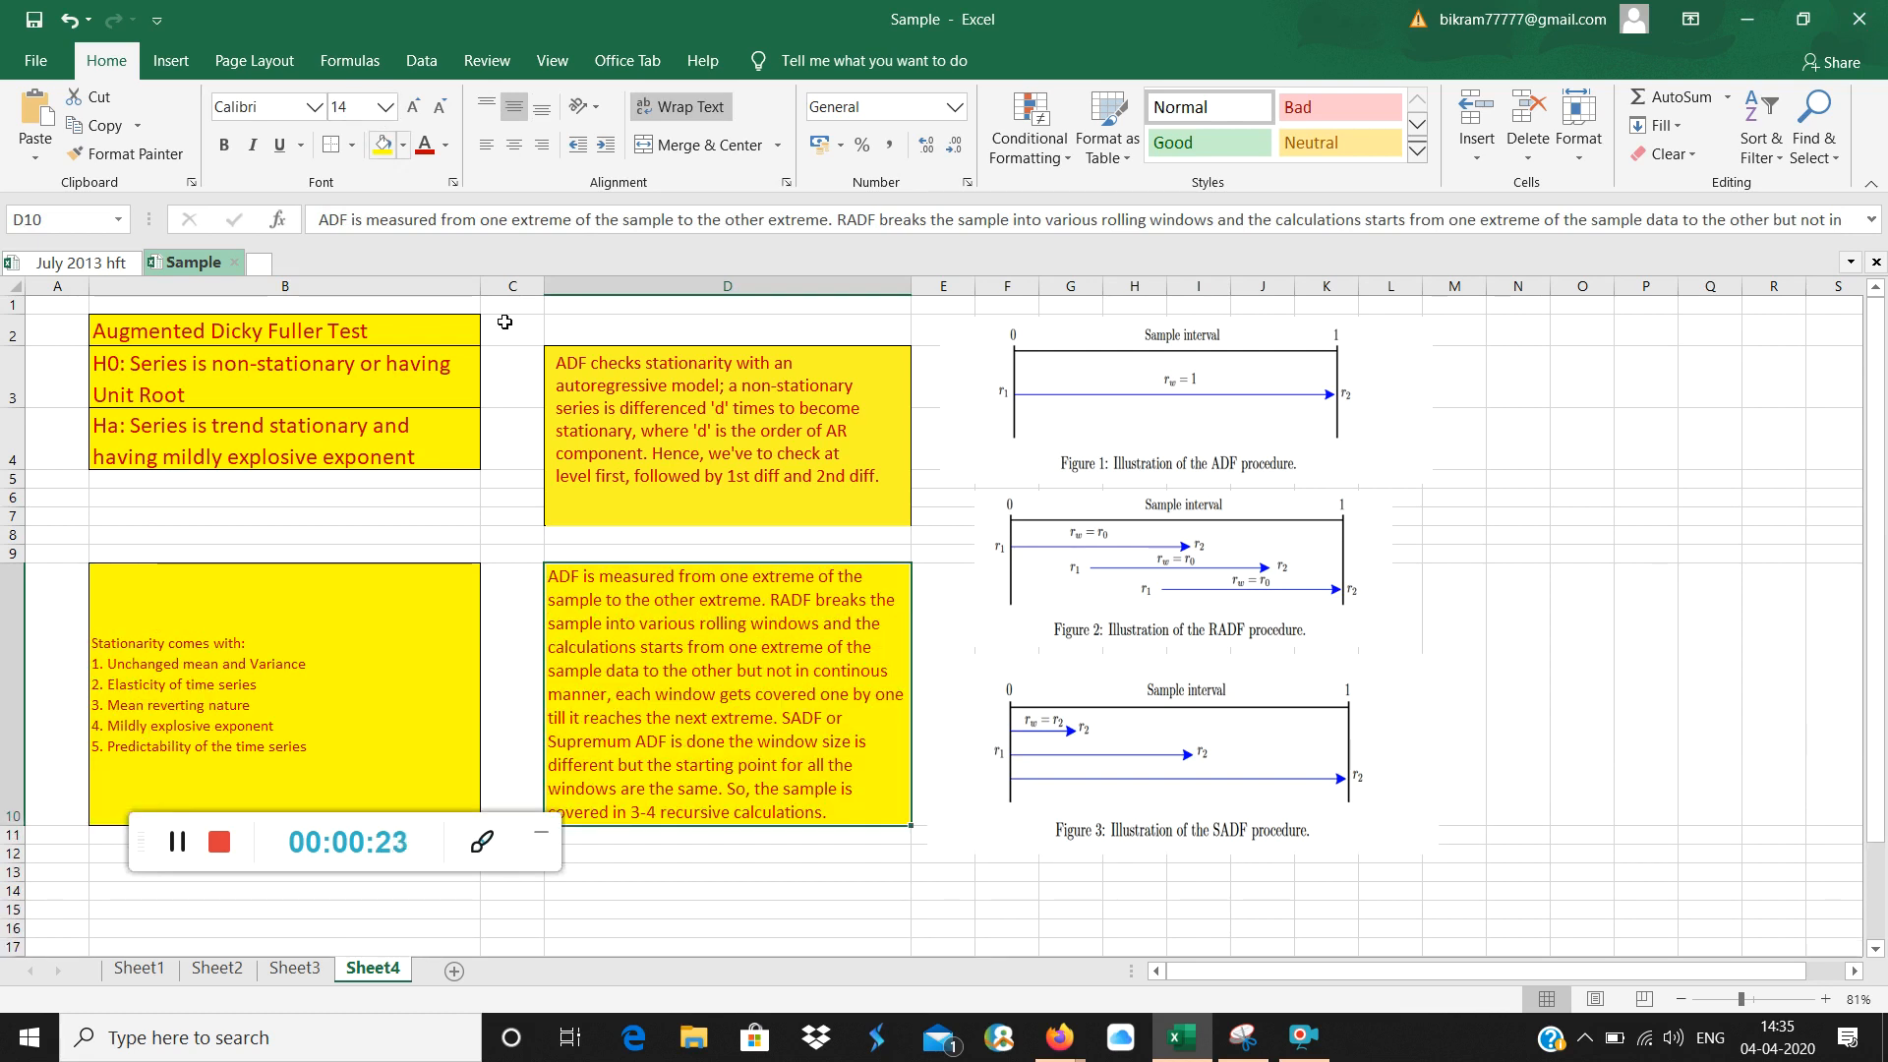
left_click(725, 834)
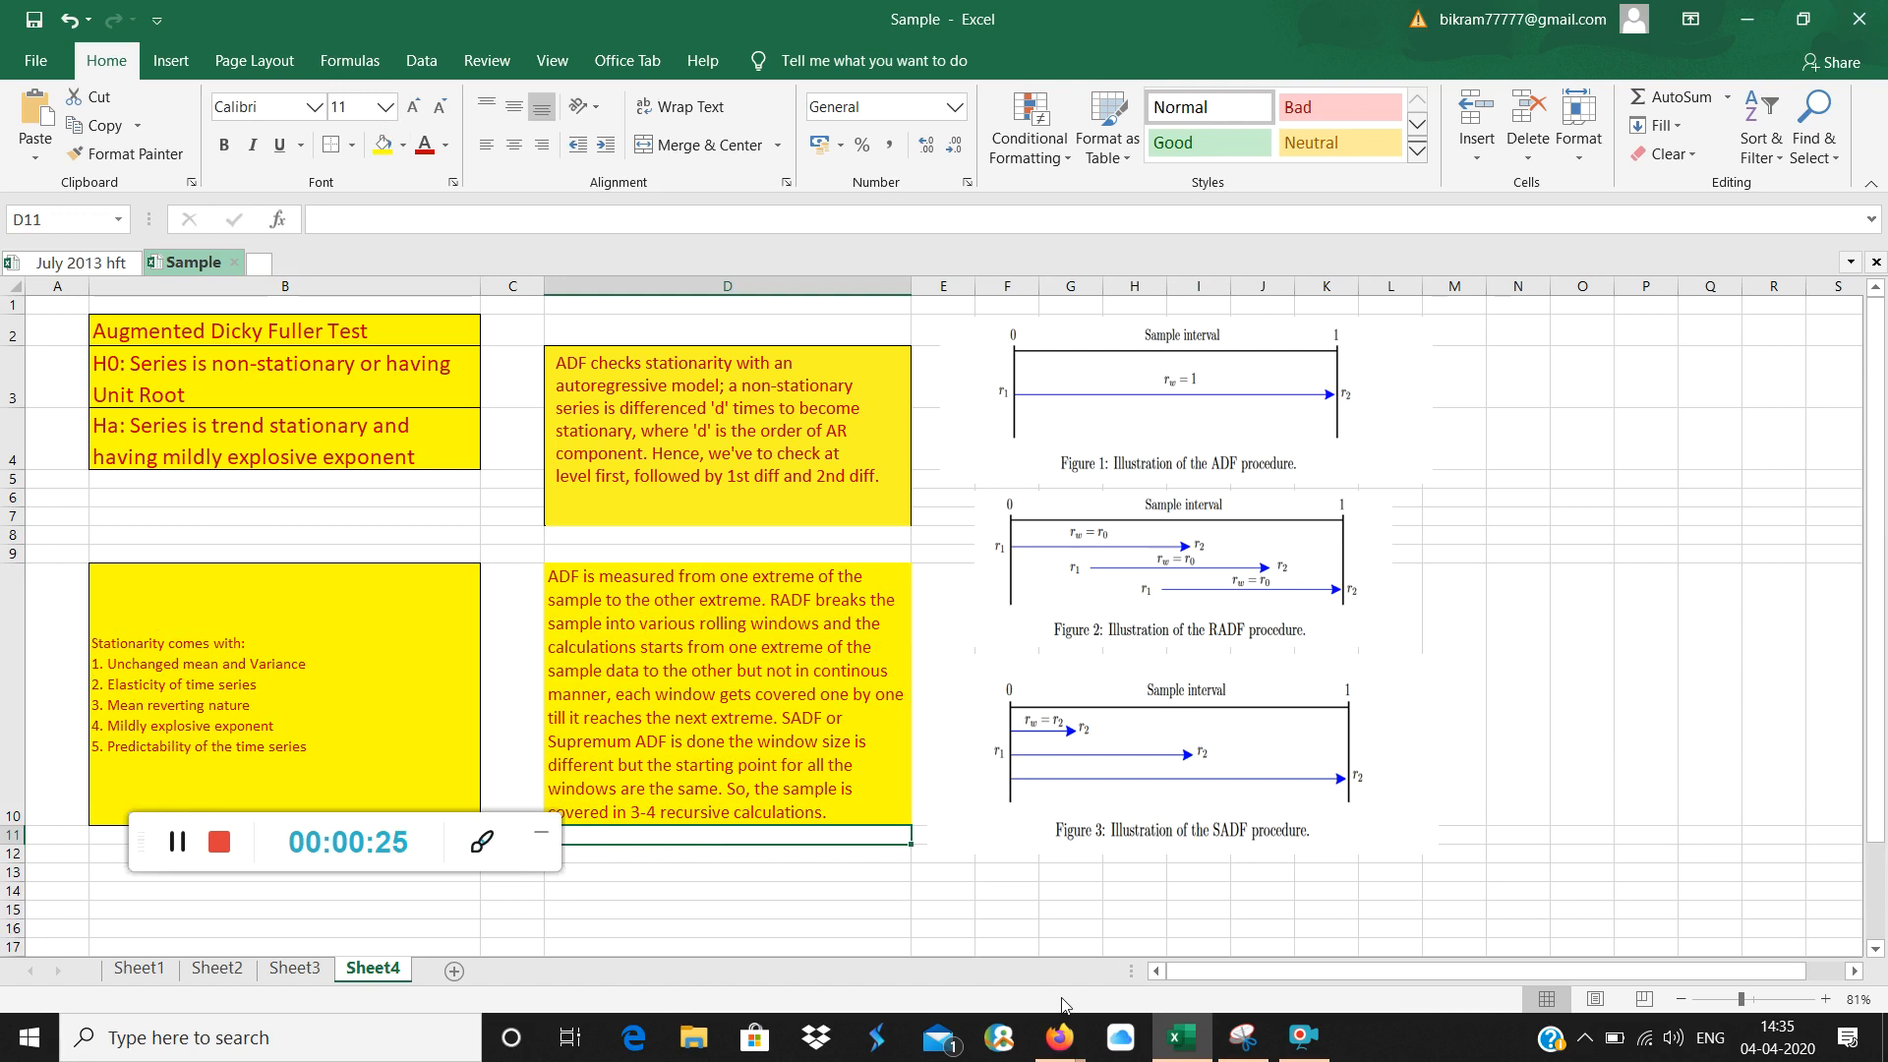
In Firefox, reach the MPRA paper's 'Online at' link and paper number lines and copy them.
left_click(1057, 1036)
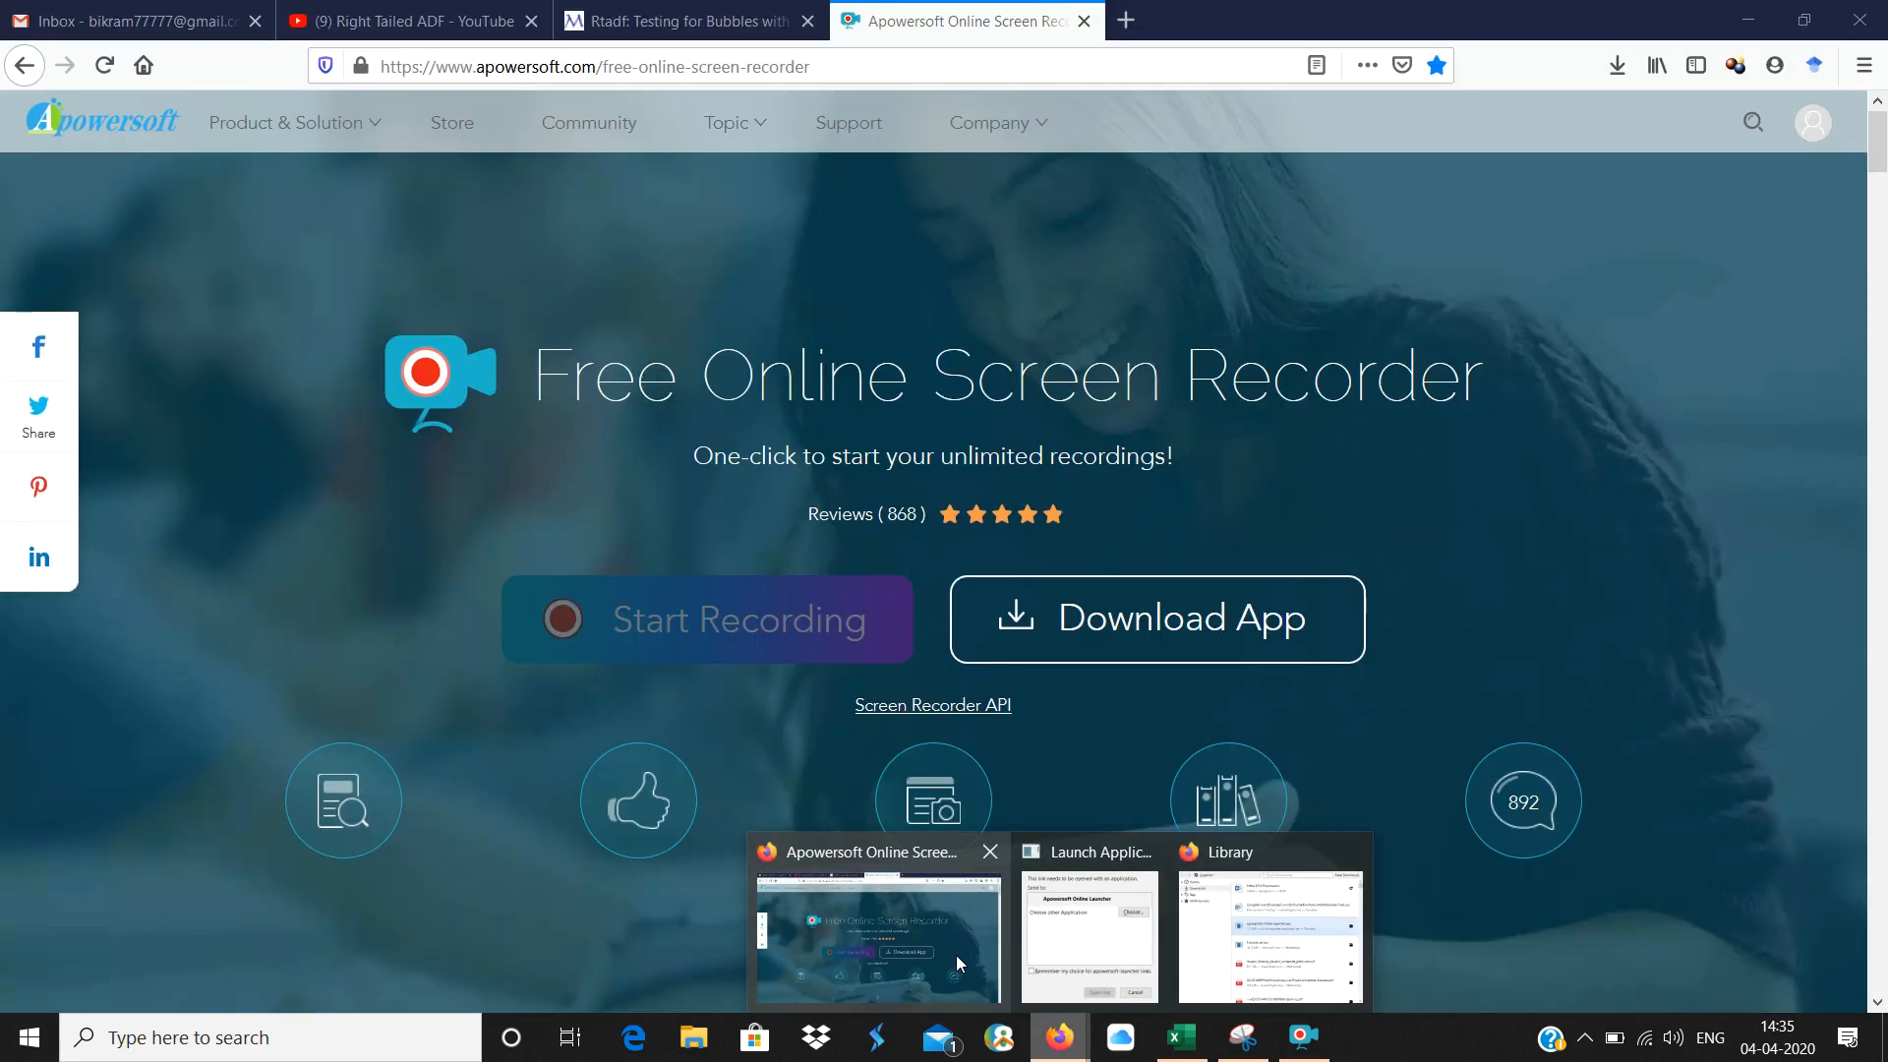
left_click(686, 20)
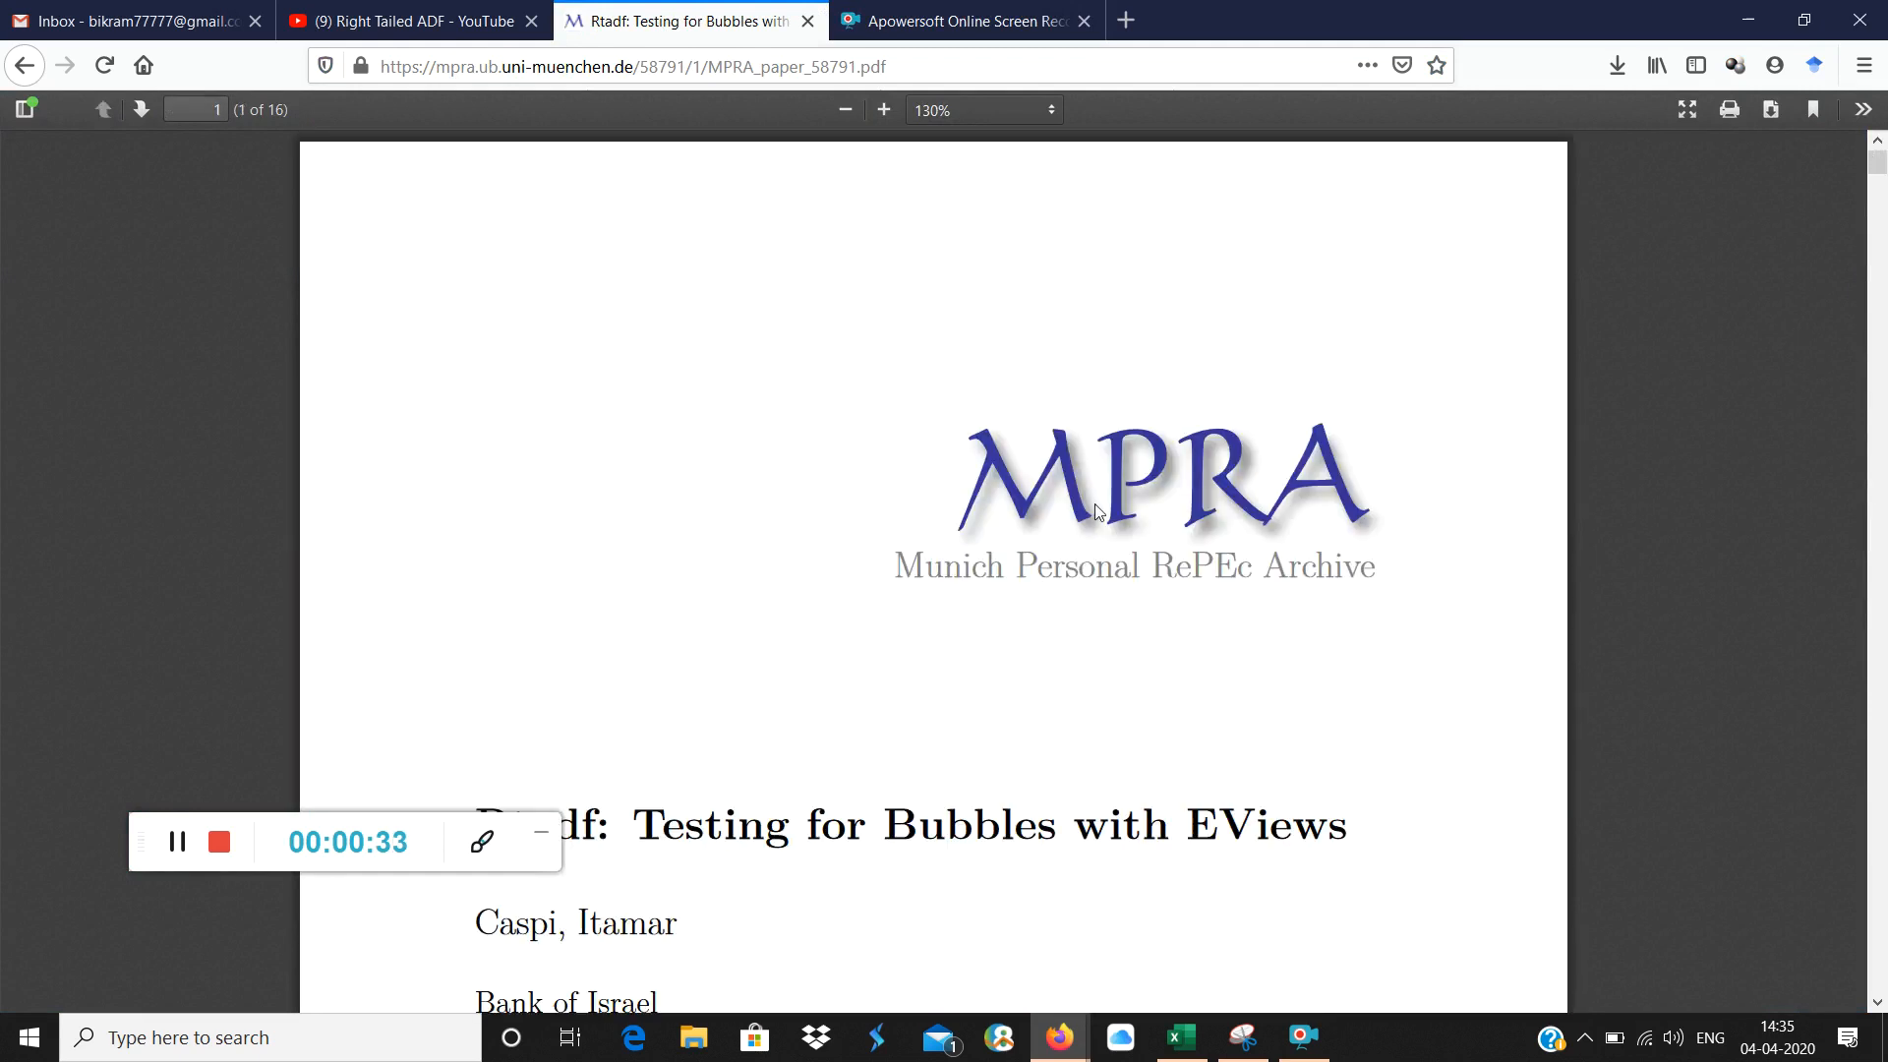
mouse_move(1426, 494)
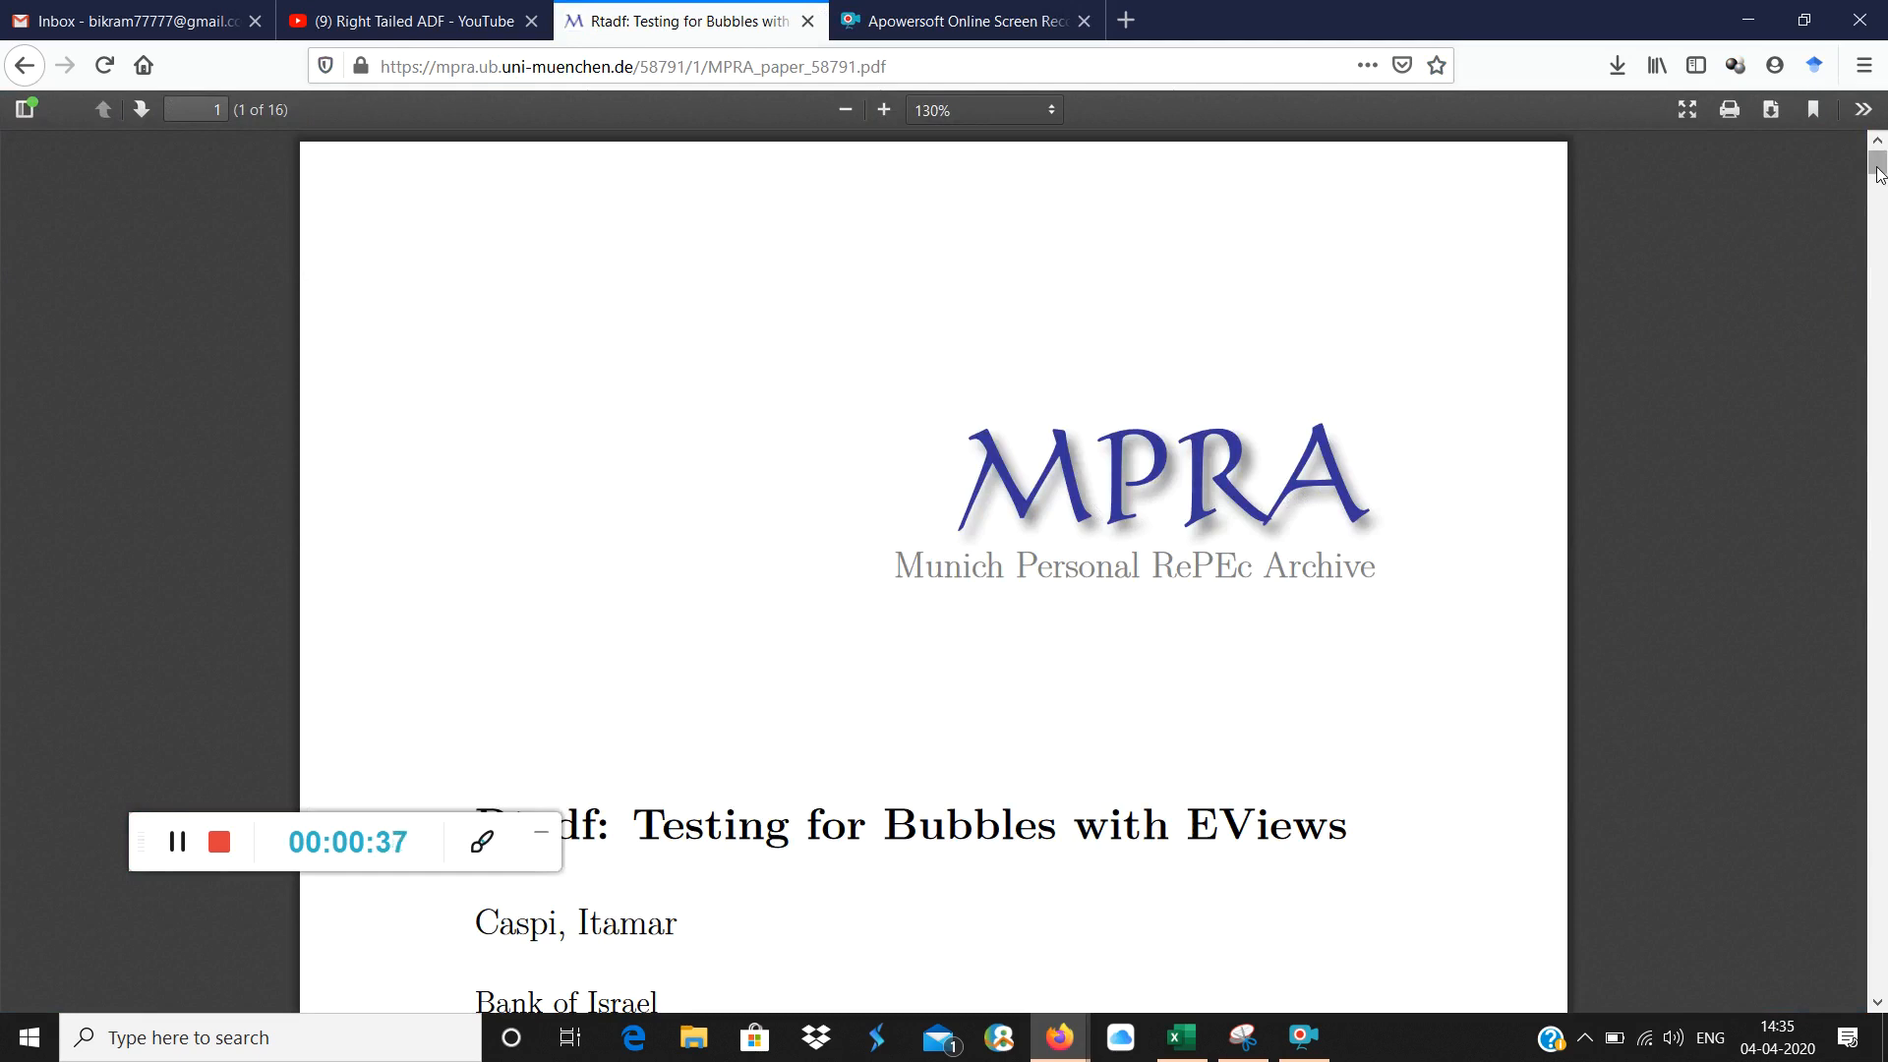
scroll("down", 3)
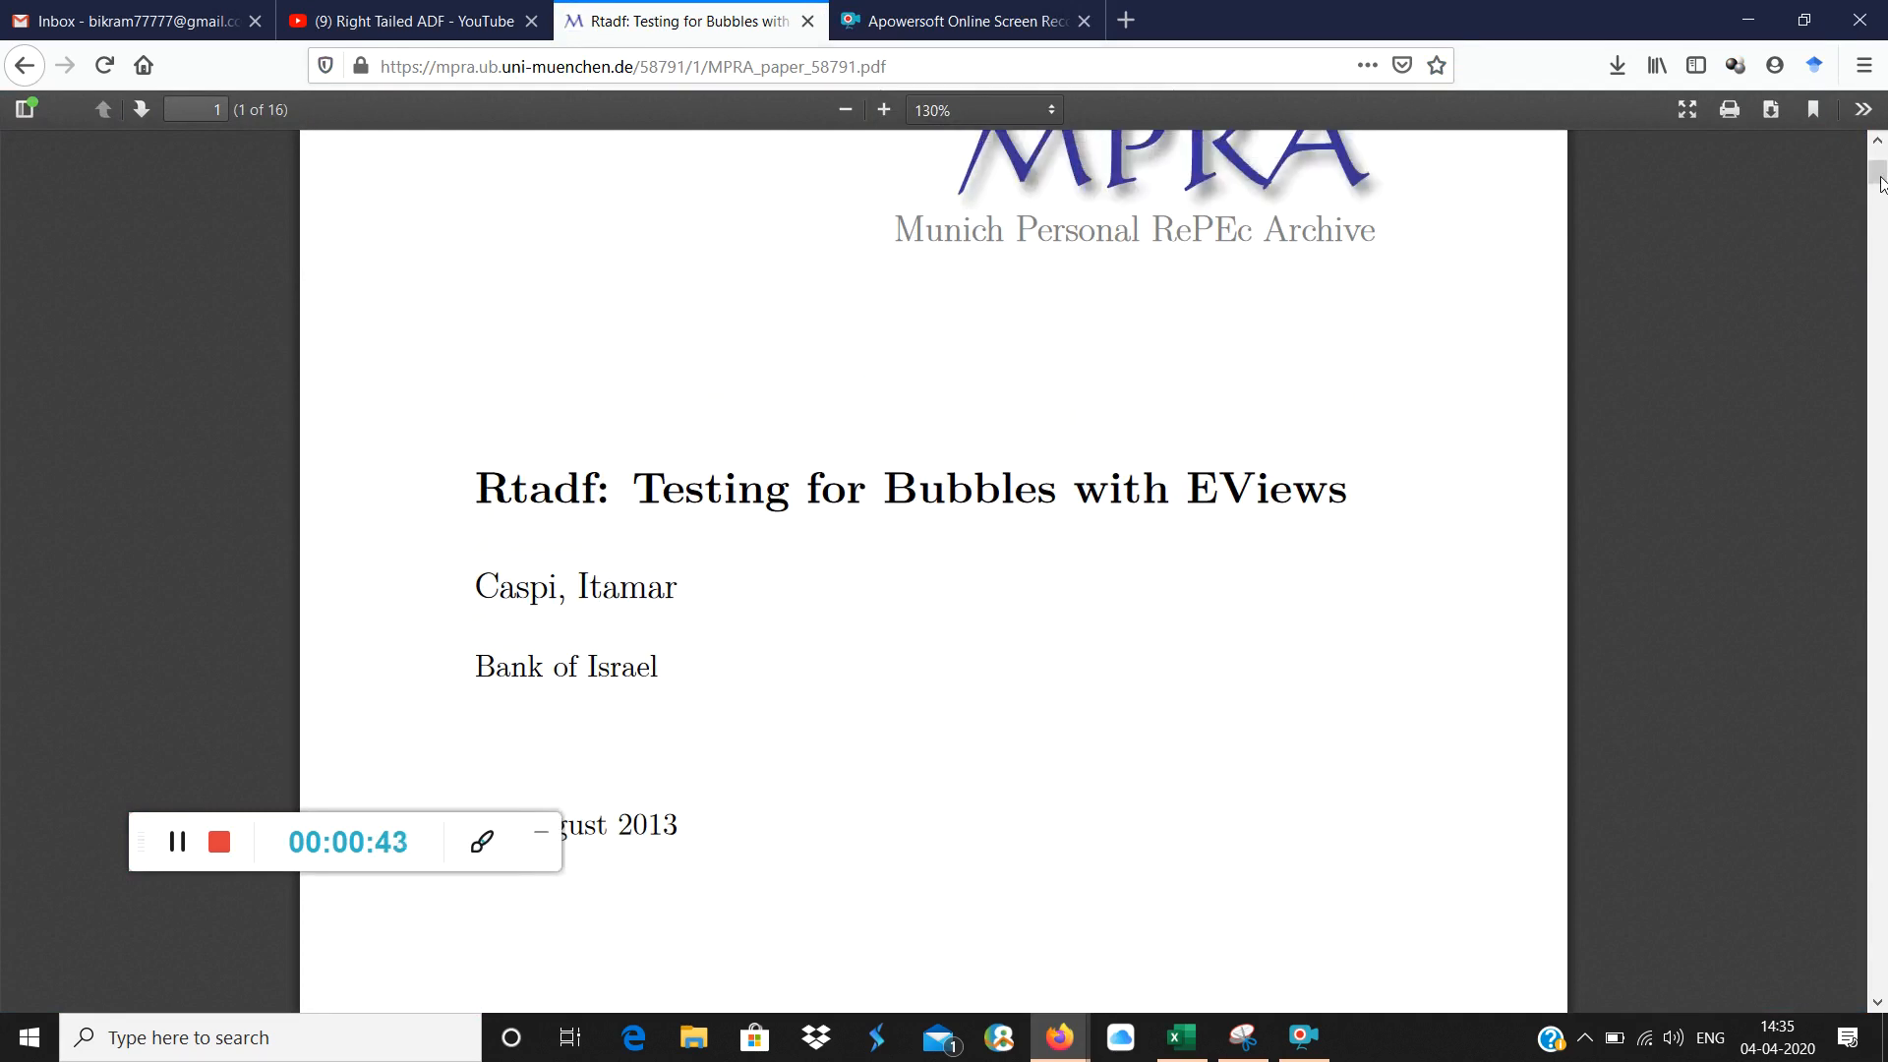
scroll("down", 3)
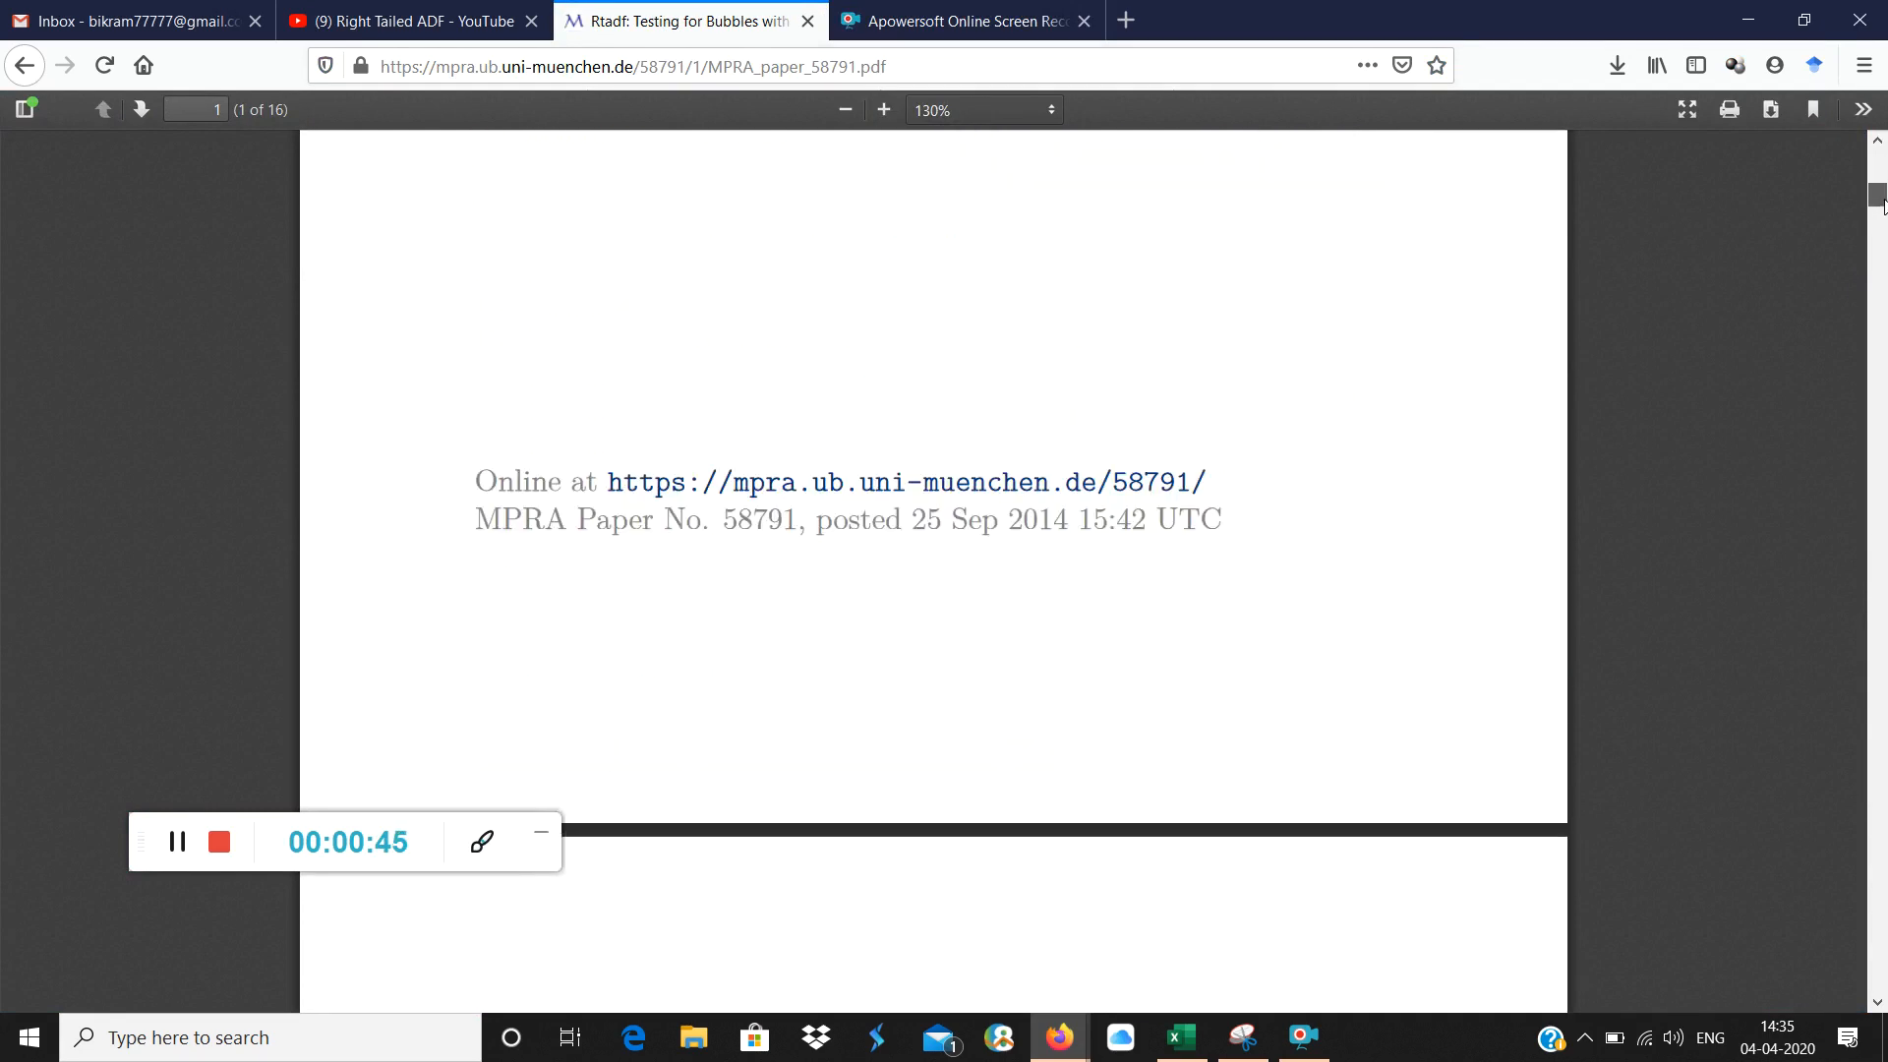
scroll("down", 3)
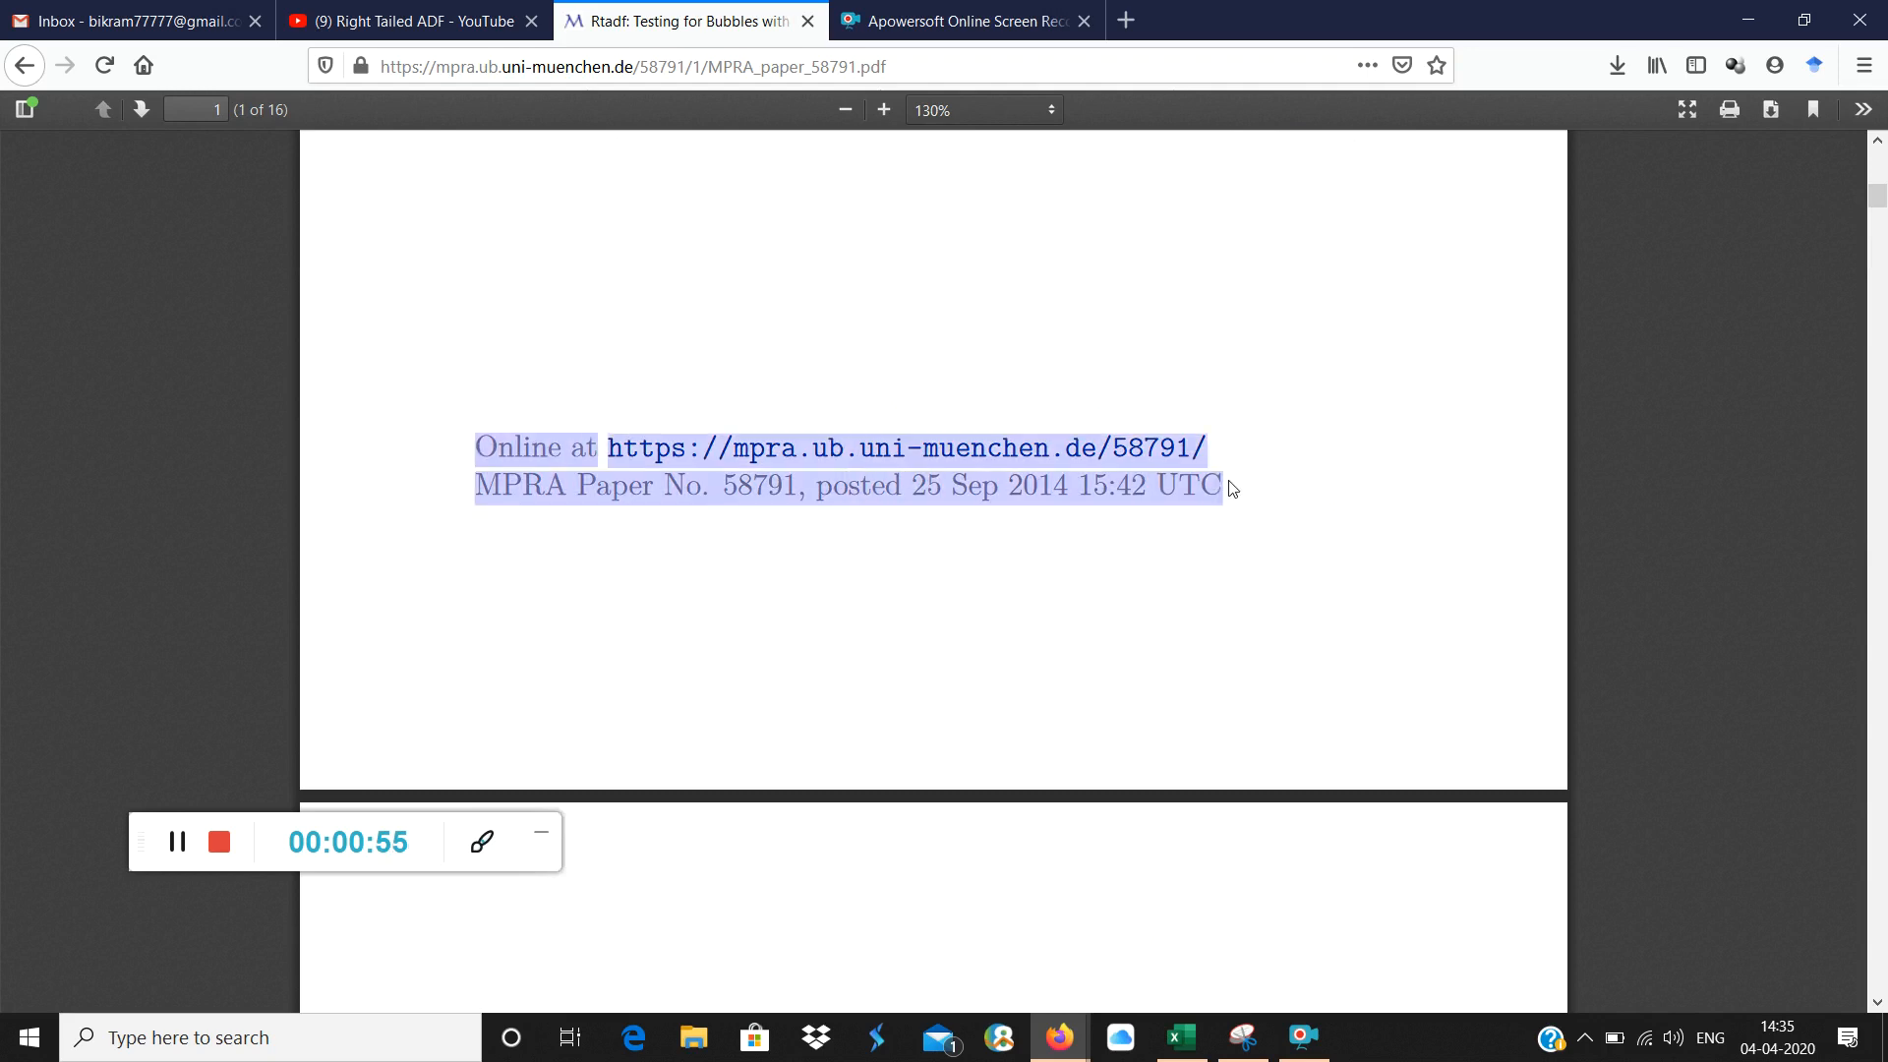
mouse_move(1180, 1037)
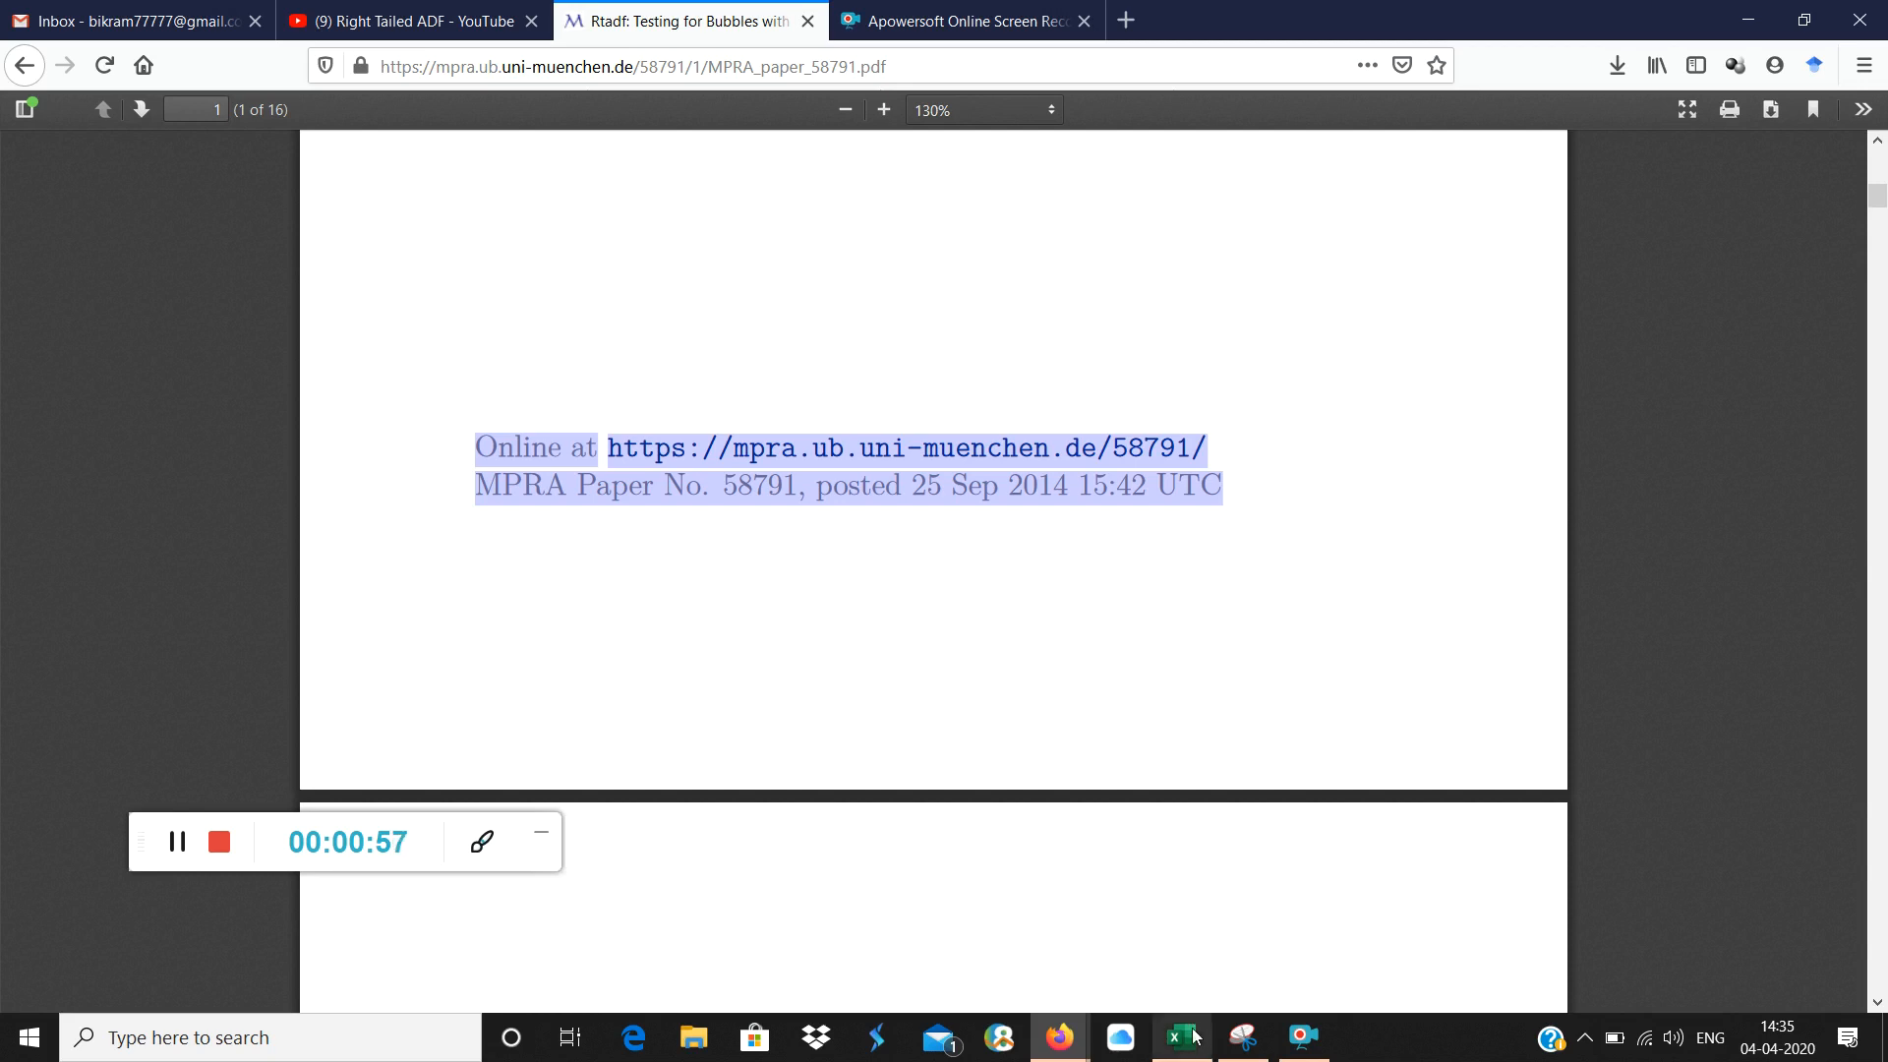
Paste the MPRA online link and paper number citation into cell D15 below the notes.
left_click(1179, 1036)
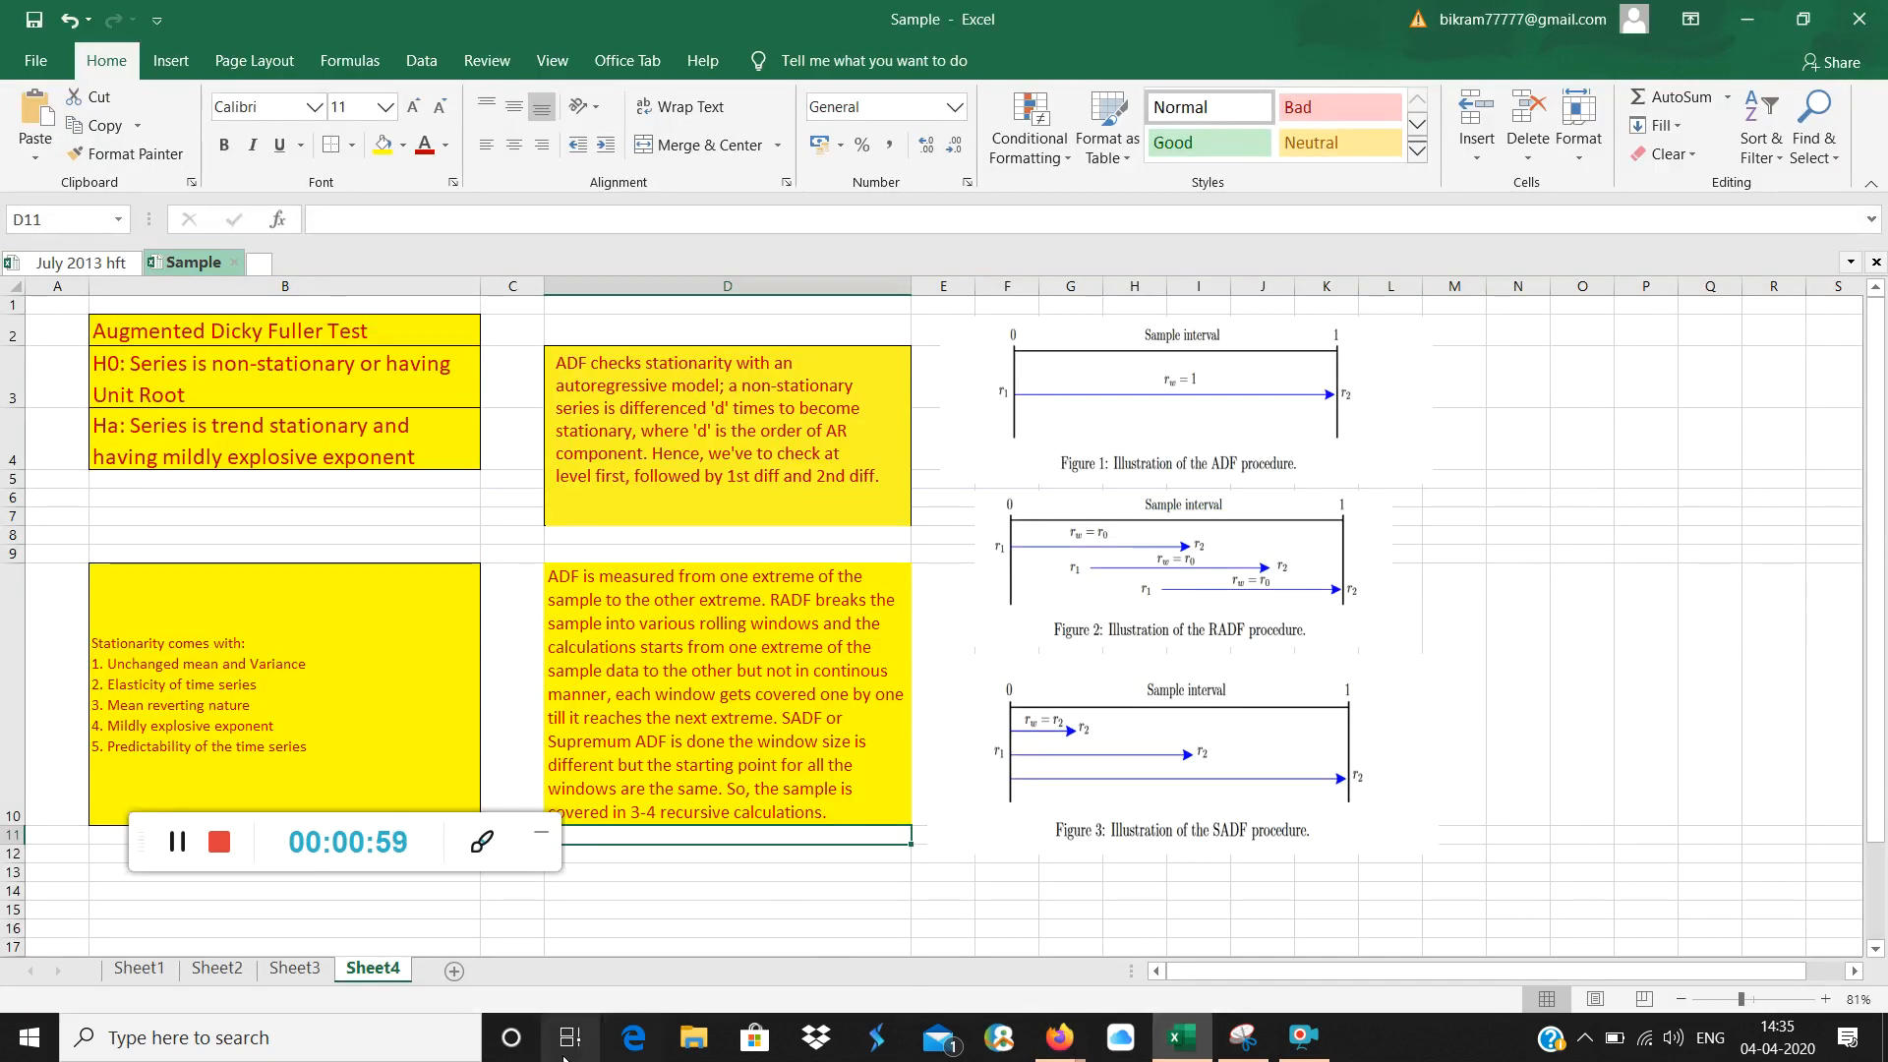
left_click(726, 910)
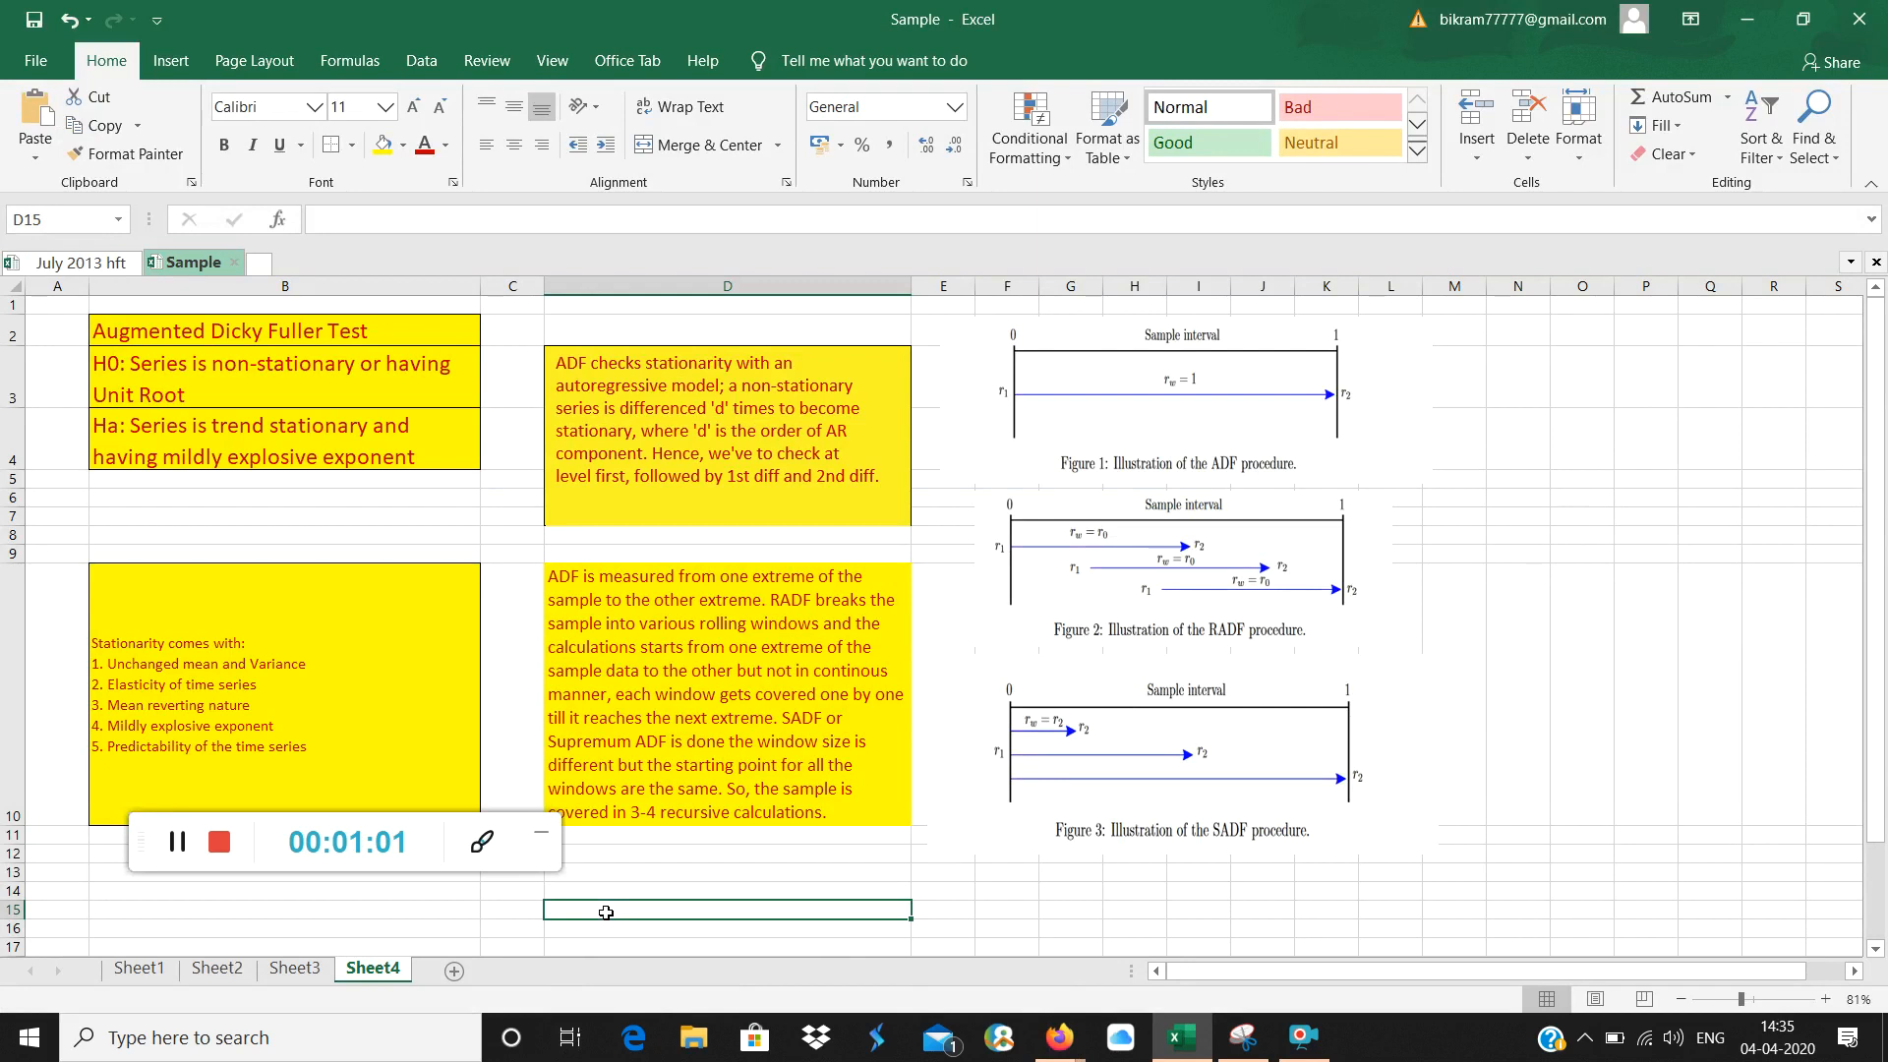
left_click(725, 911)
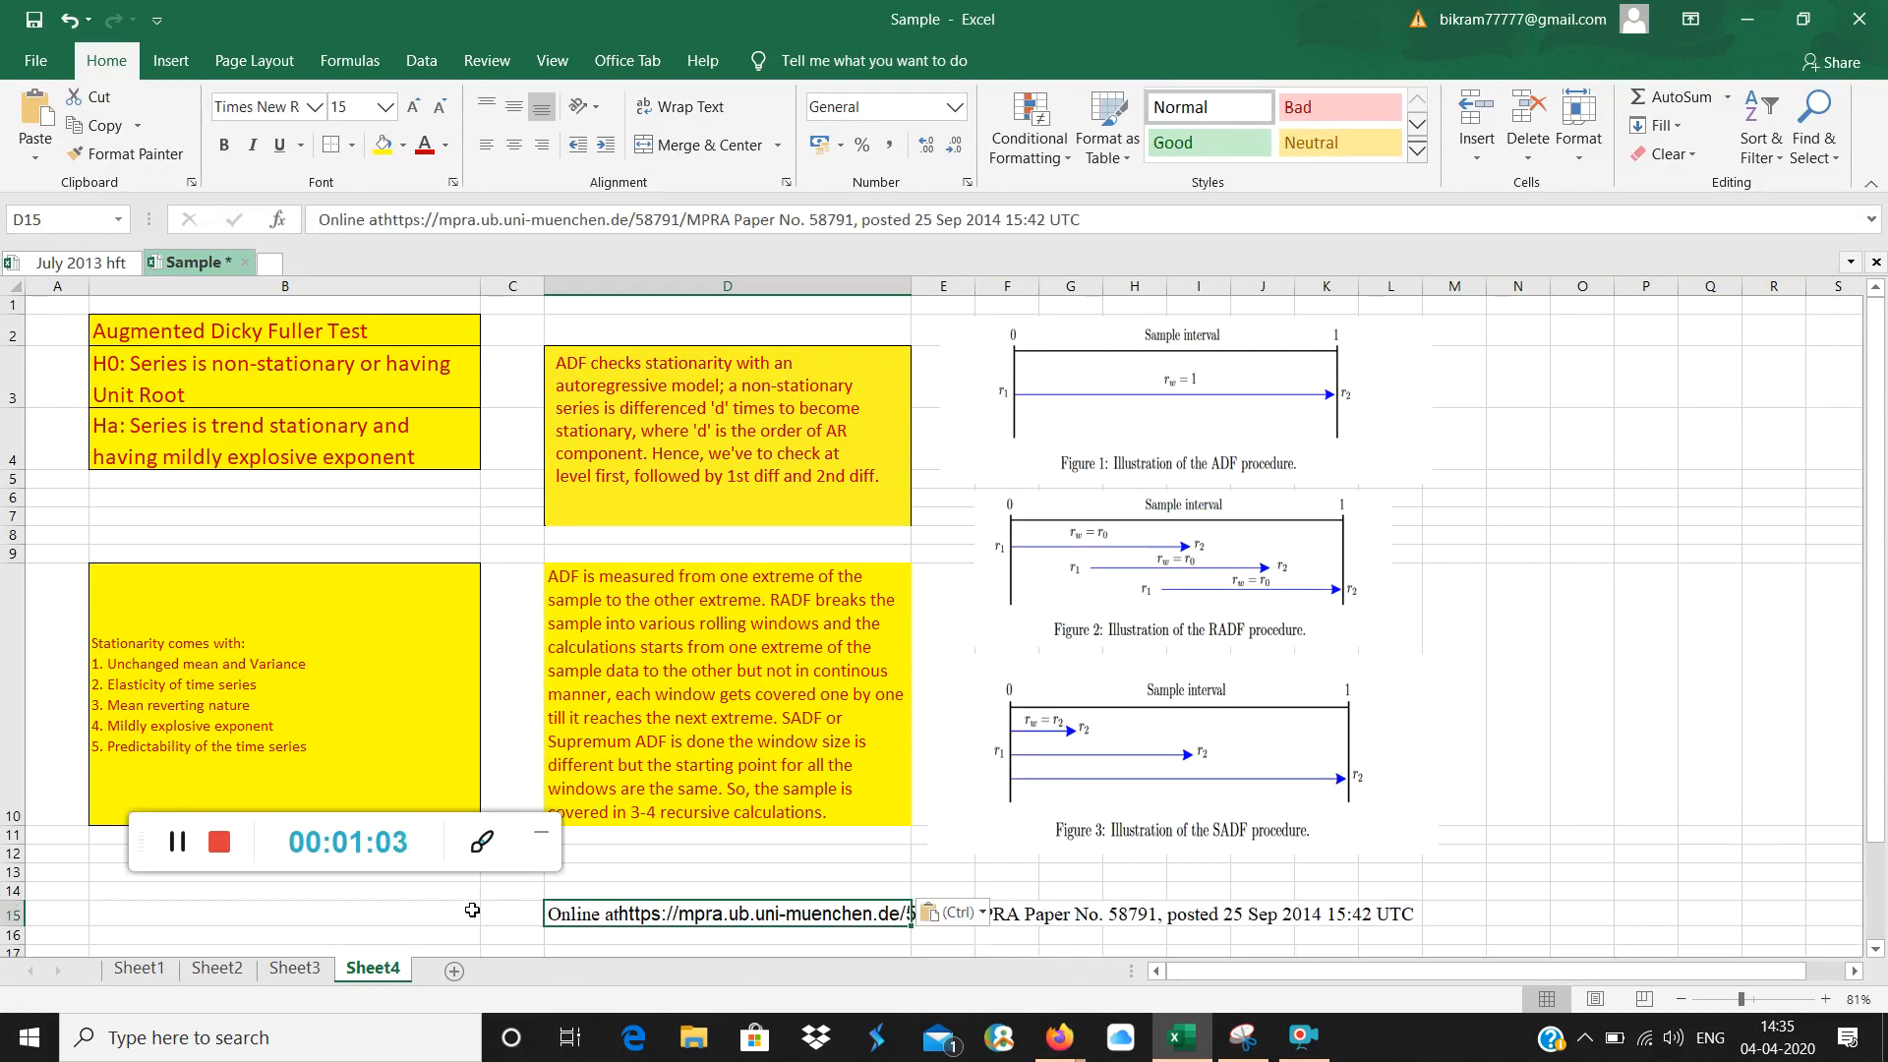
left_click(284, 912)
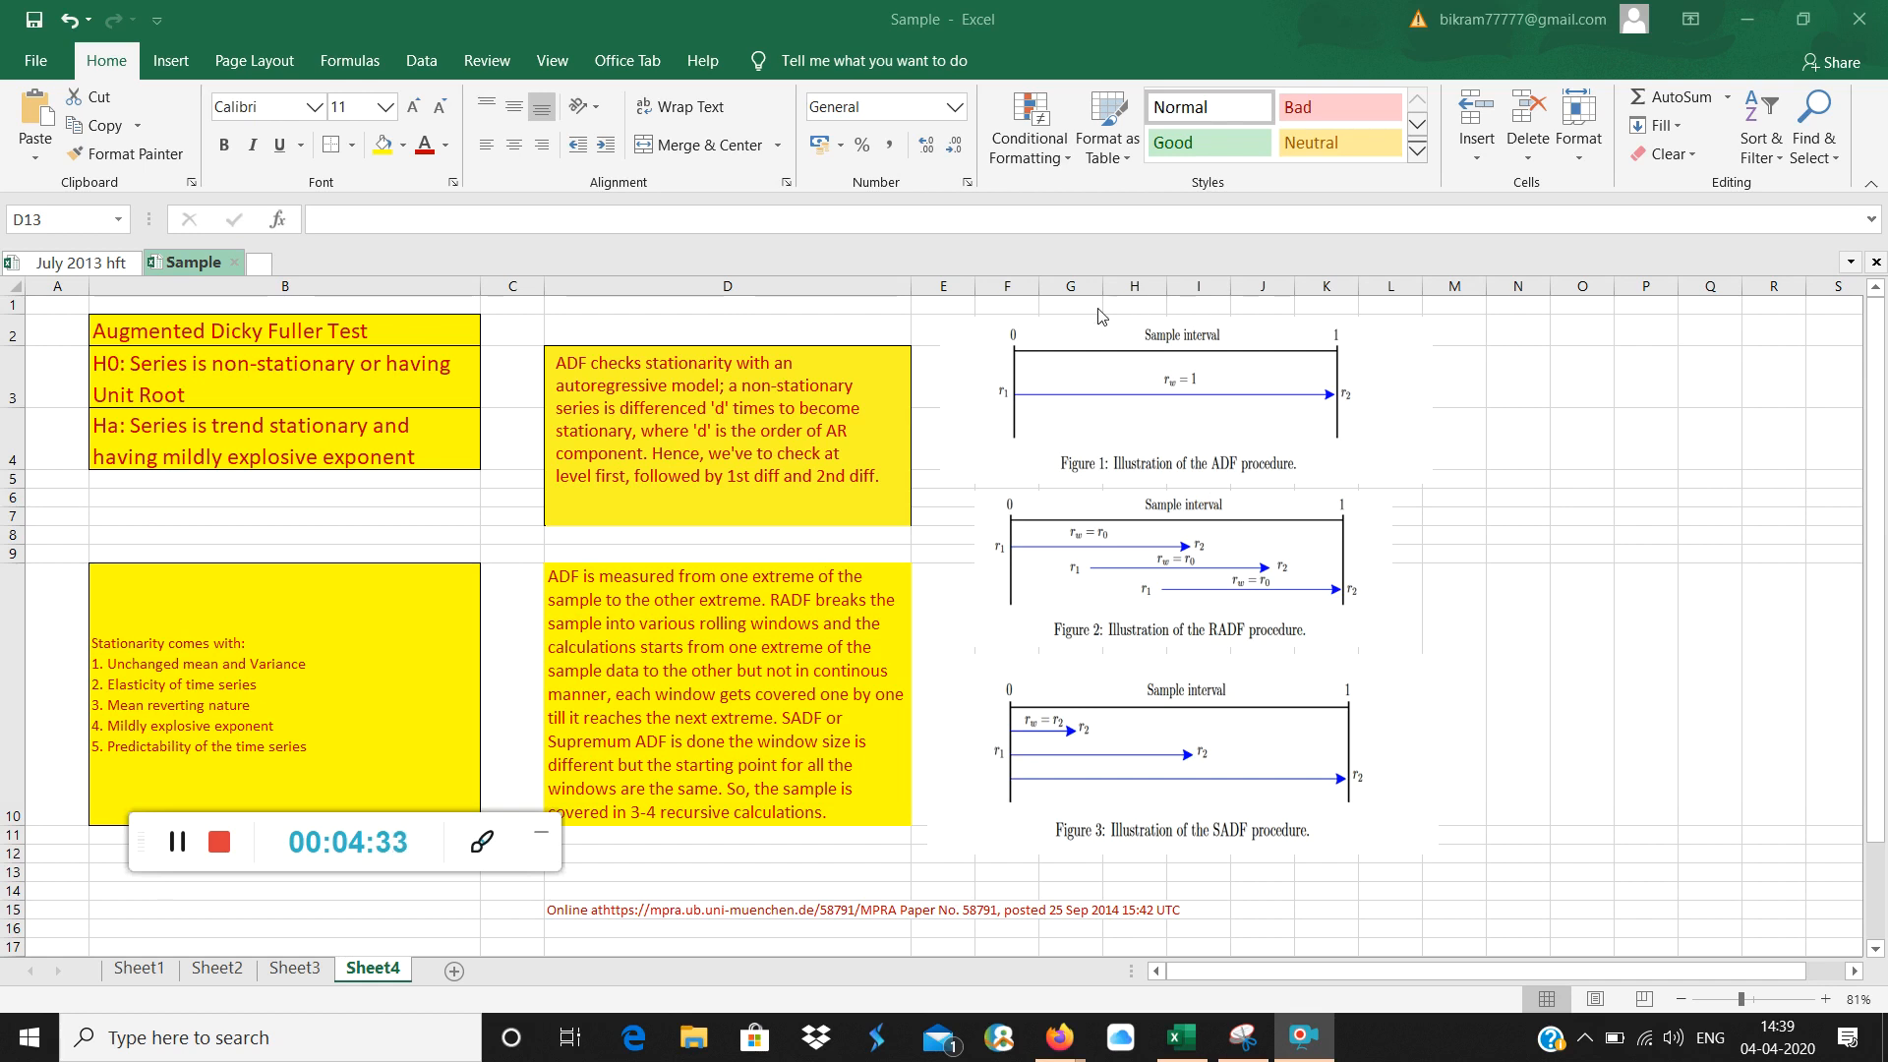
mouse_move(1351, 395)
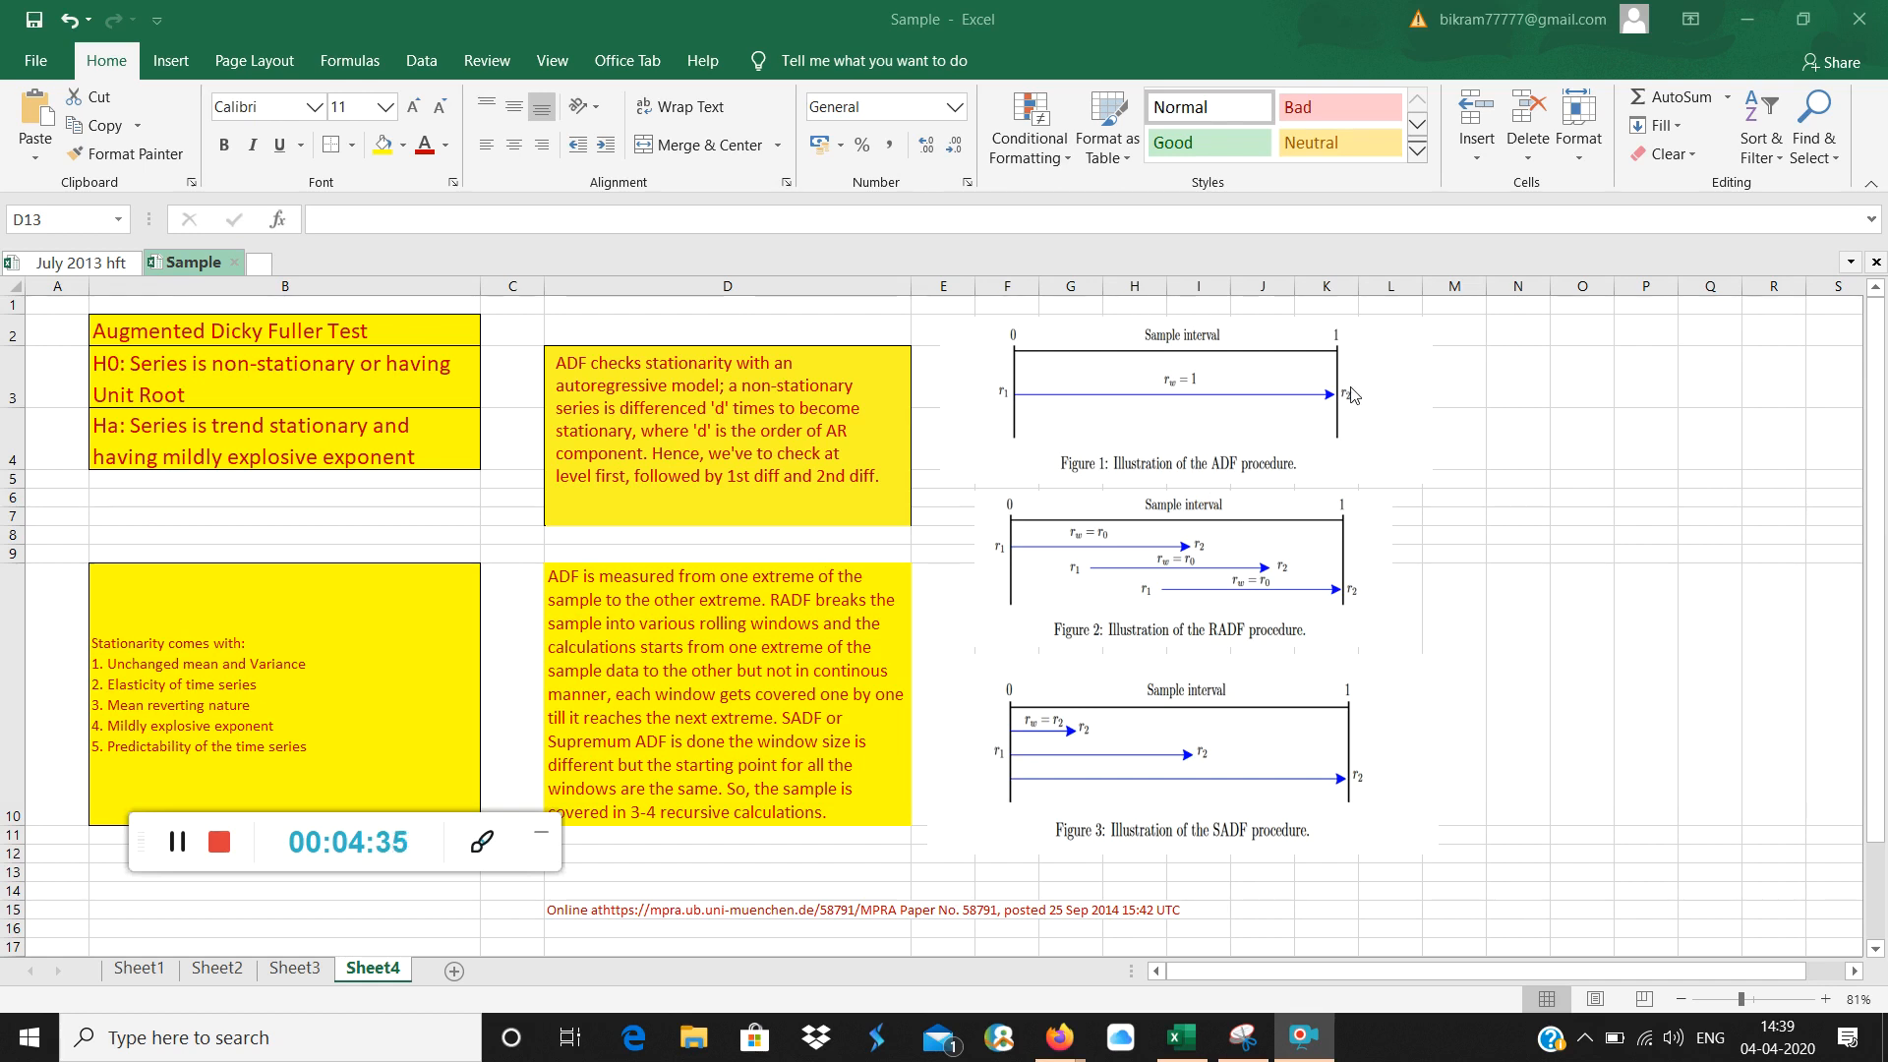
mouse_move(1130, 381)
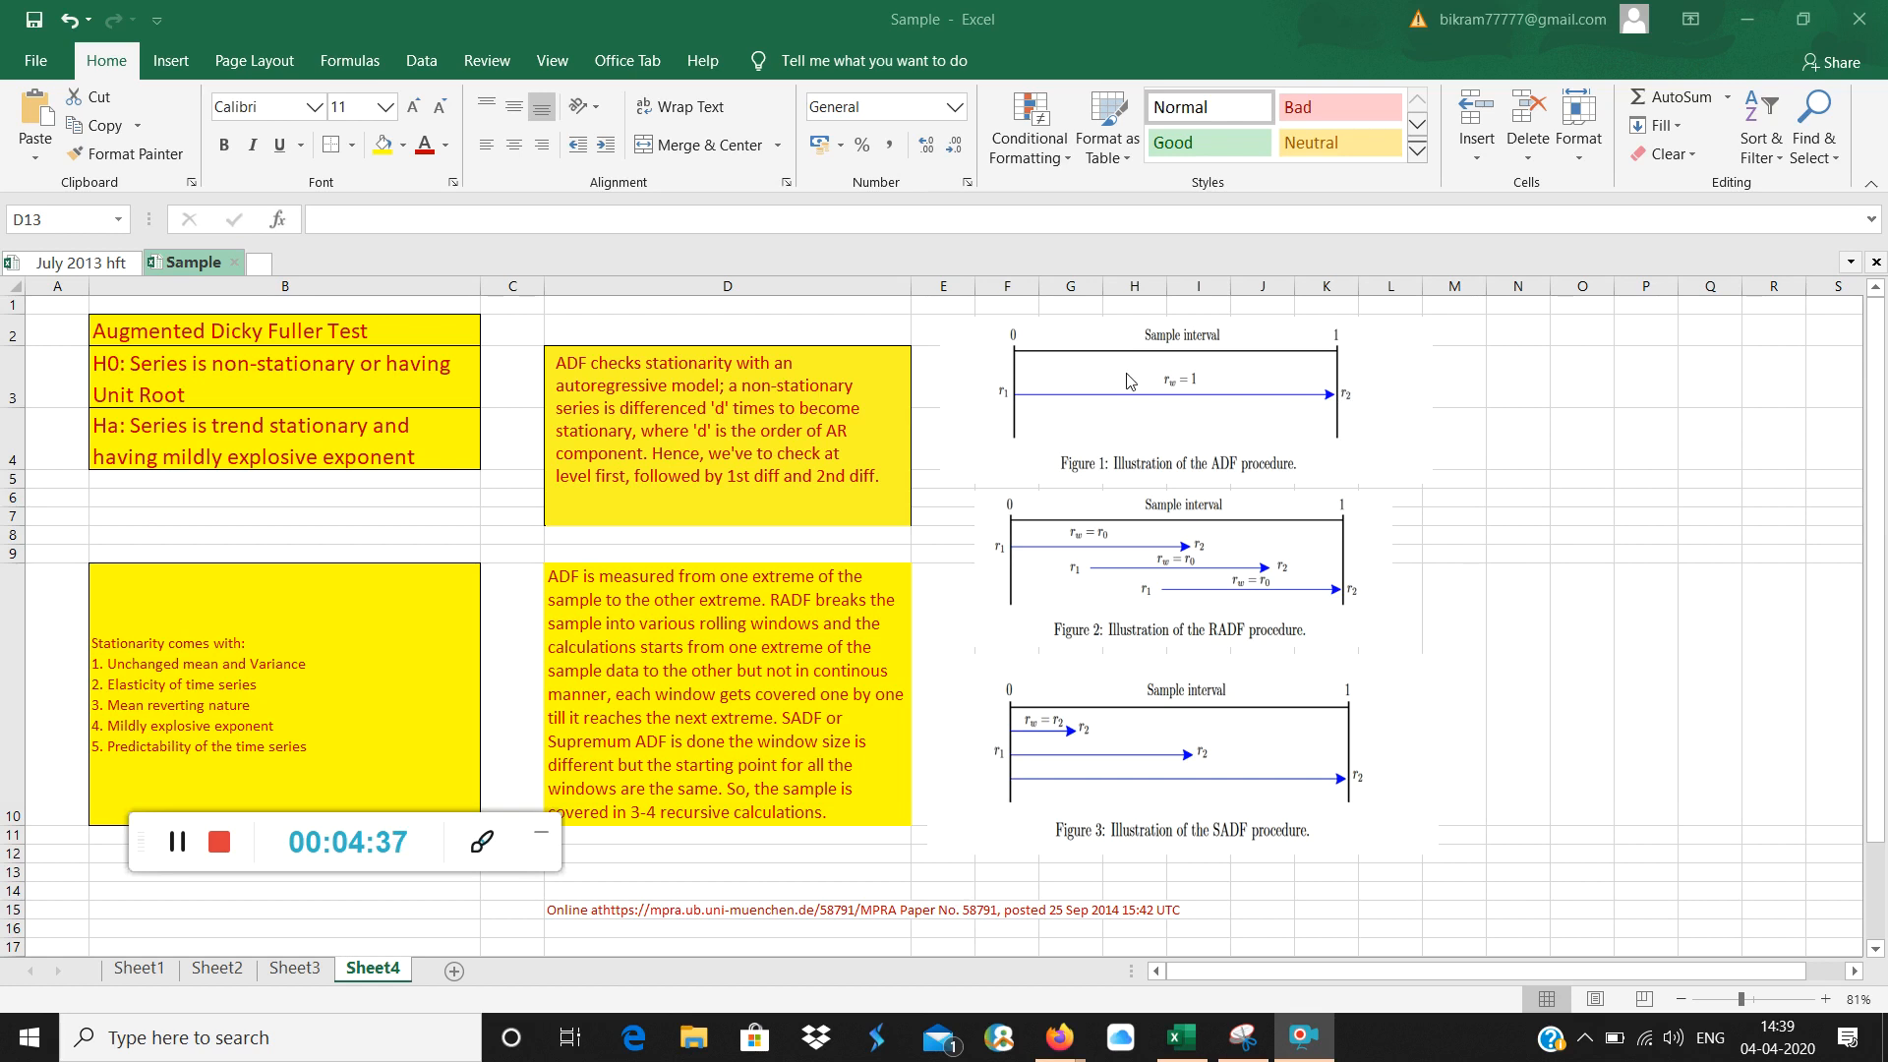
mouse_move(1015, 404)
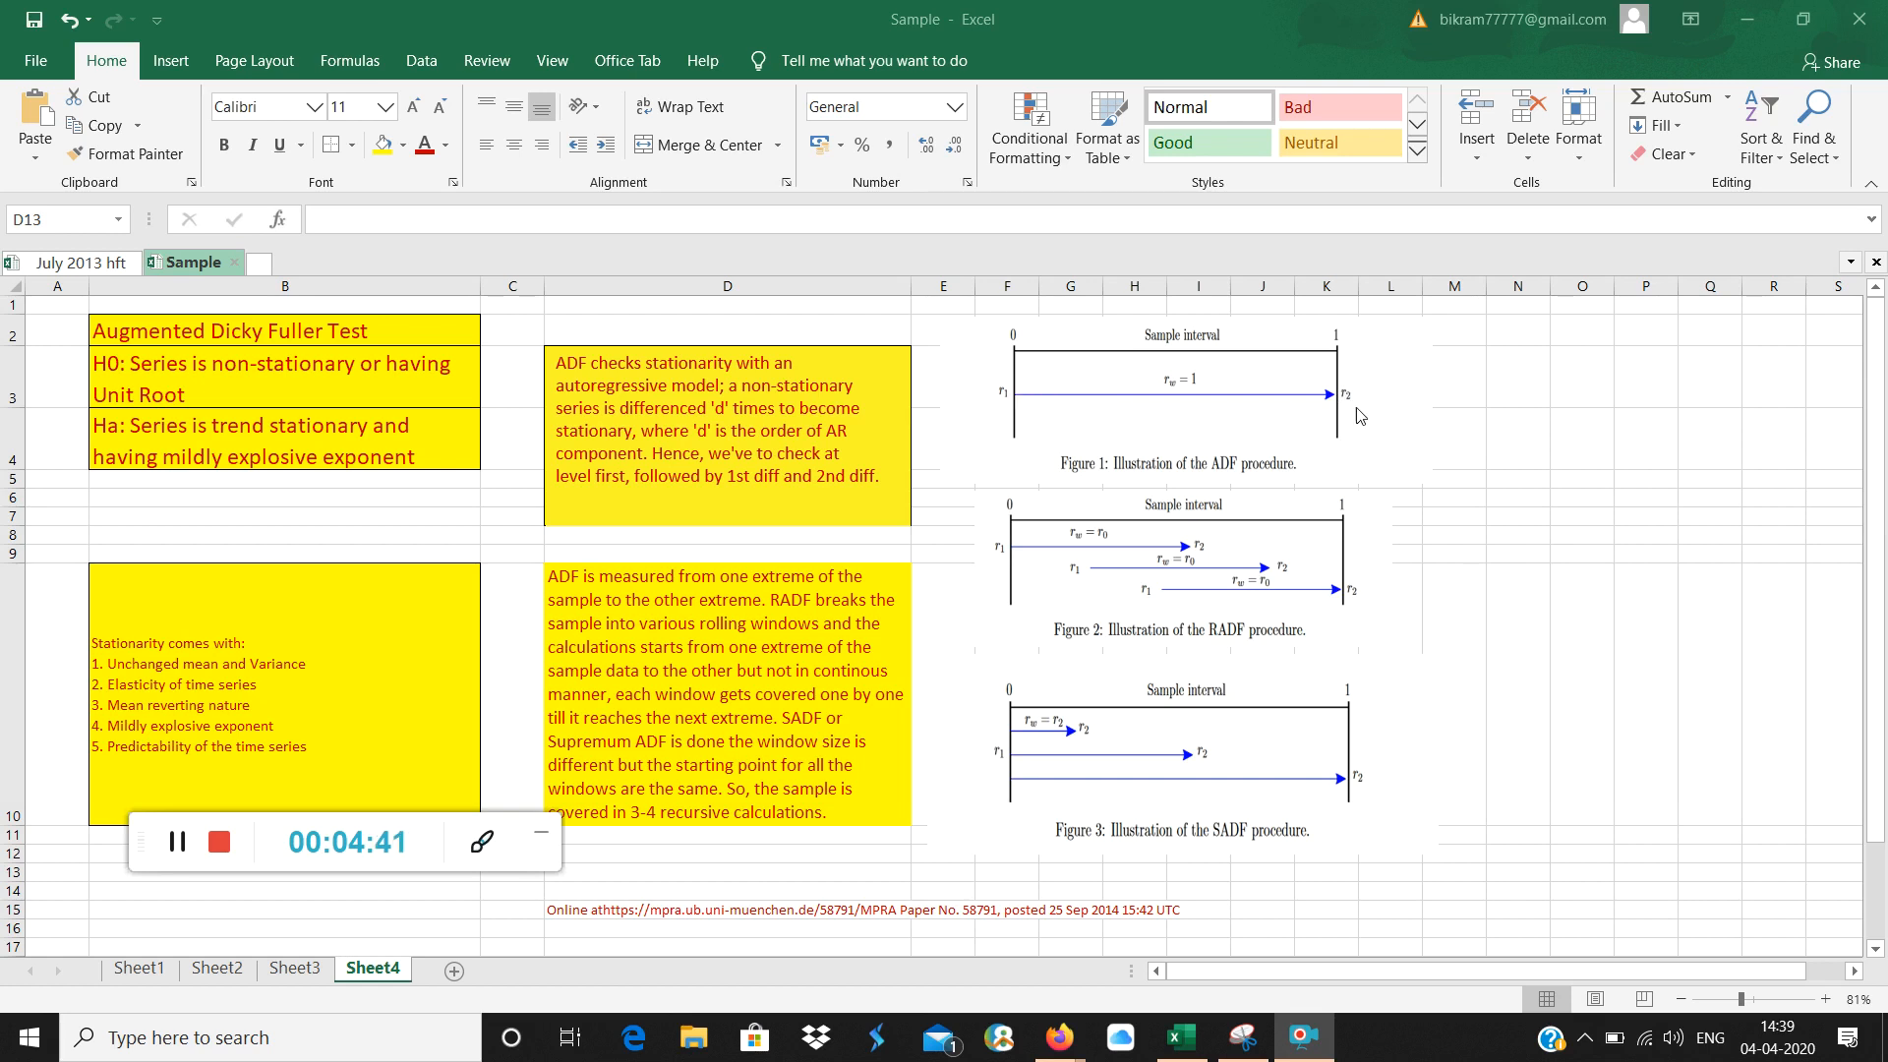
mouse_move(999, 406)
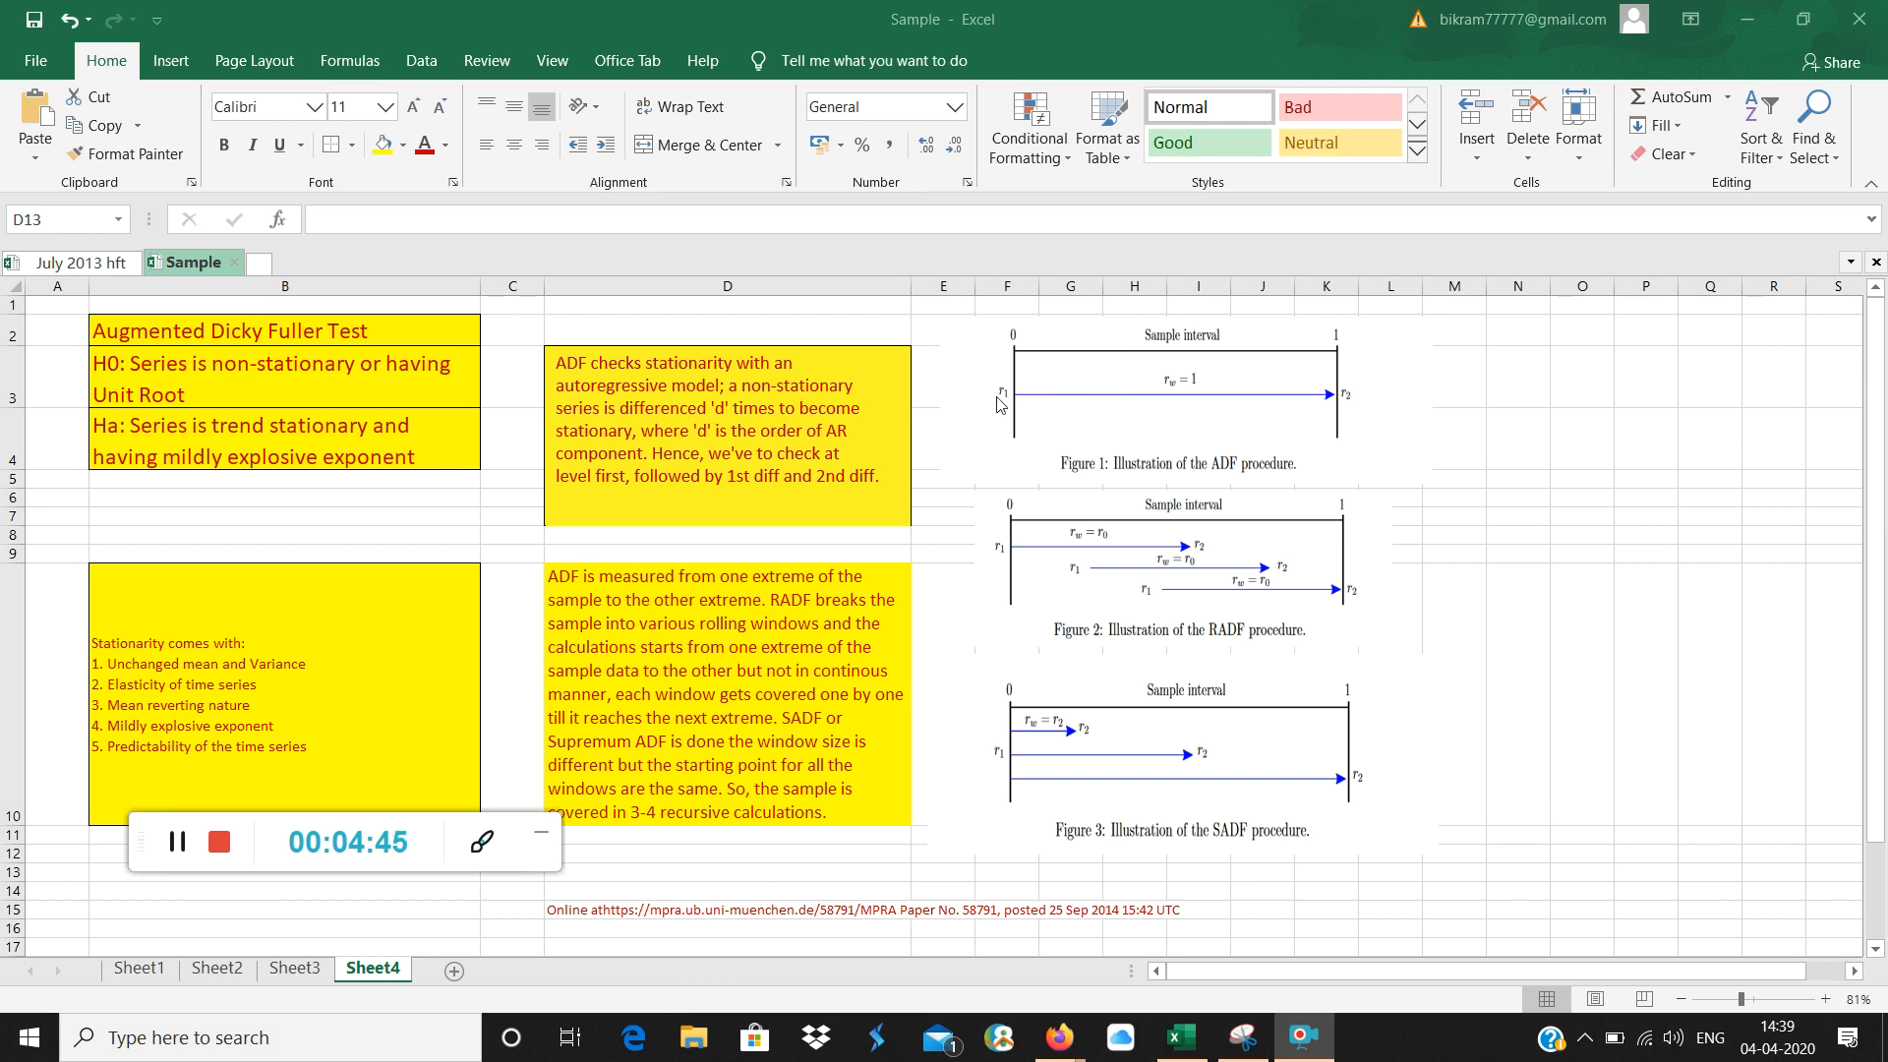
mouse_move(1339, 391)
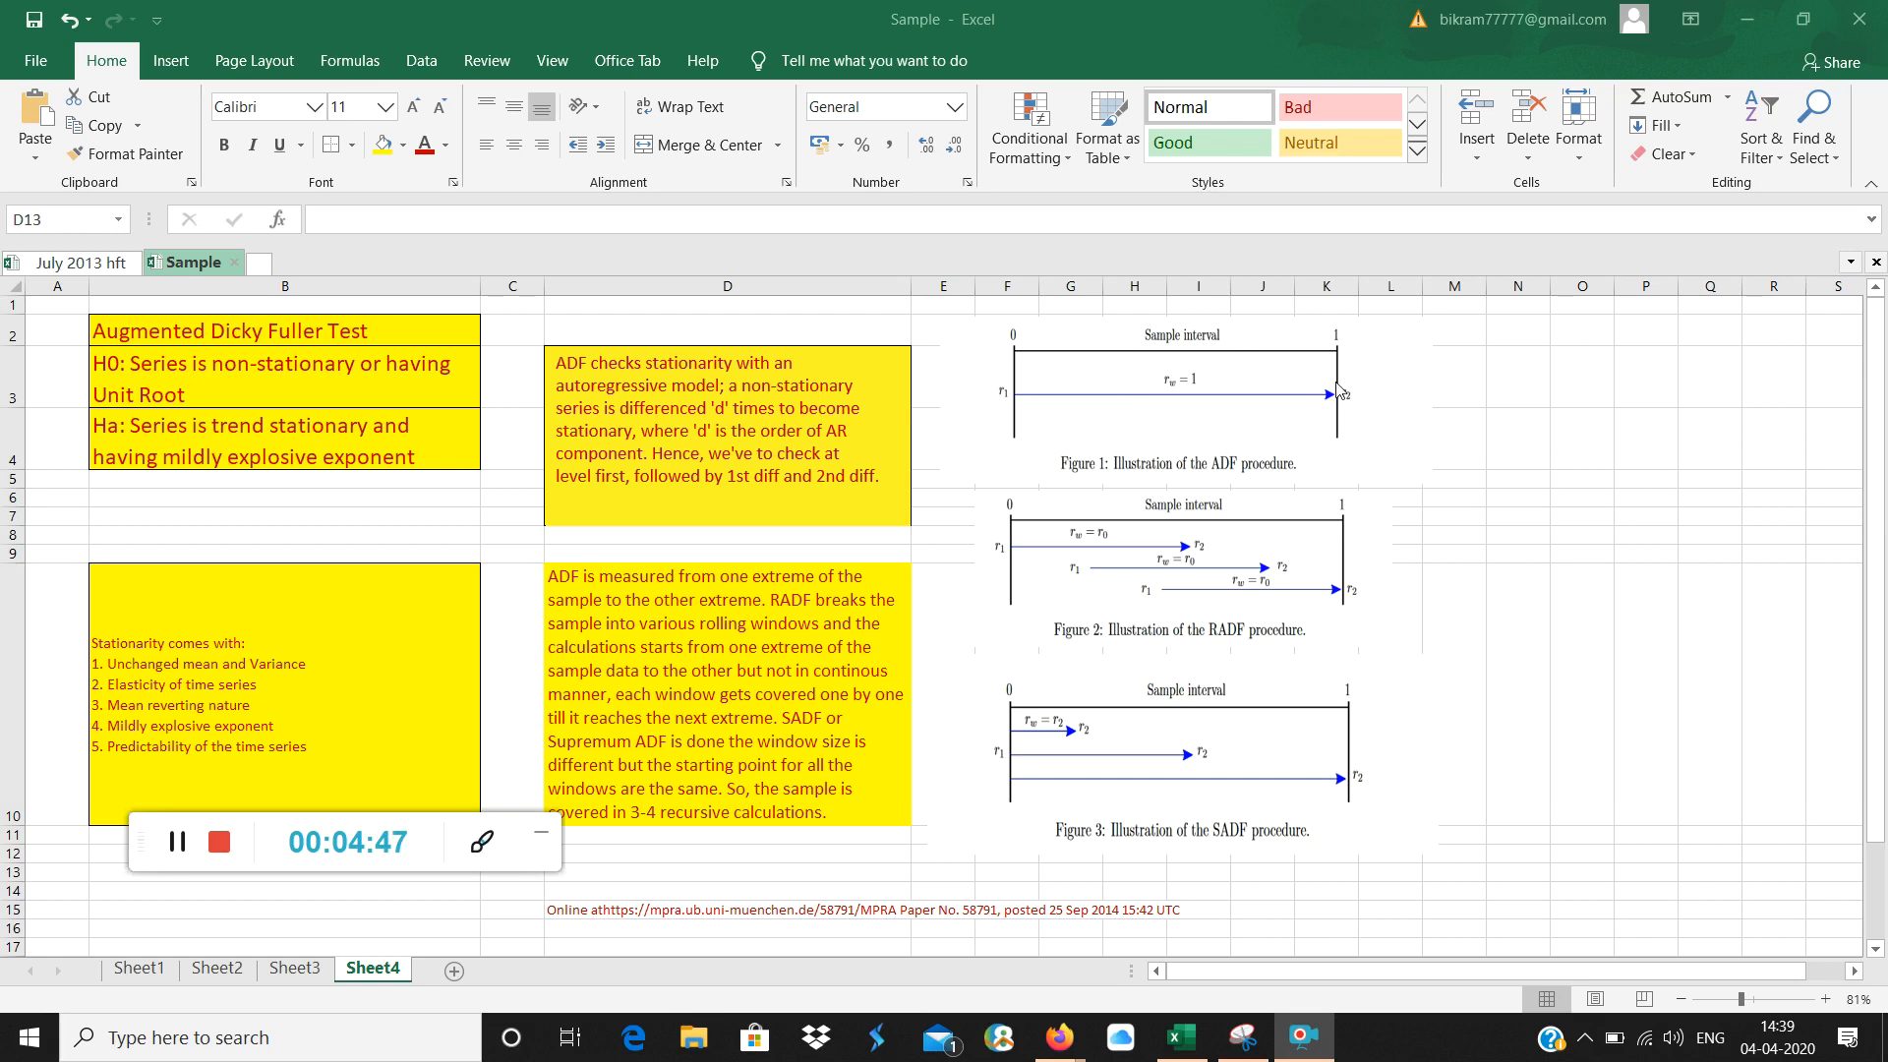
mouse_move(1377, 397)
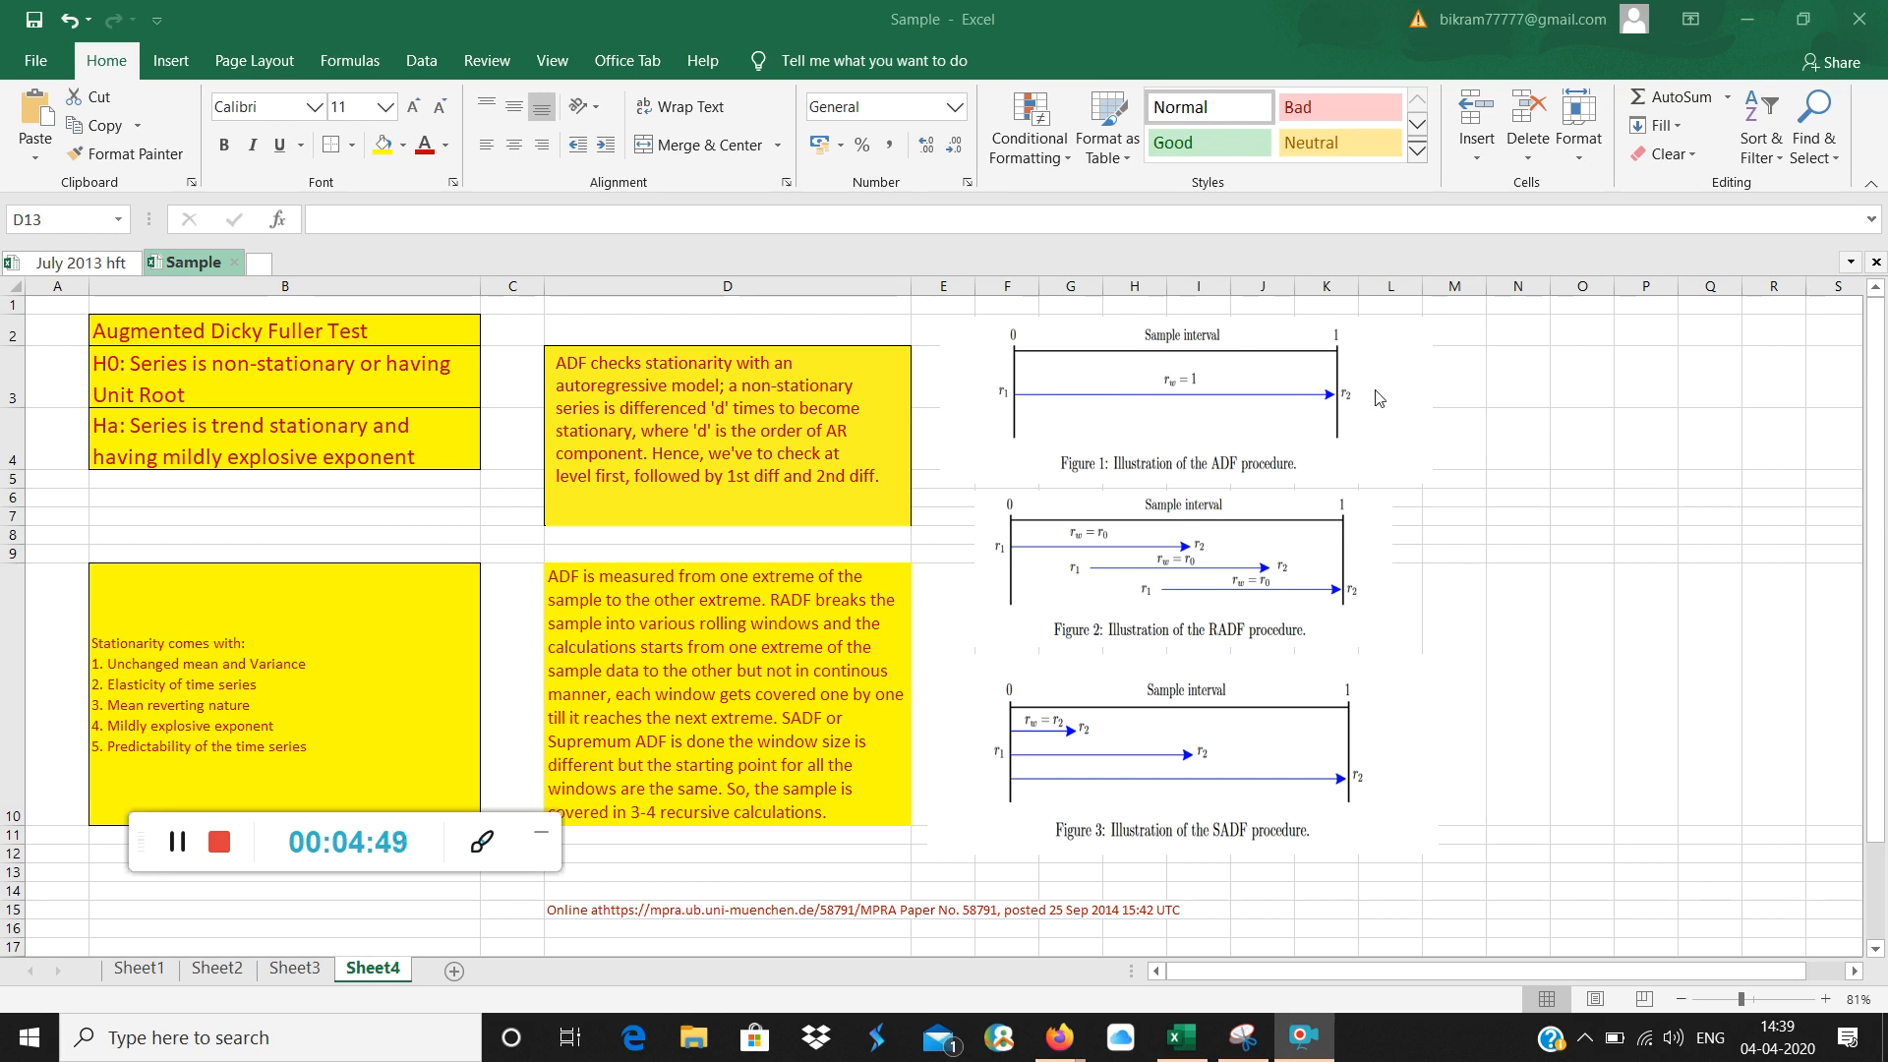
mouse_move(1492, 419)
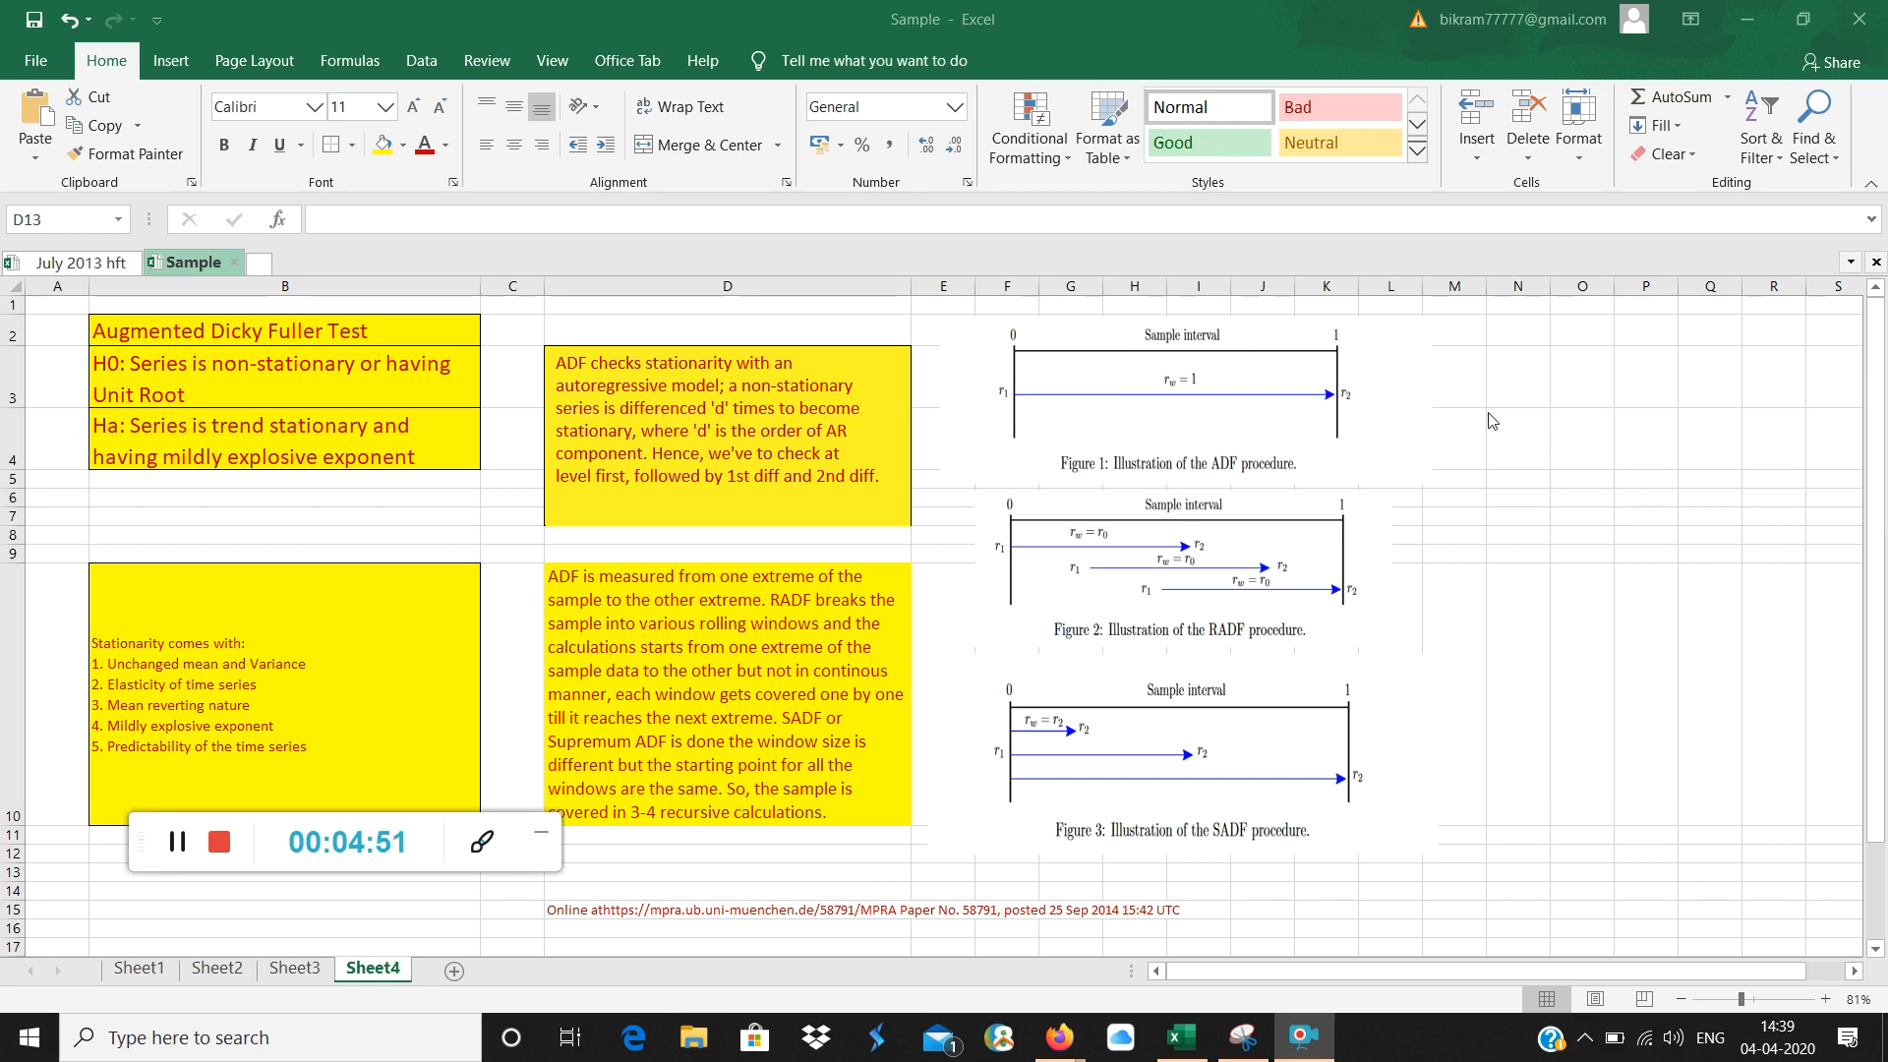
mouse_move(1007, 409)
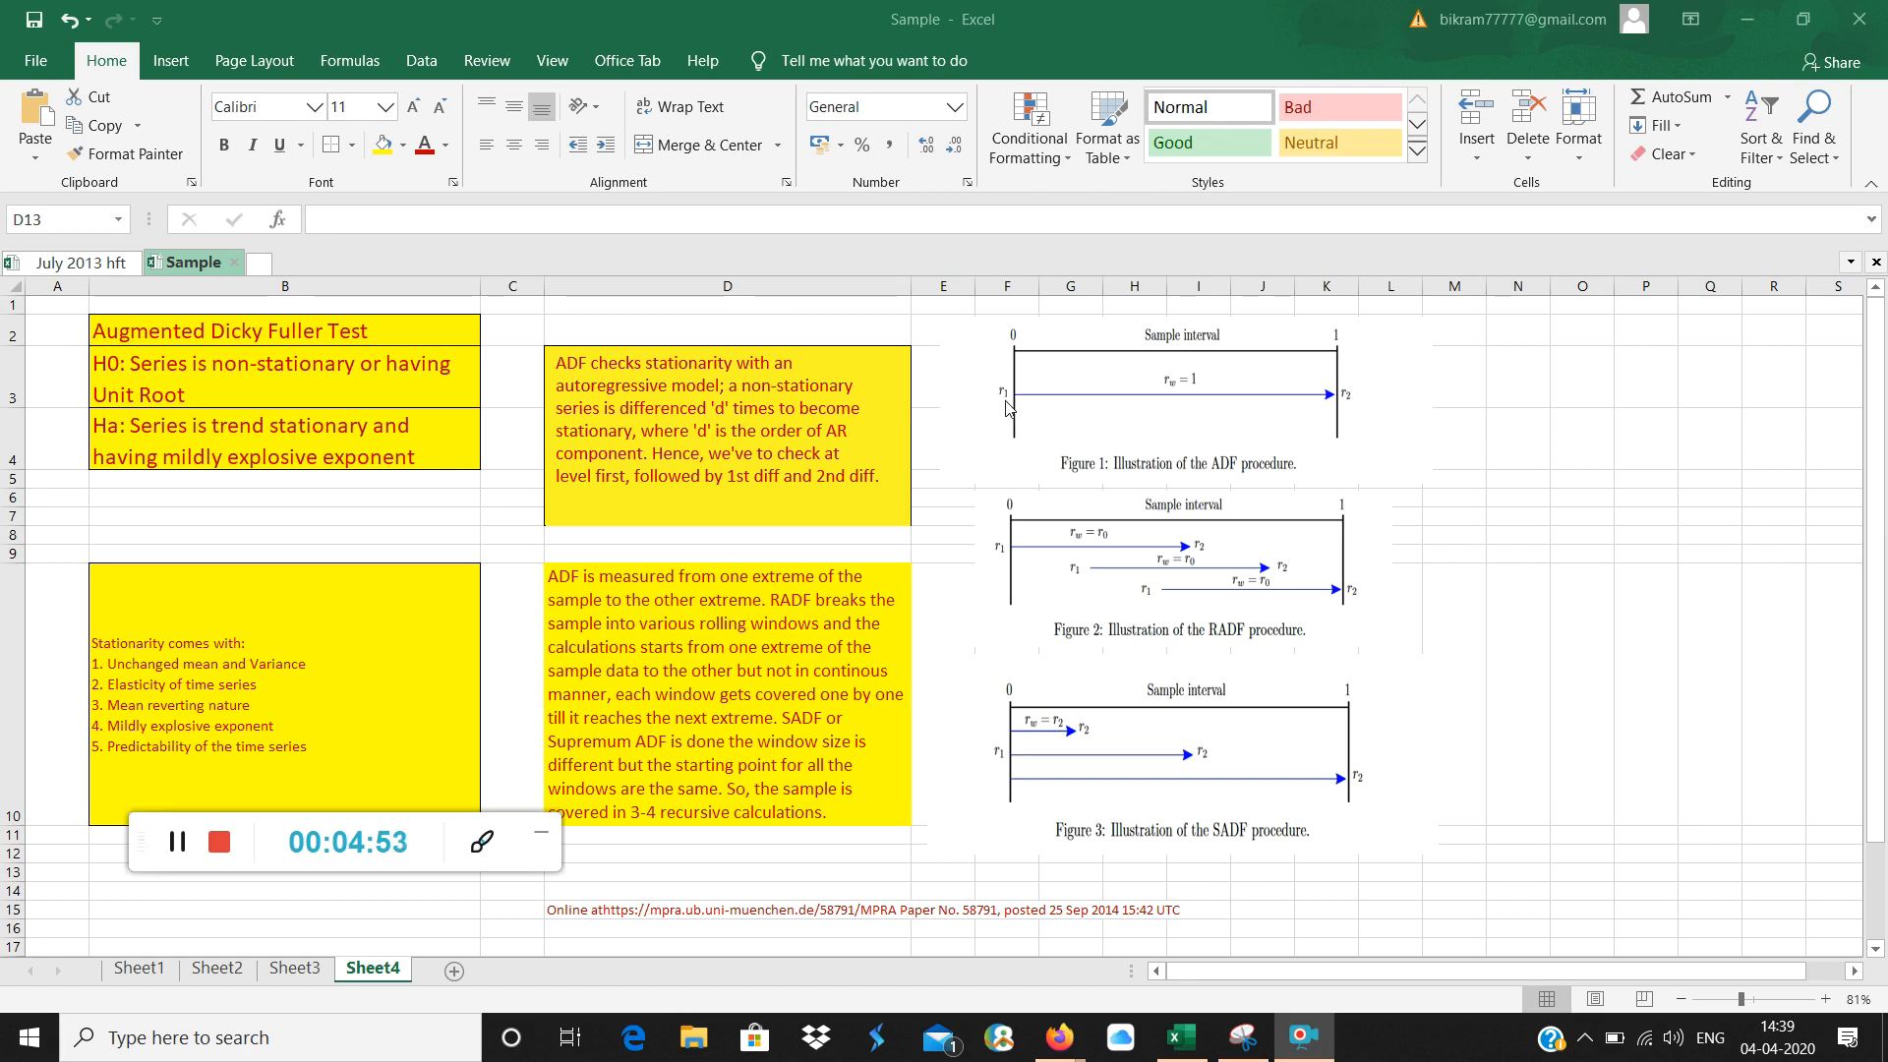
mouse_move(1396, 403)
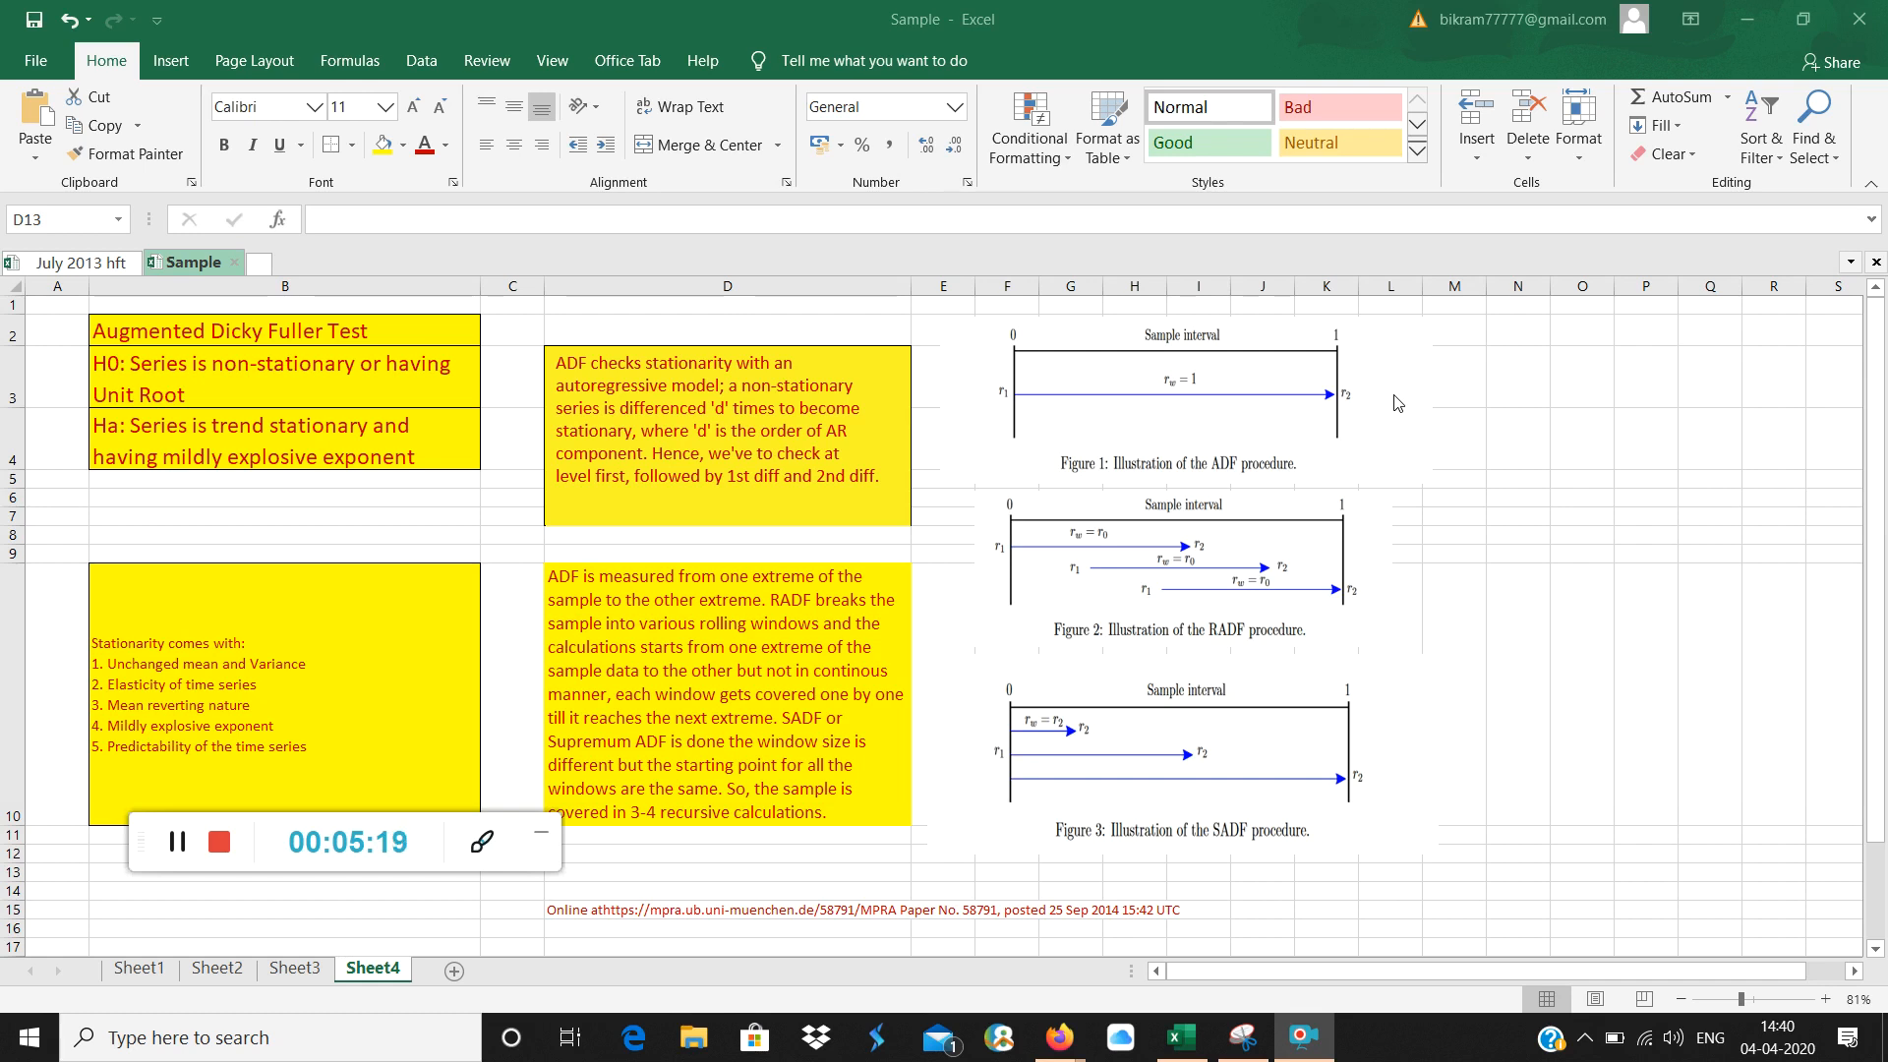
mouse_move(238, 935)
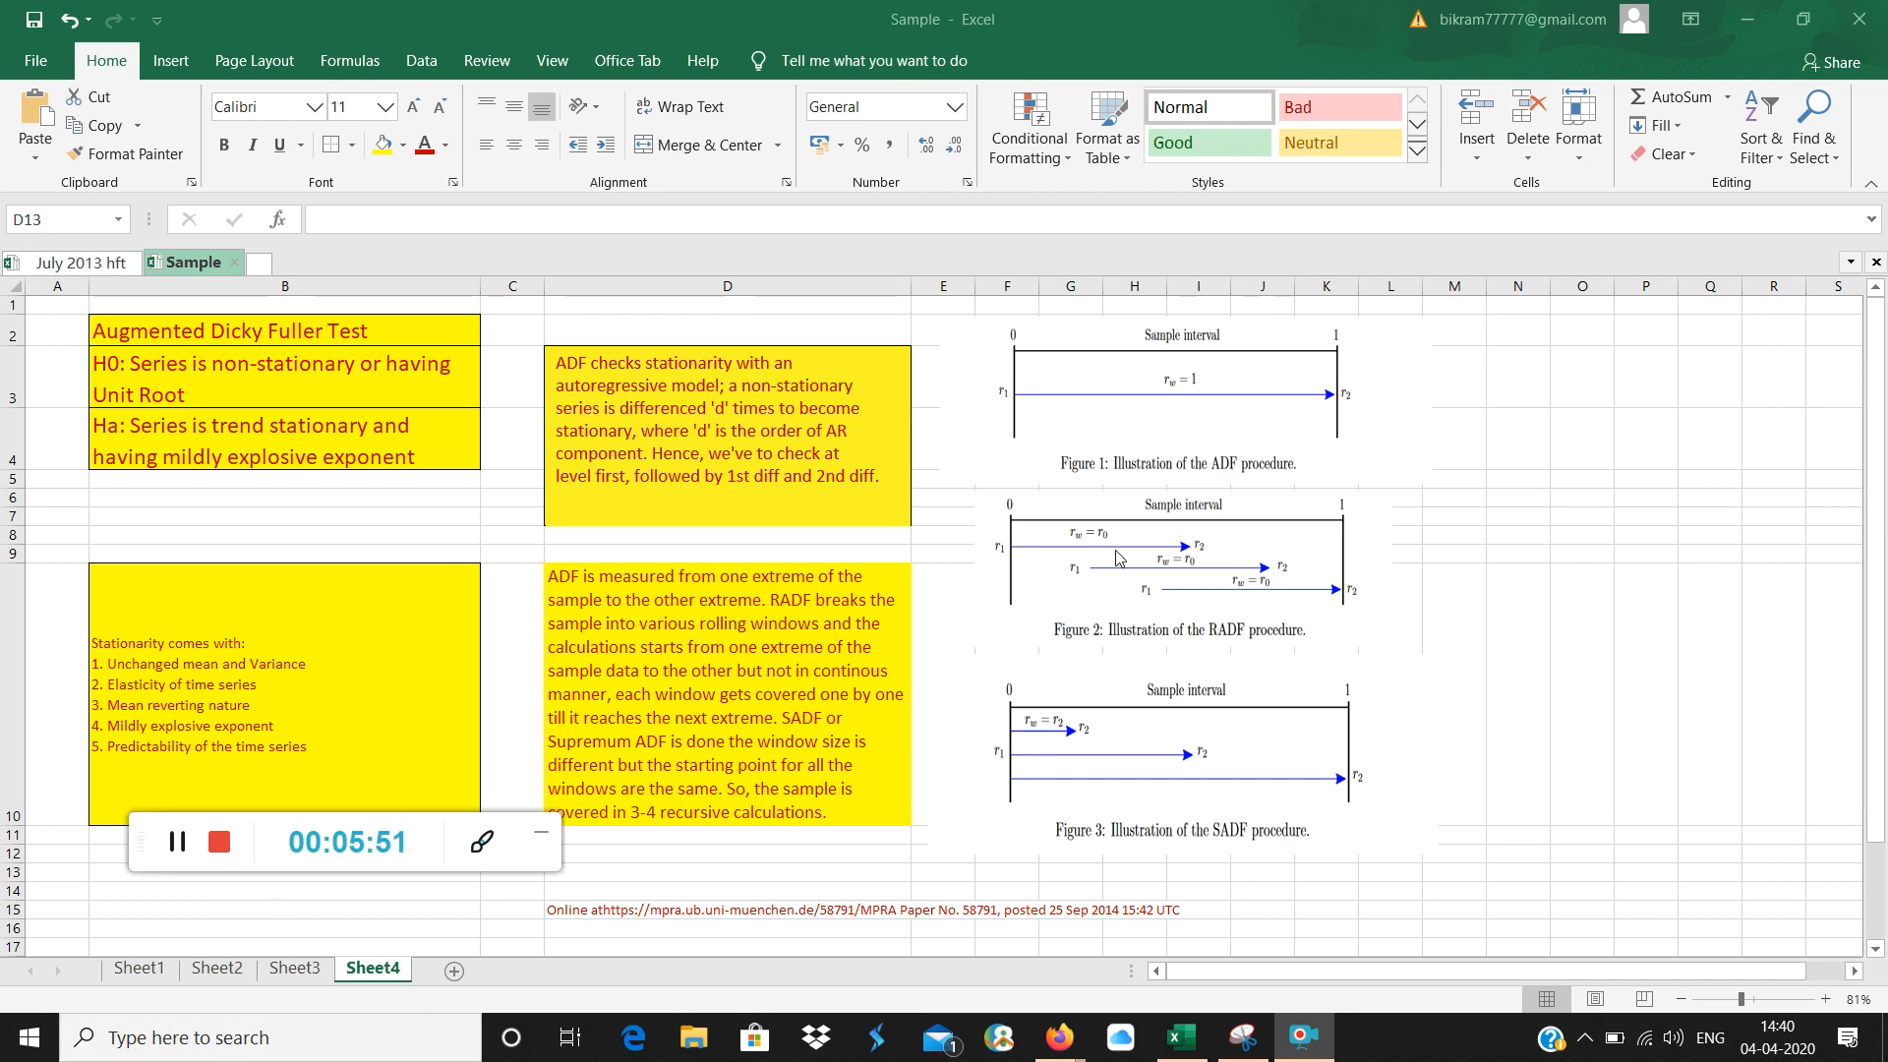
mouse_move(943, 586)
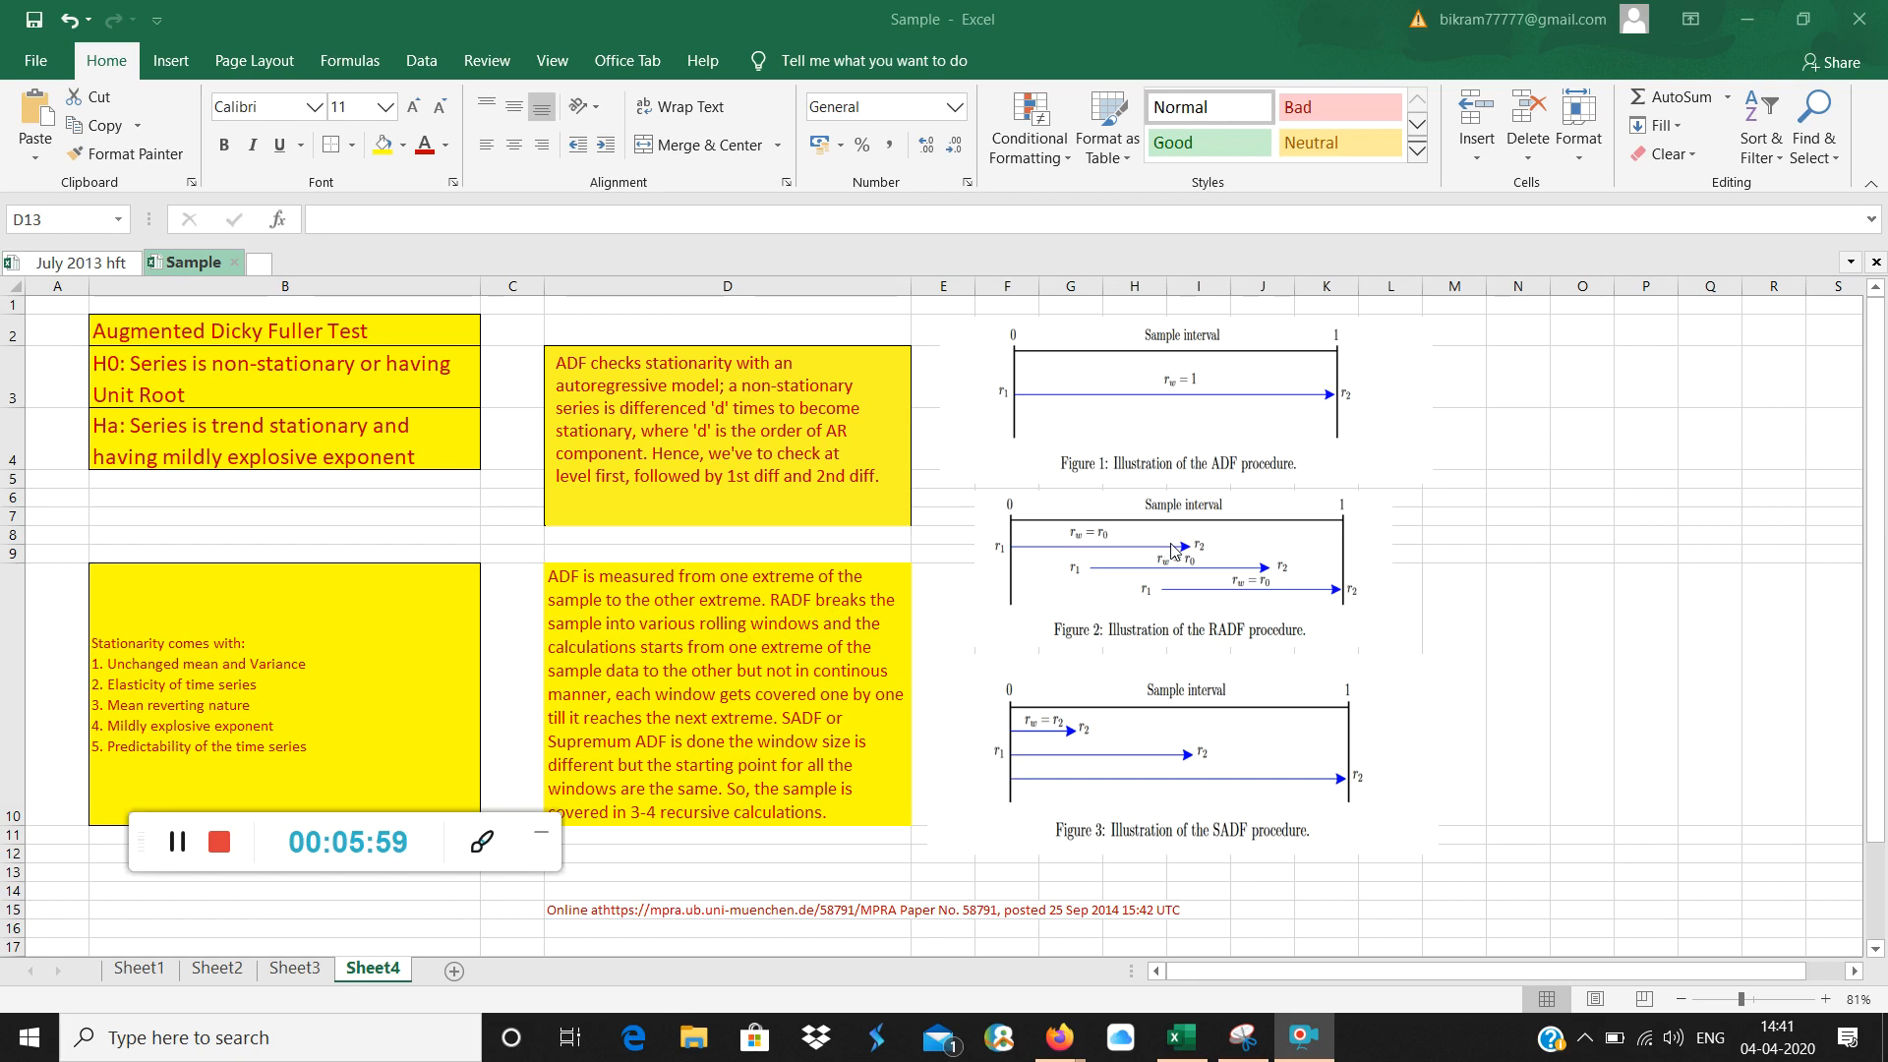
mouse_move(1308, 591)
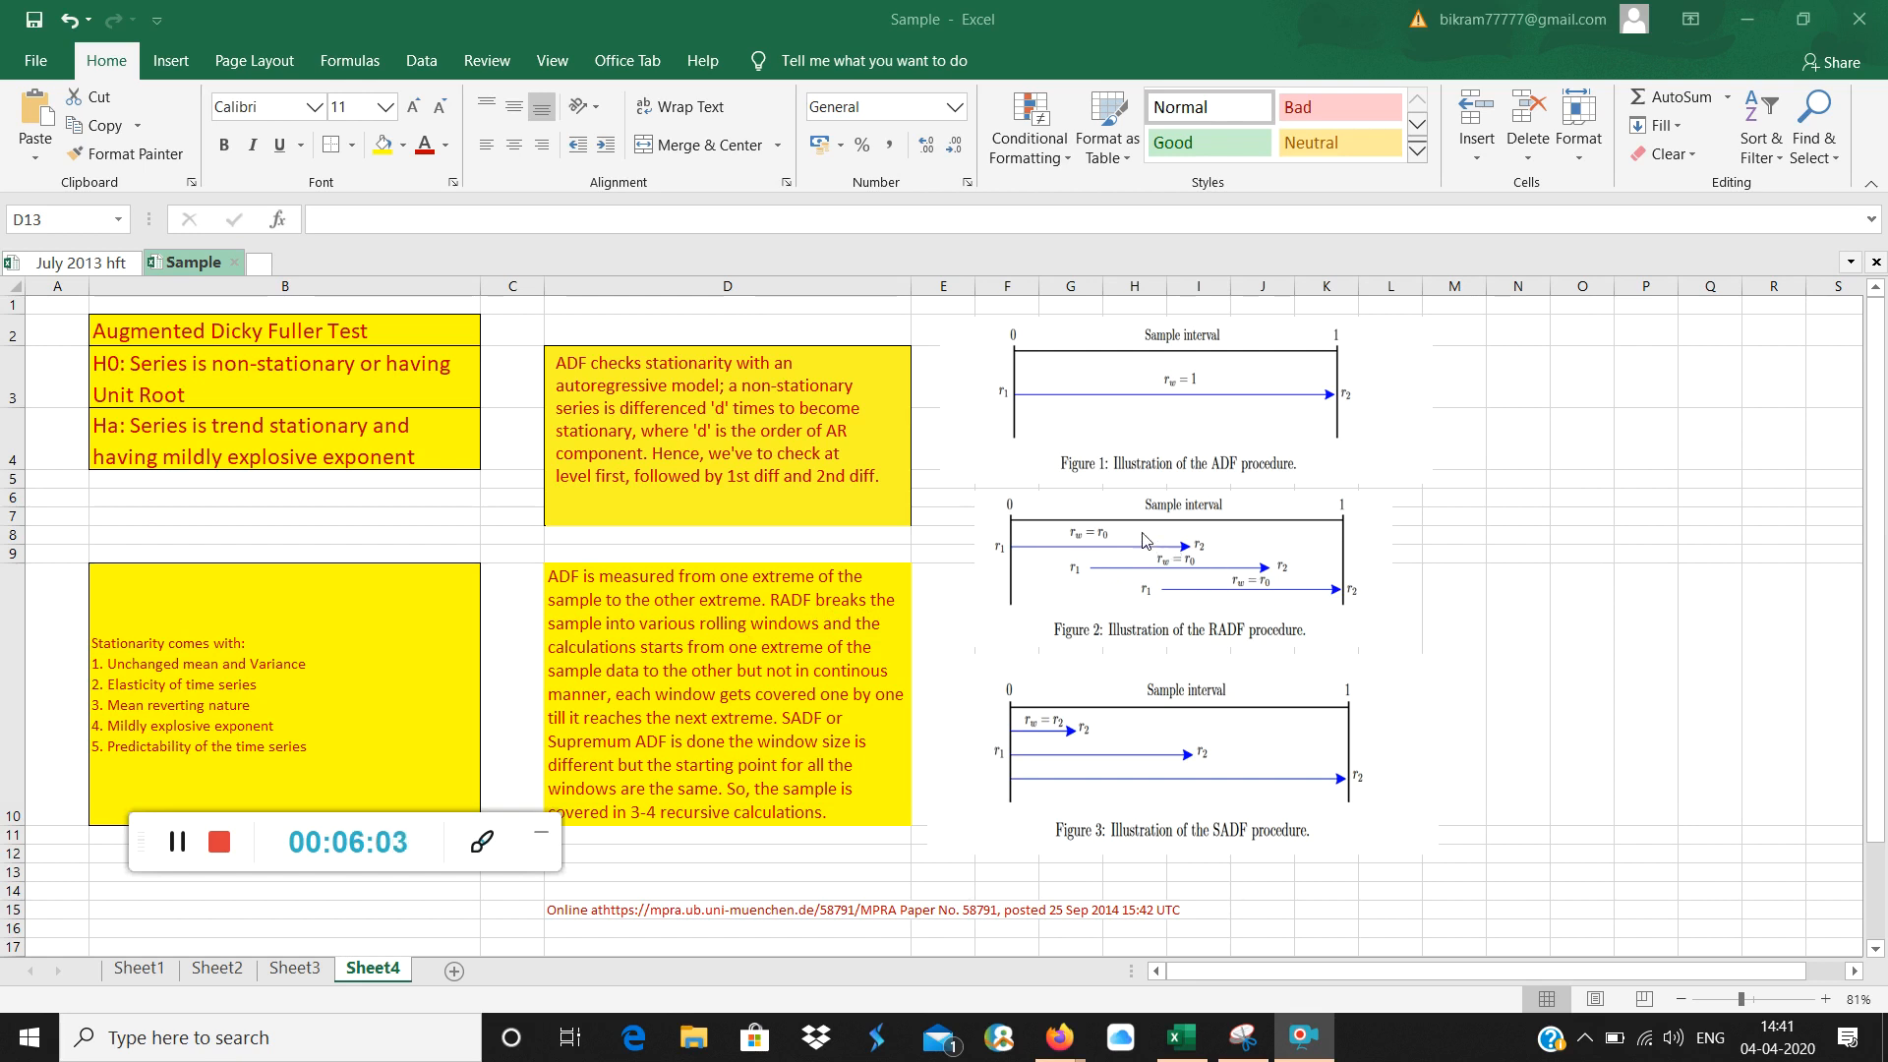
mouse_move(1221, 598)
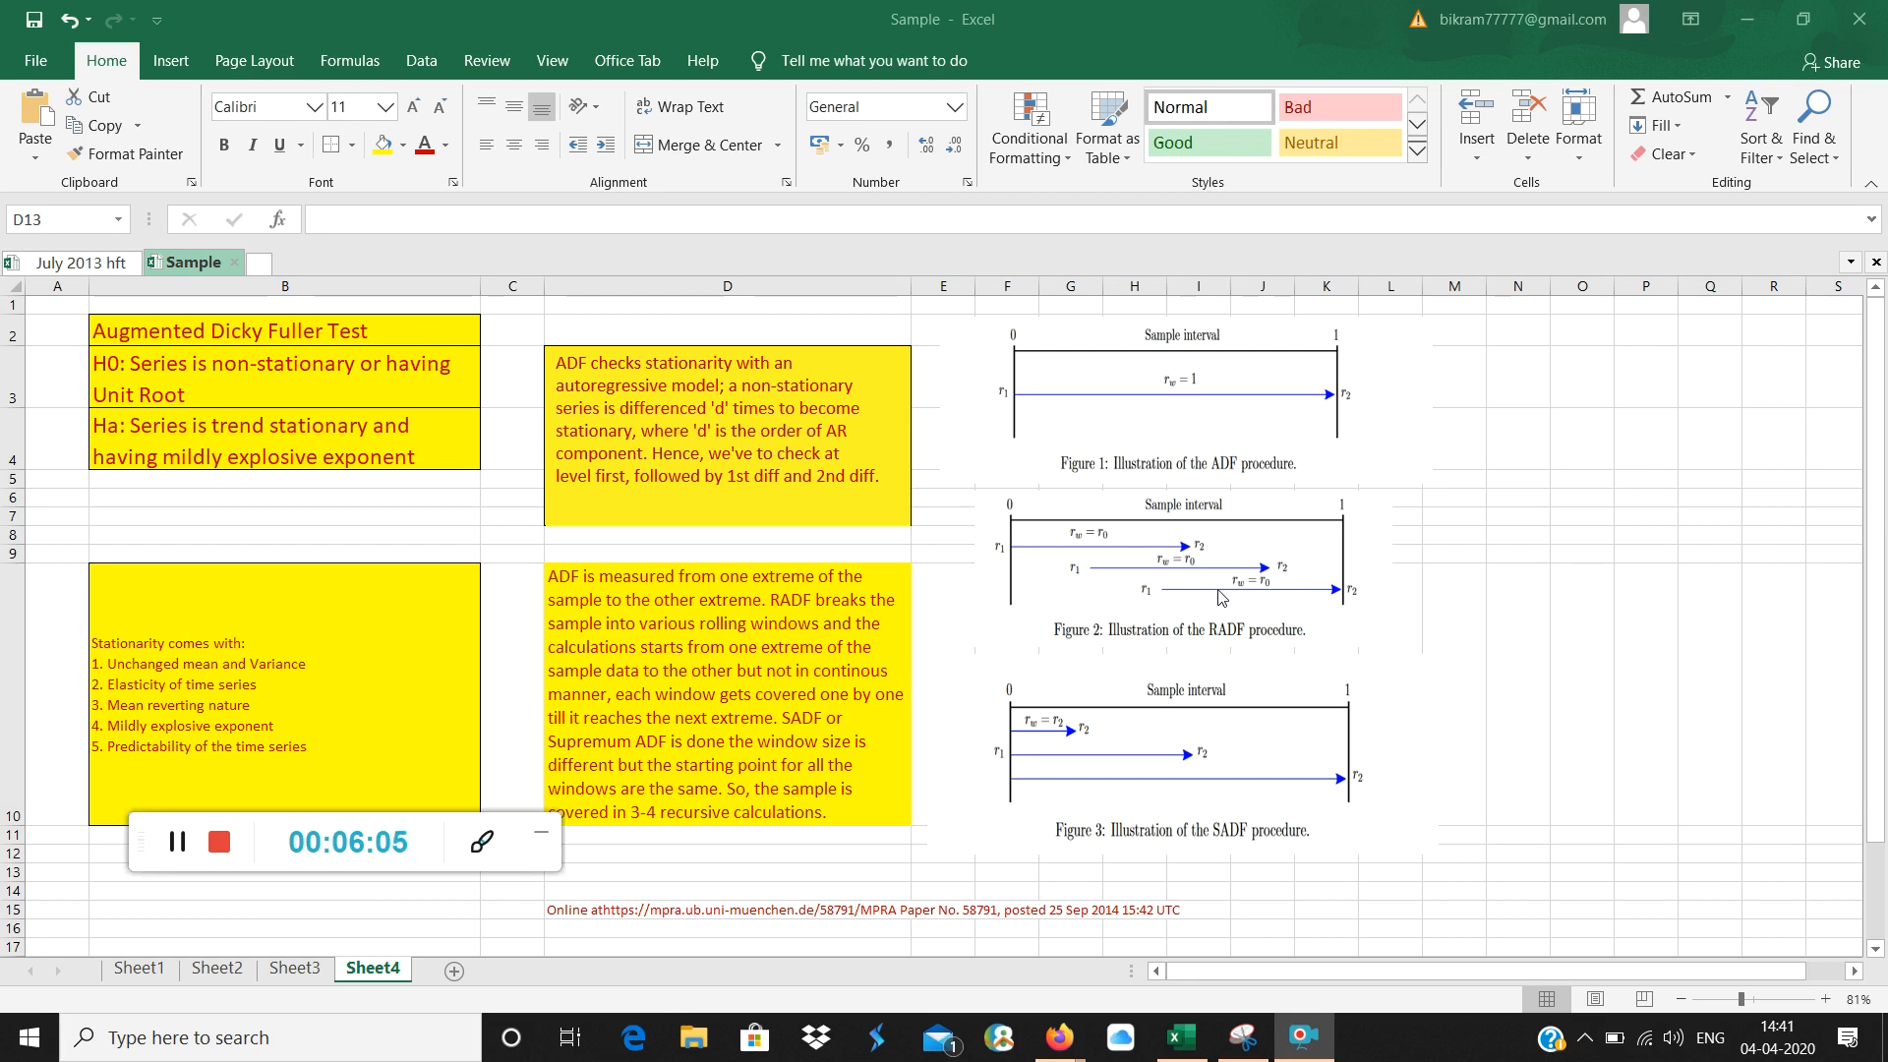
mouse_move(1192, 566)
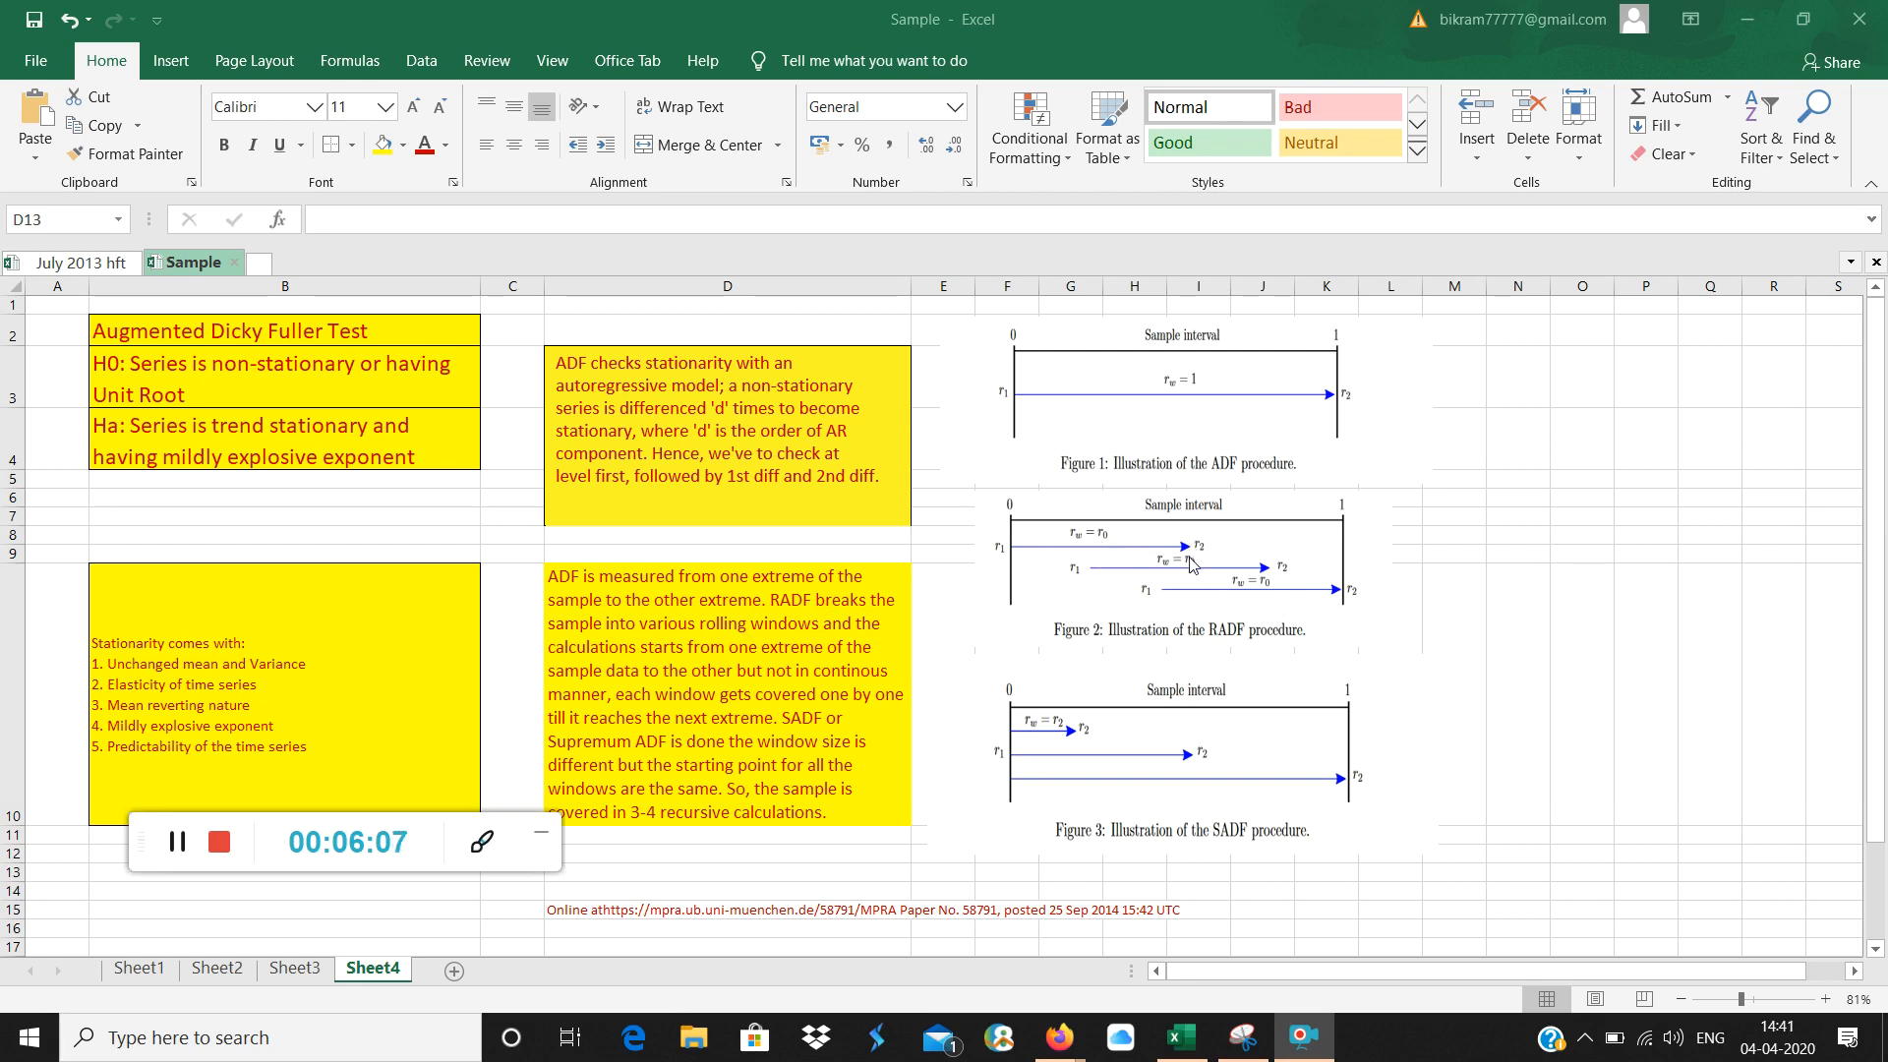
mouse_move(1090, 554)
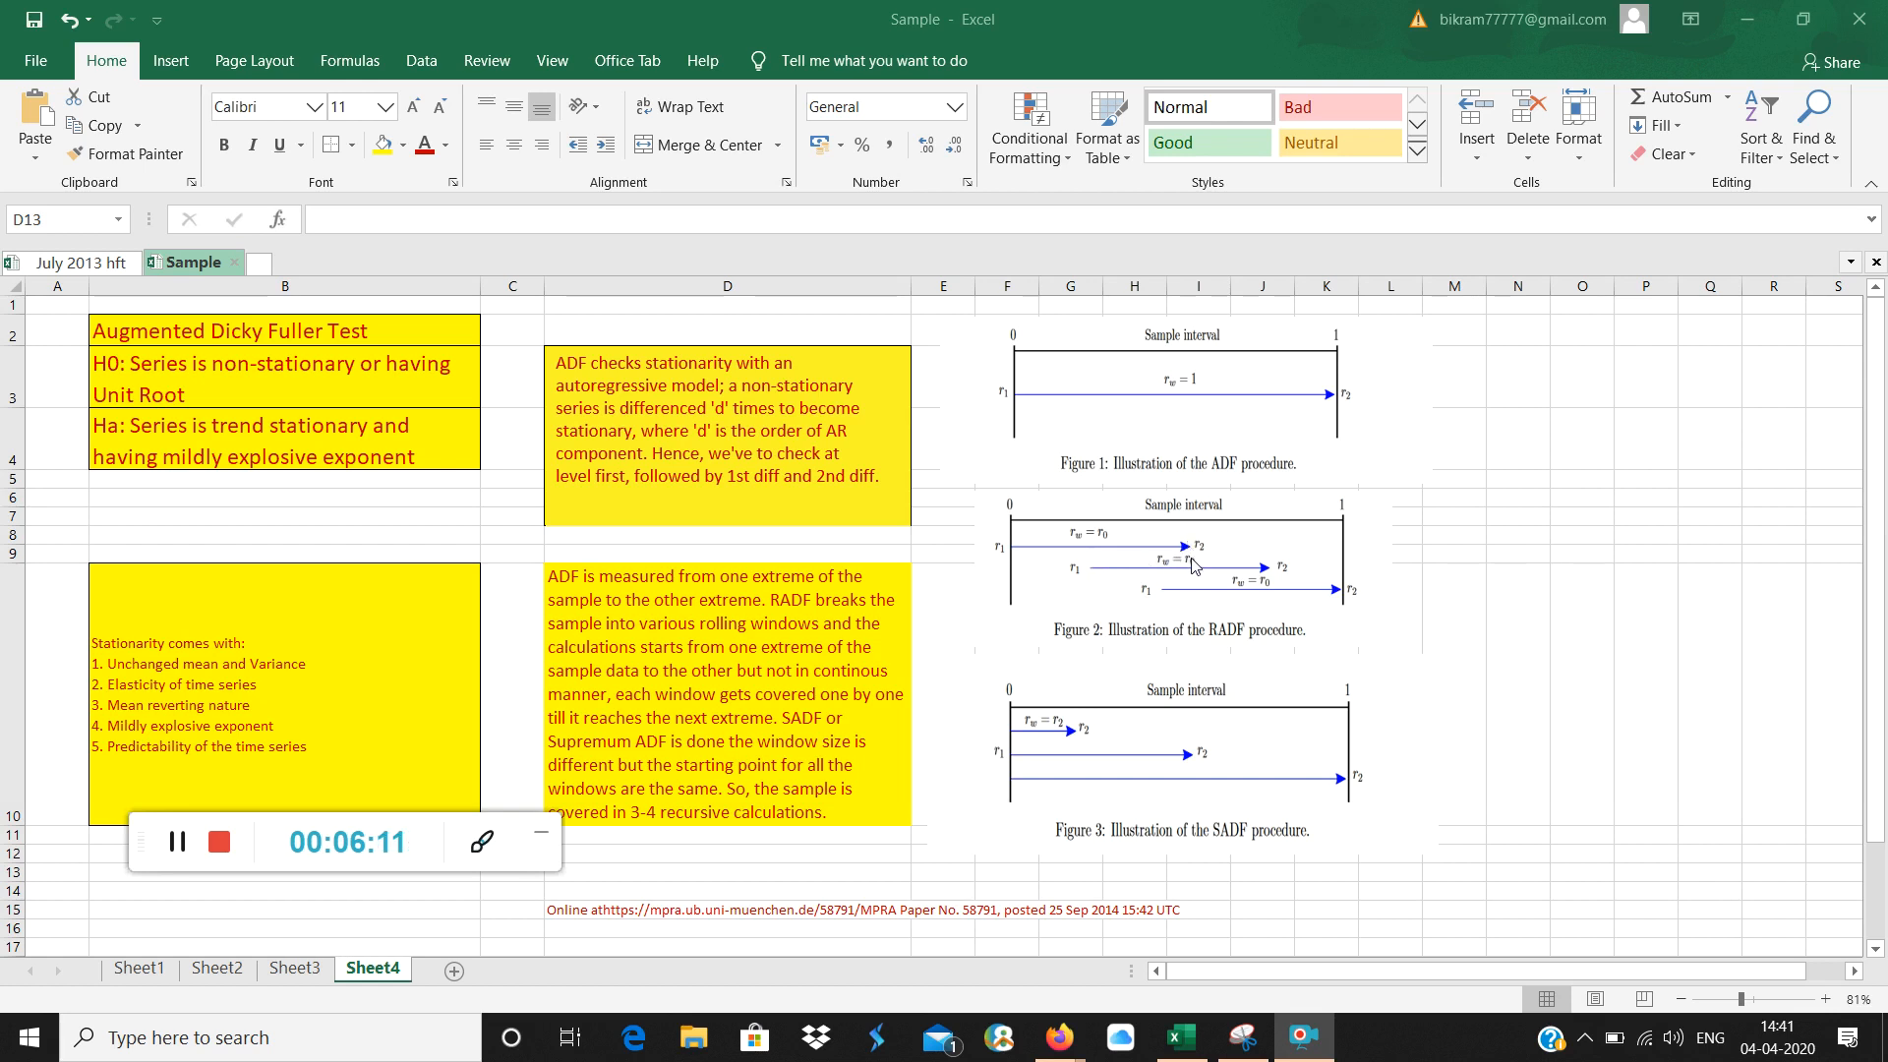
mouse_move(1184, 611)
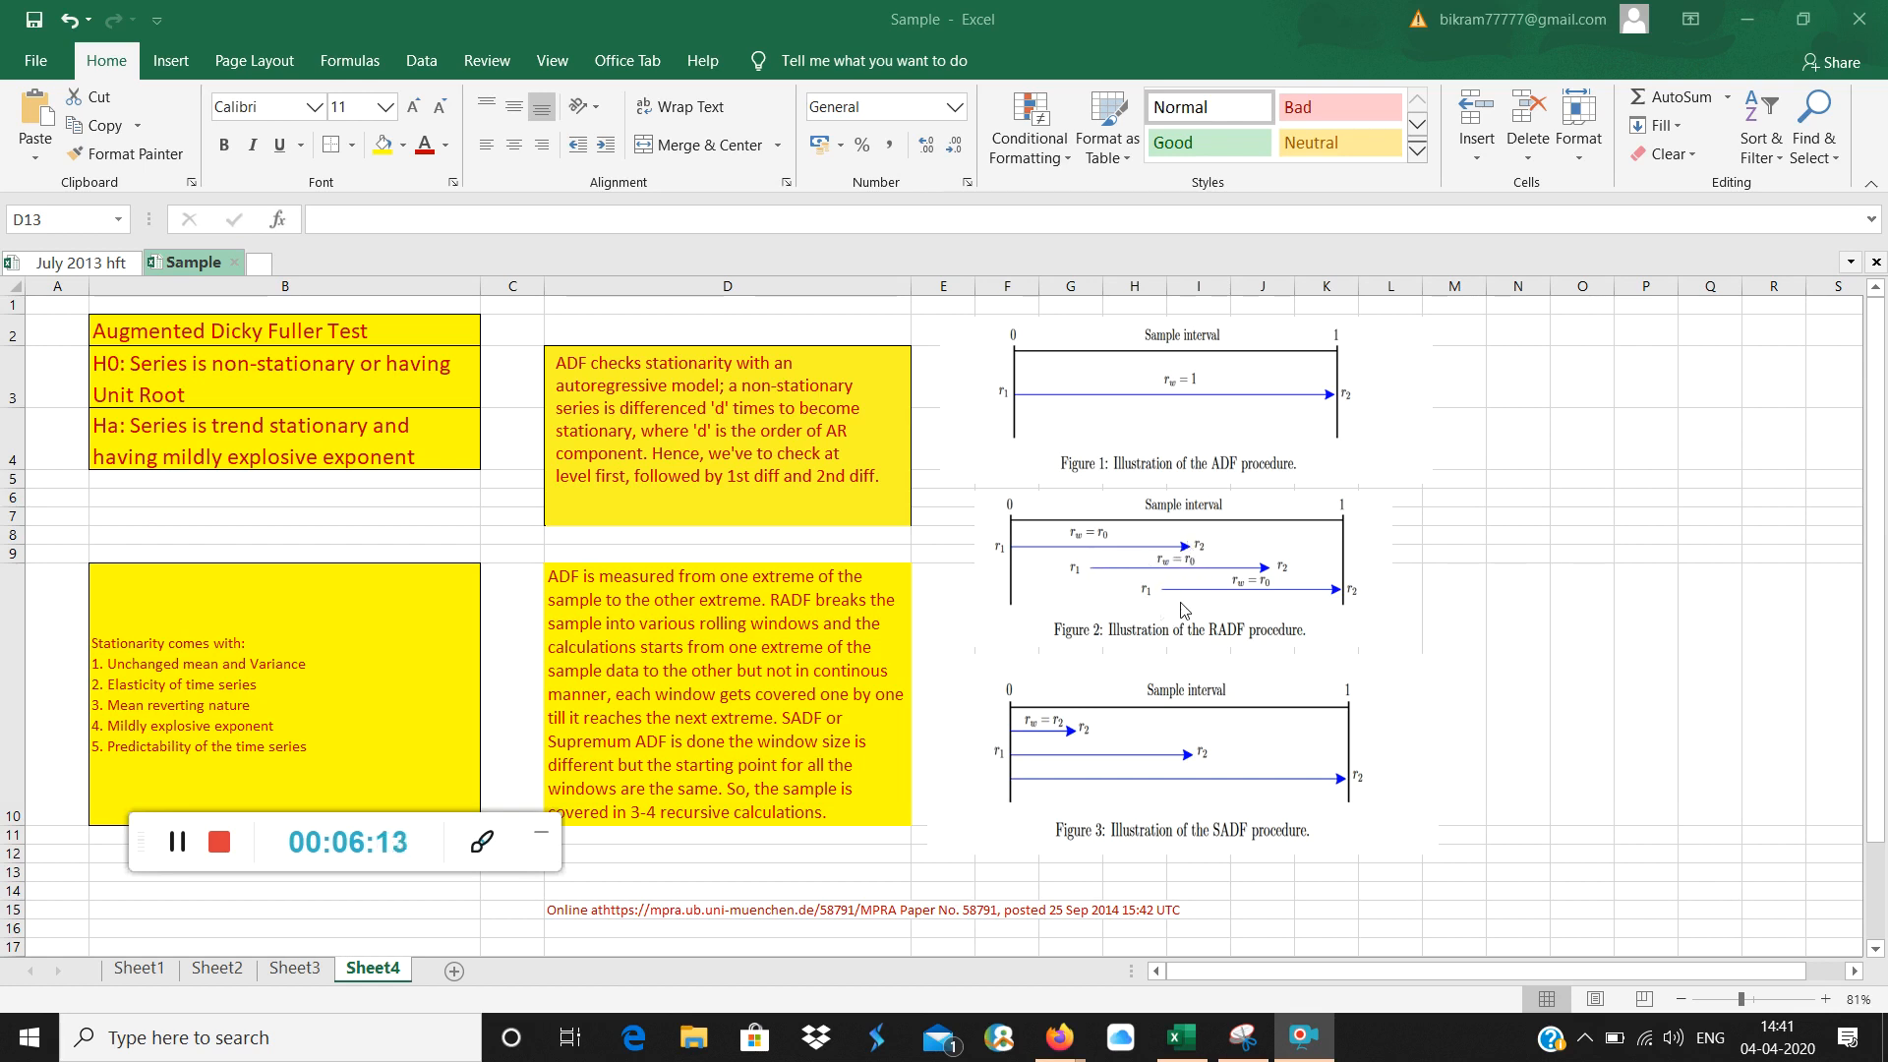
mouse_move(1577, 671)
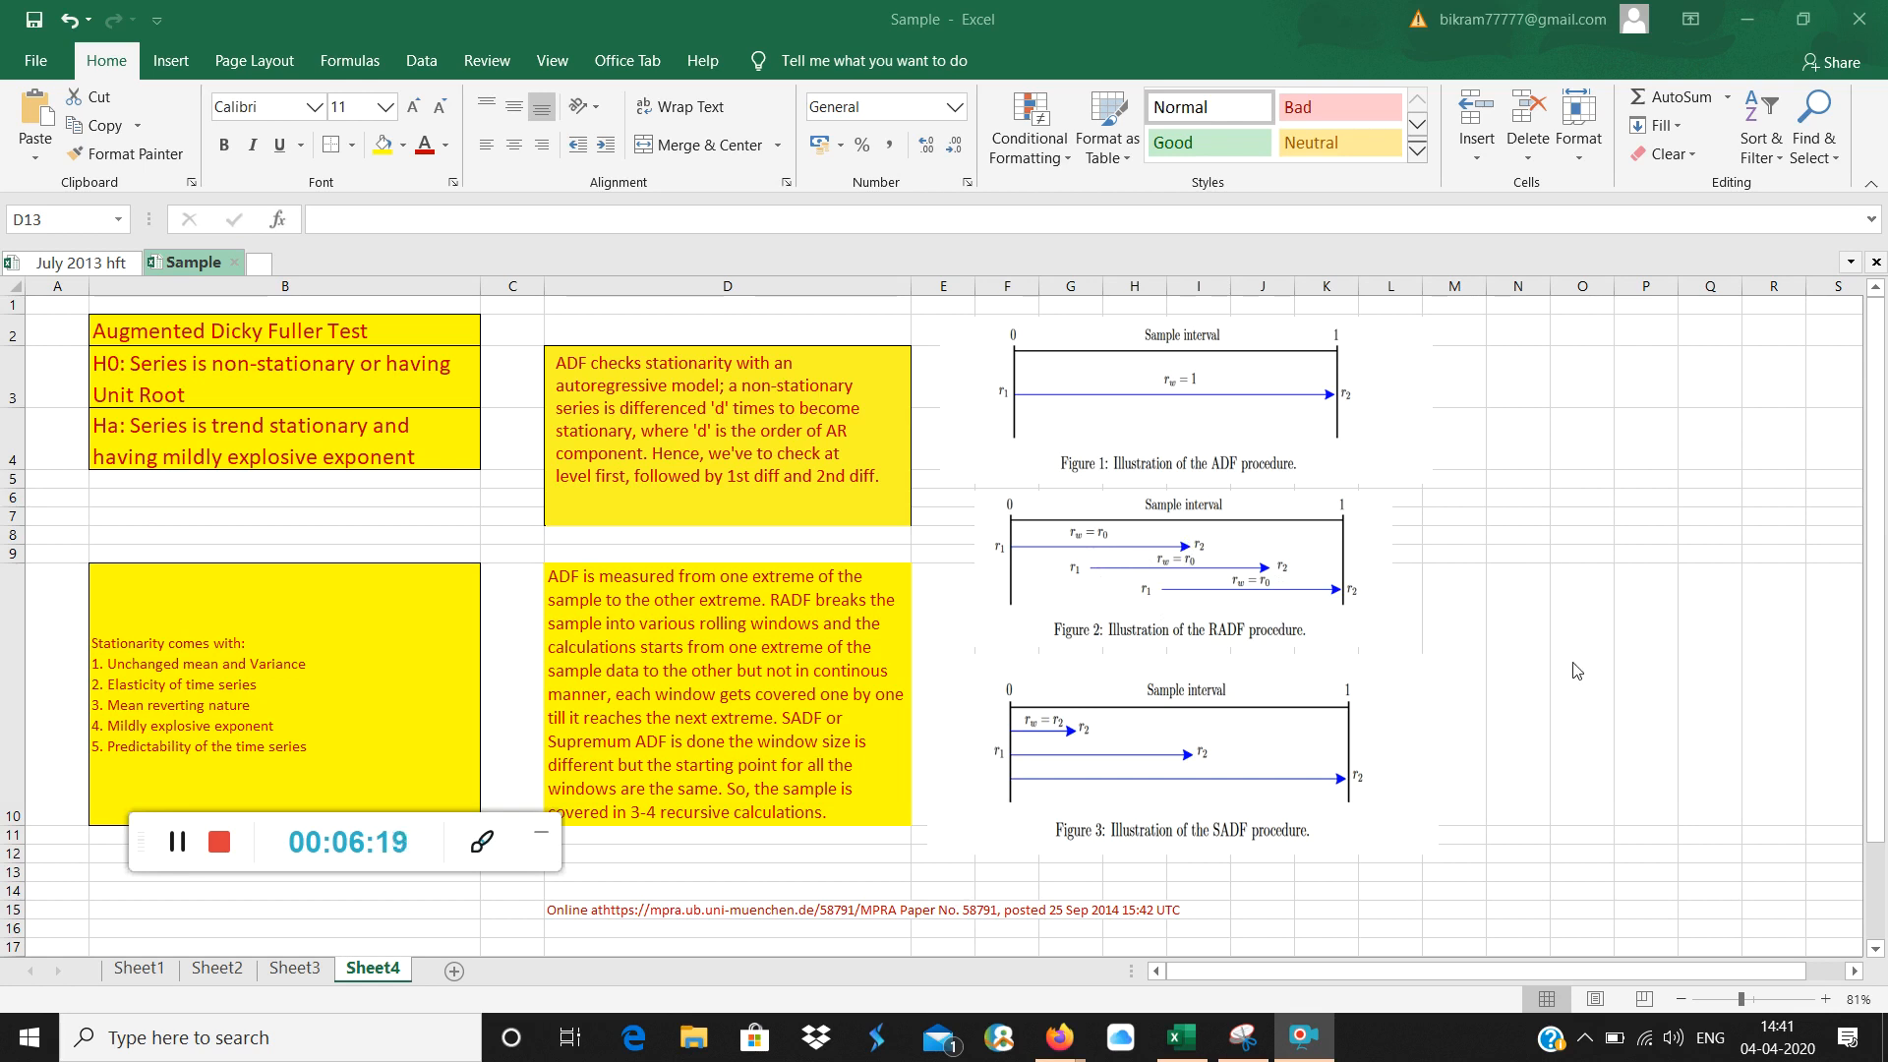
mouse_move(166, 805)
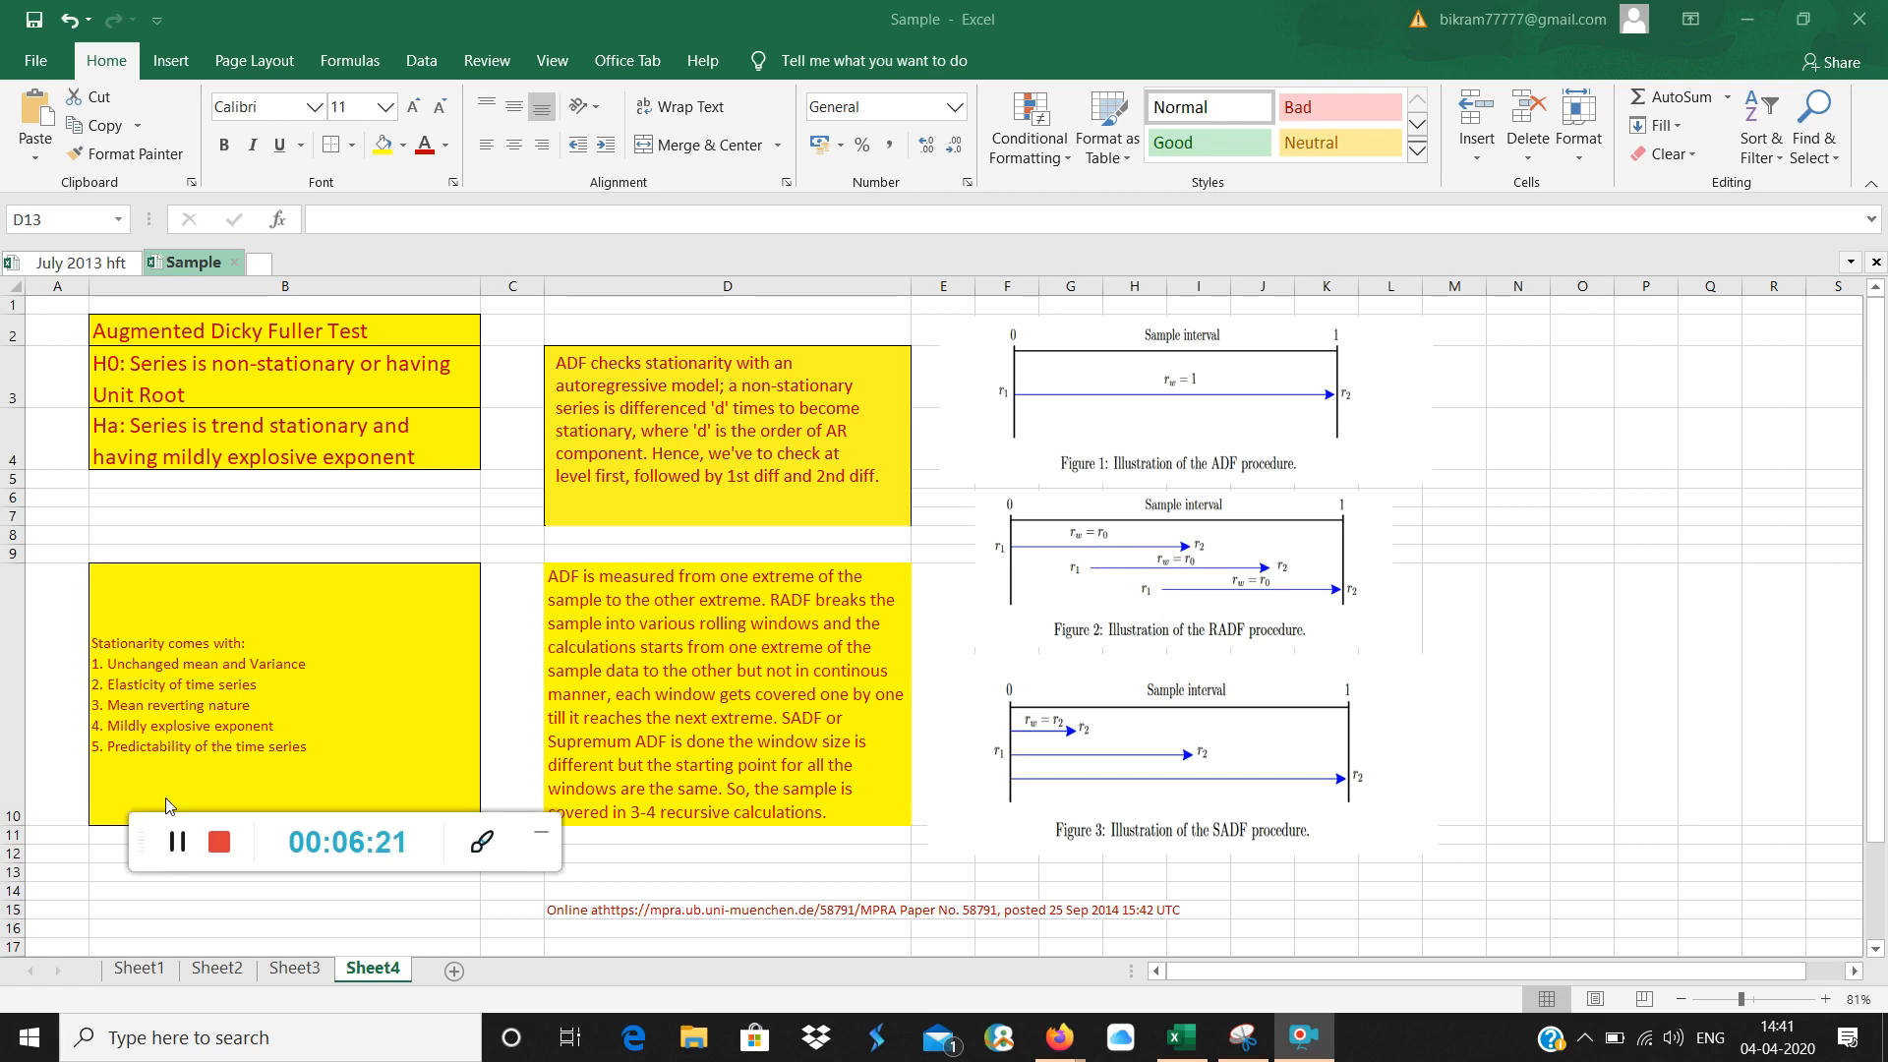
mouse_move(175, 841)
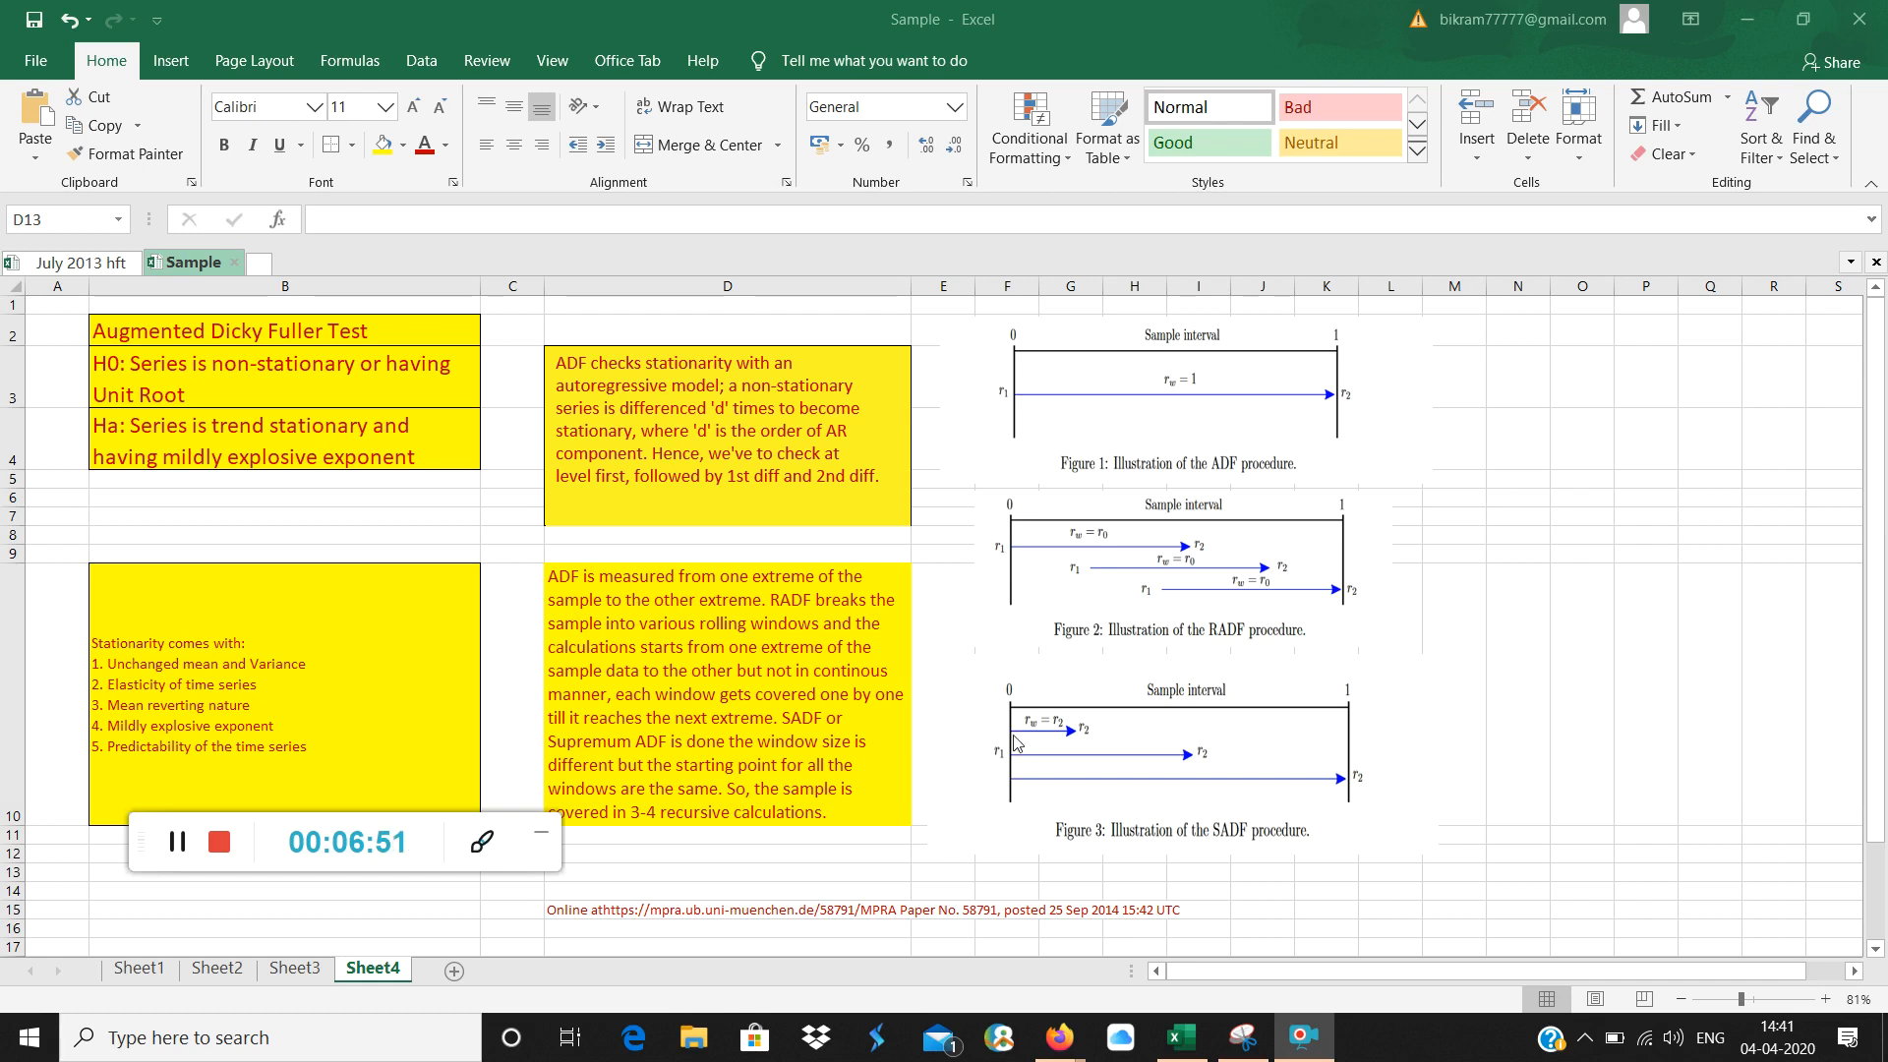
mouse_move(1035, 552)
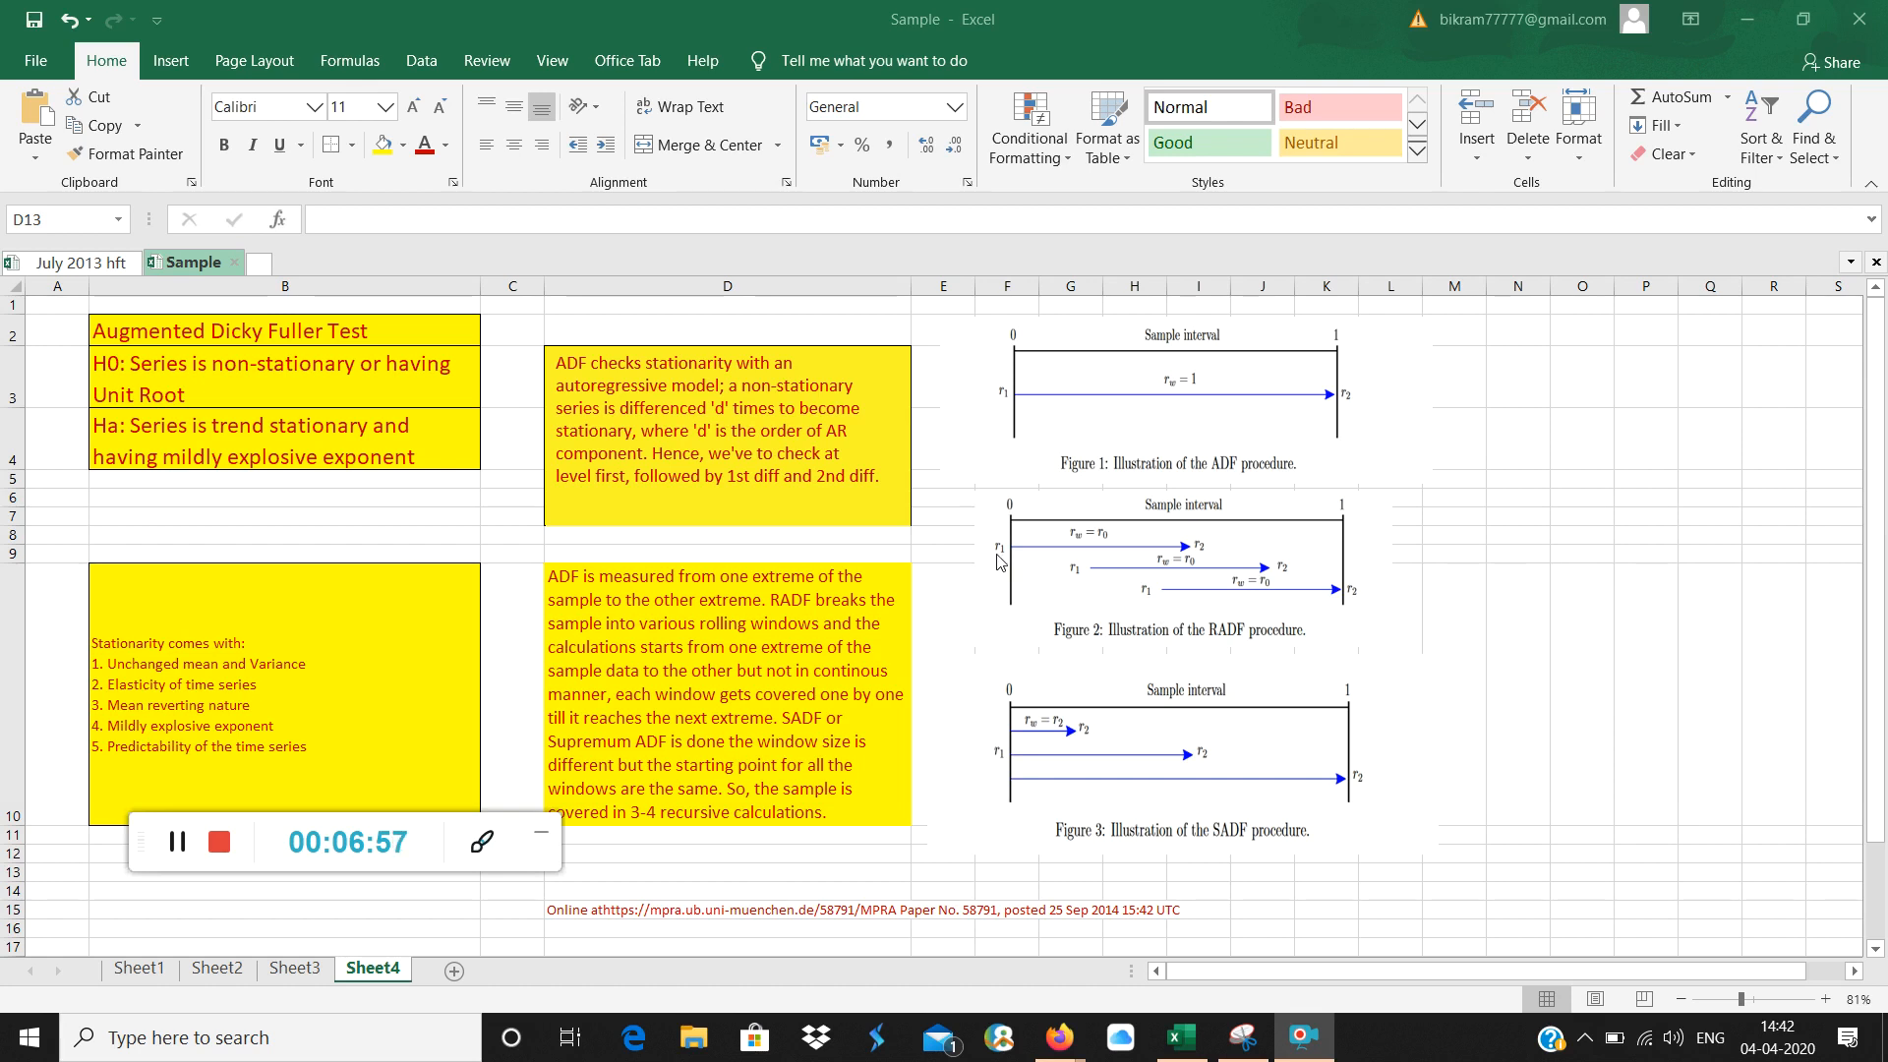
mouse_move(1163, 602)
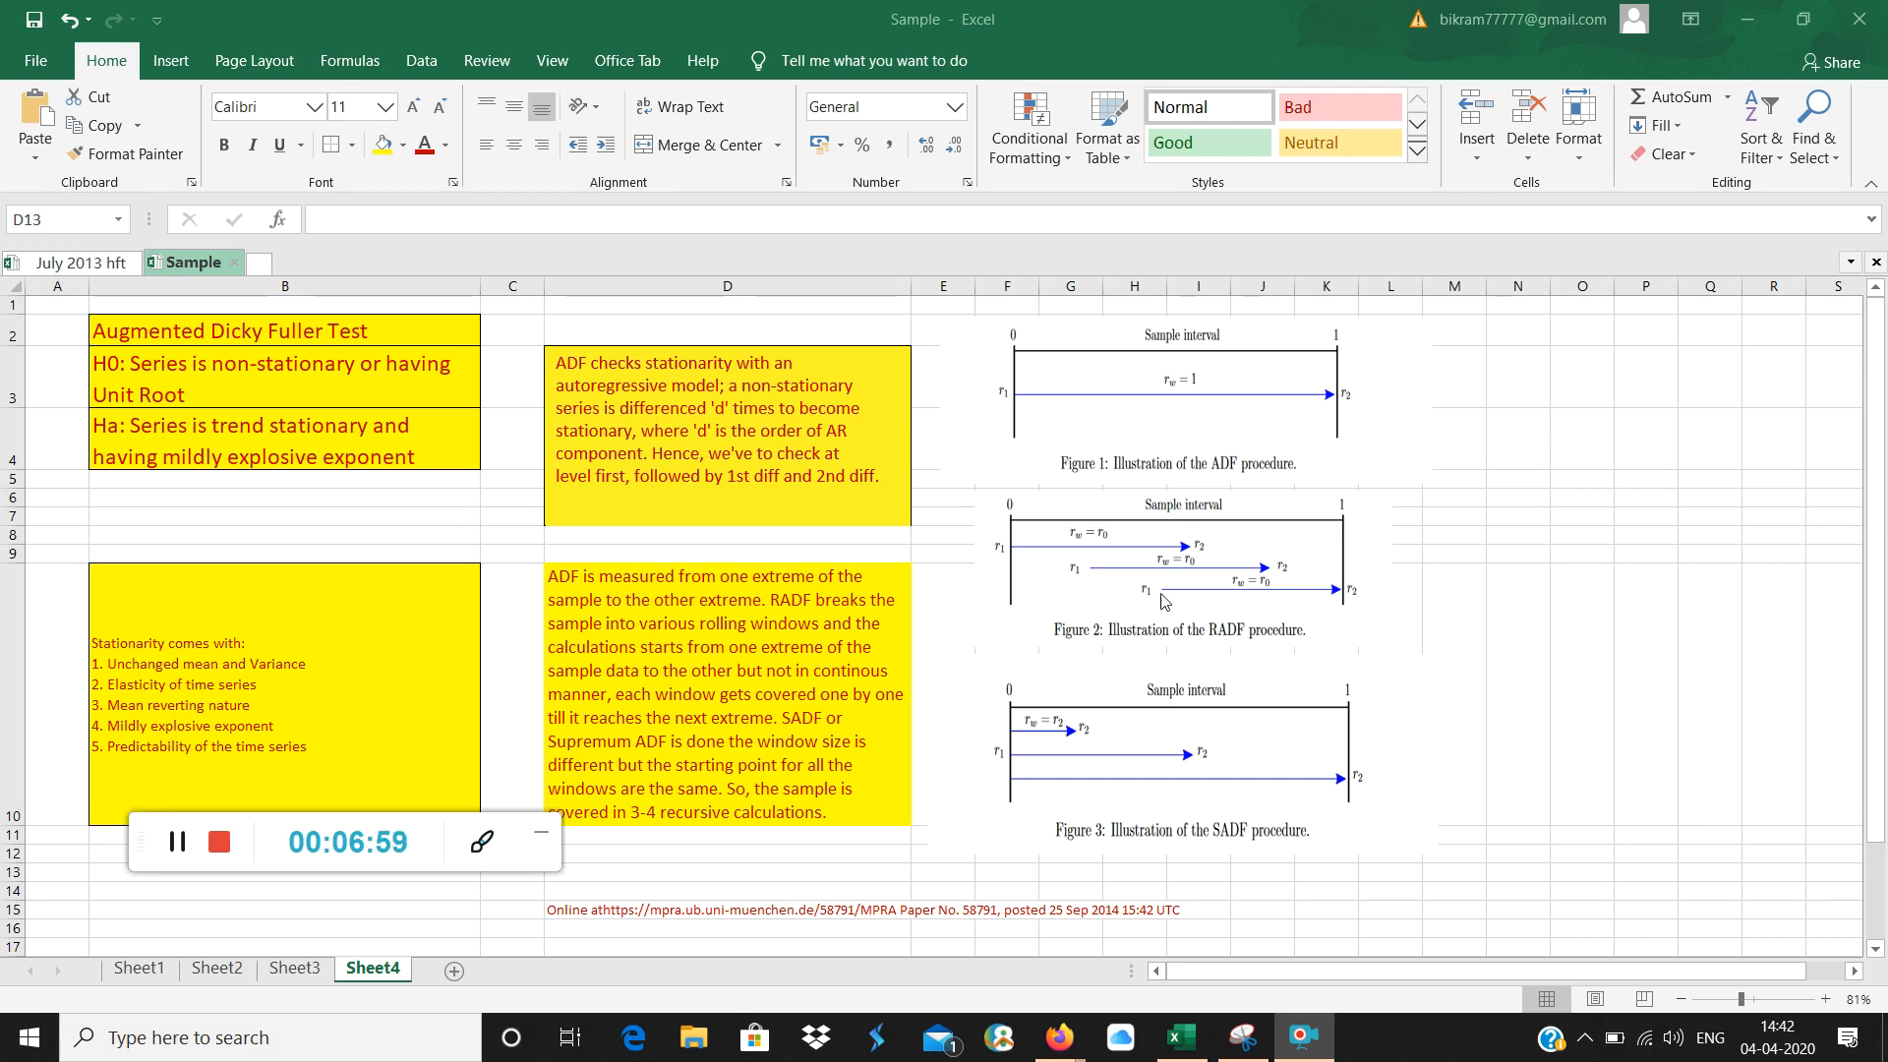
mouse_move(1110, 670)
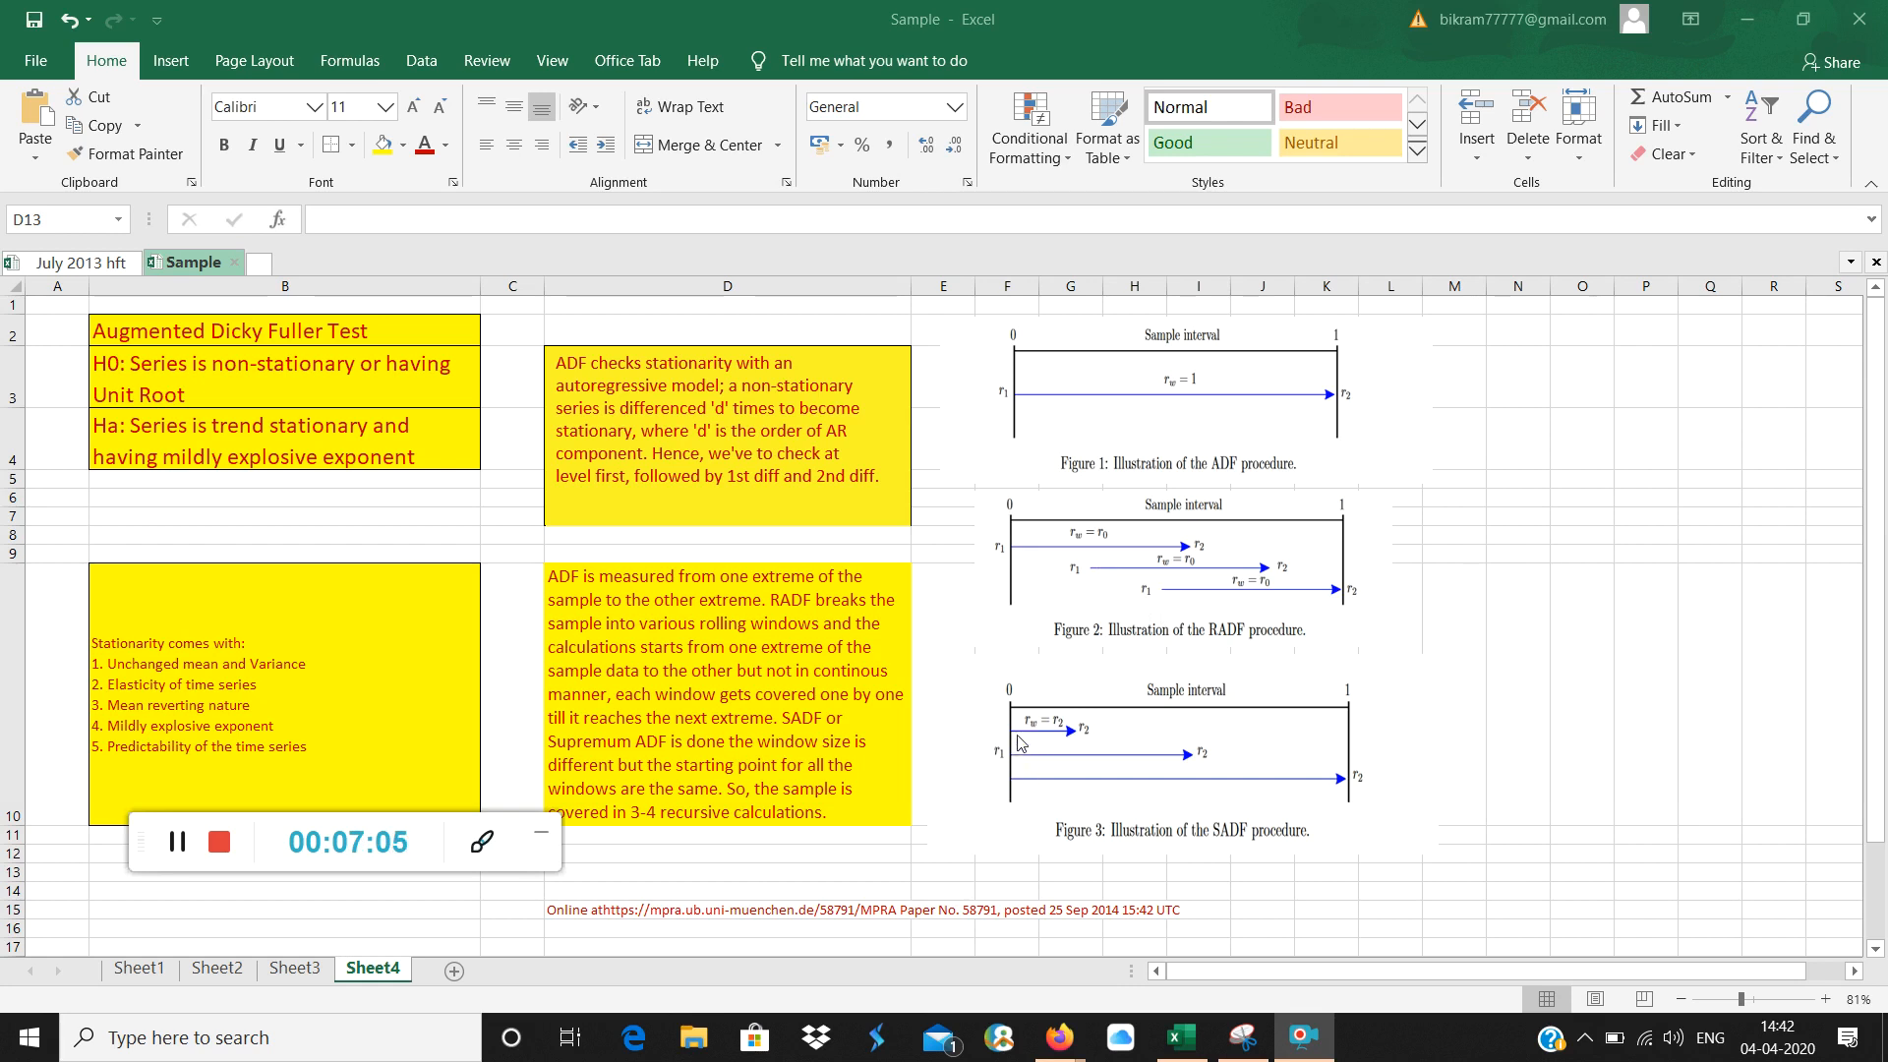
mouse_move(1081, 744)
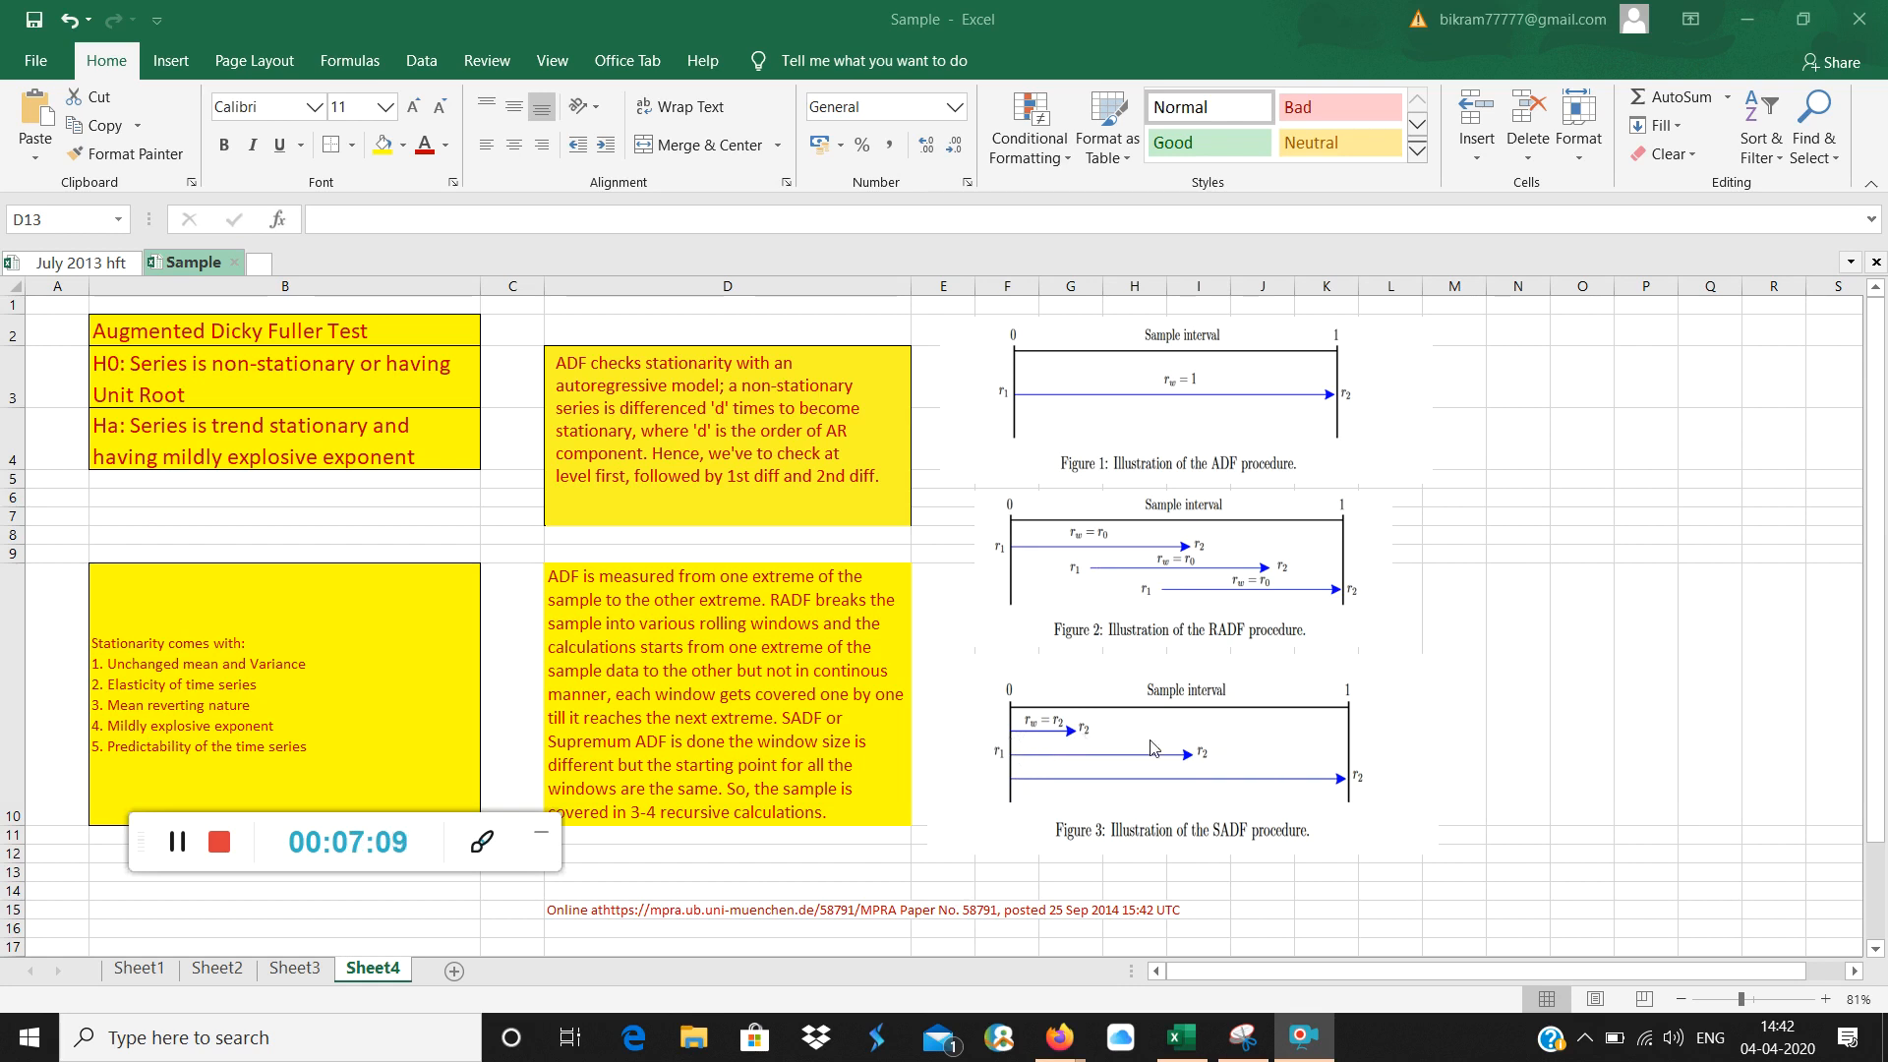
mouse_move(1067, 735)
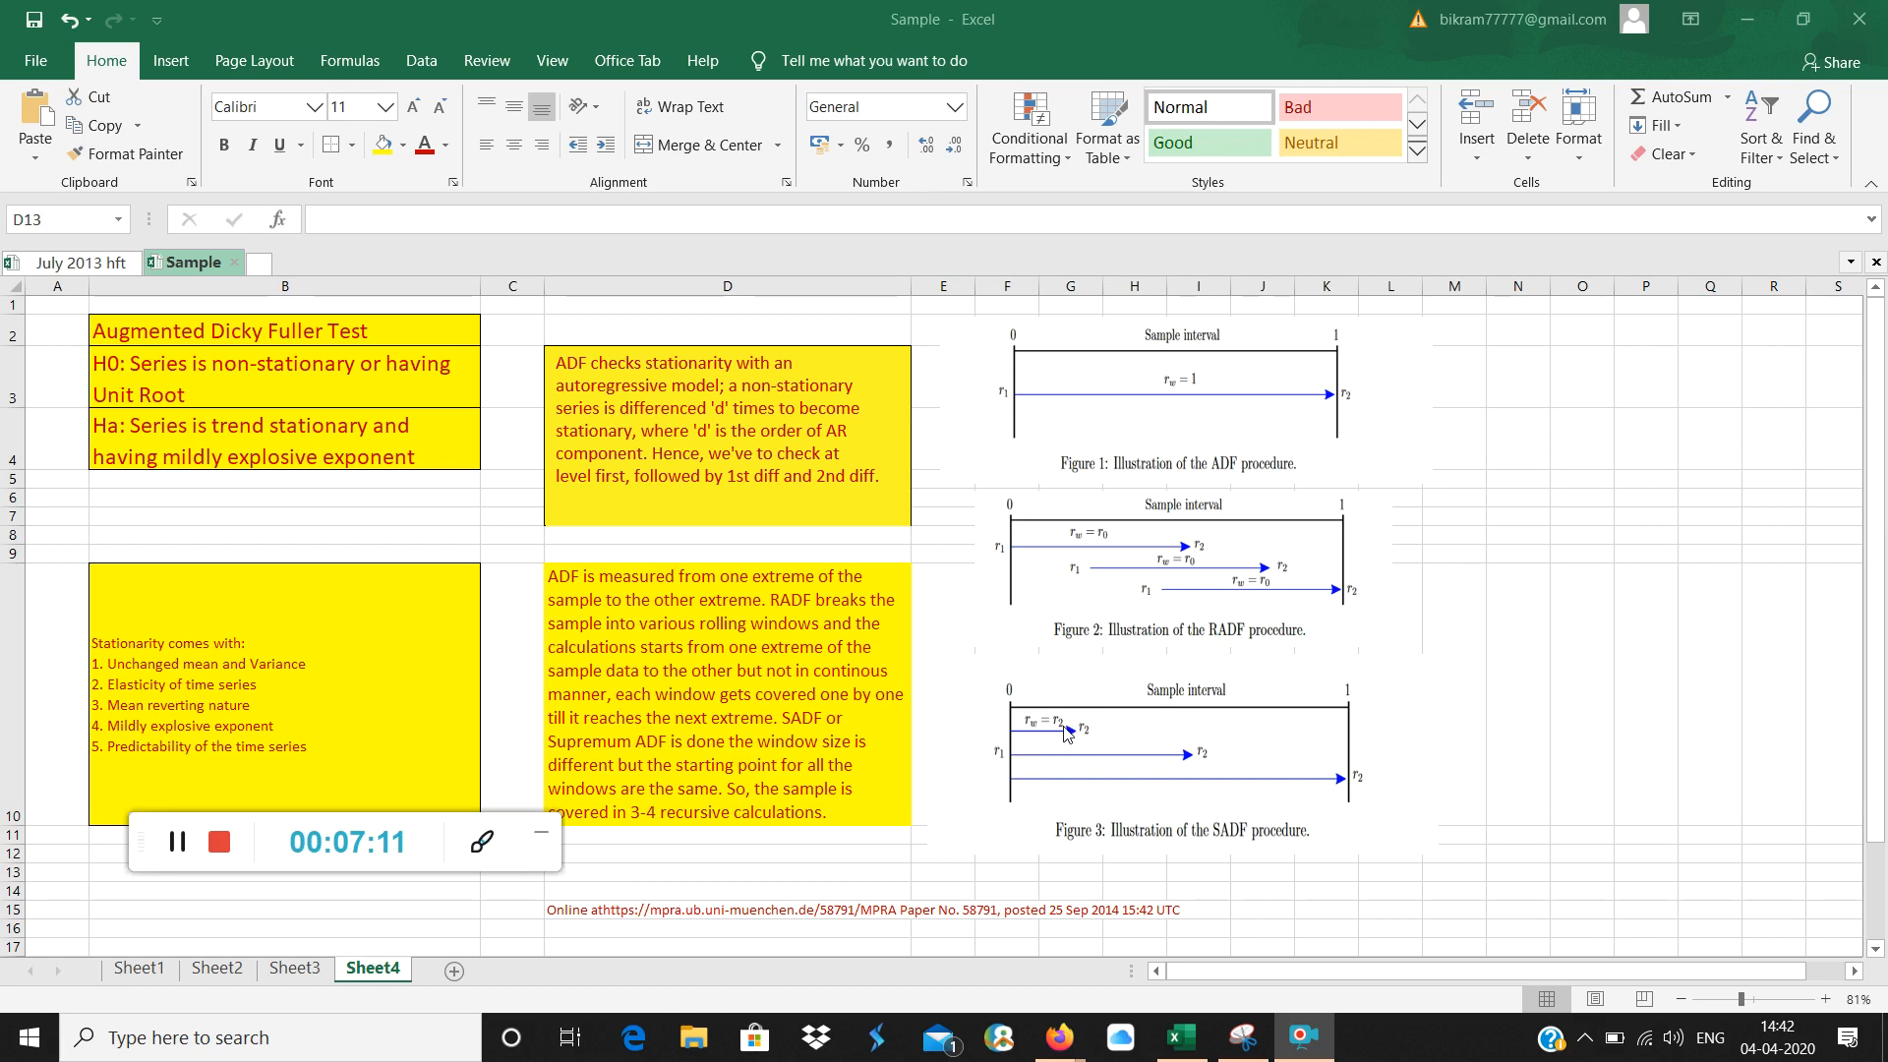
mouse_move(1207, 760)
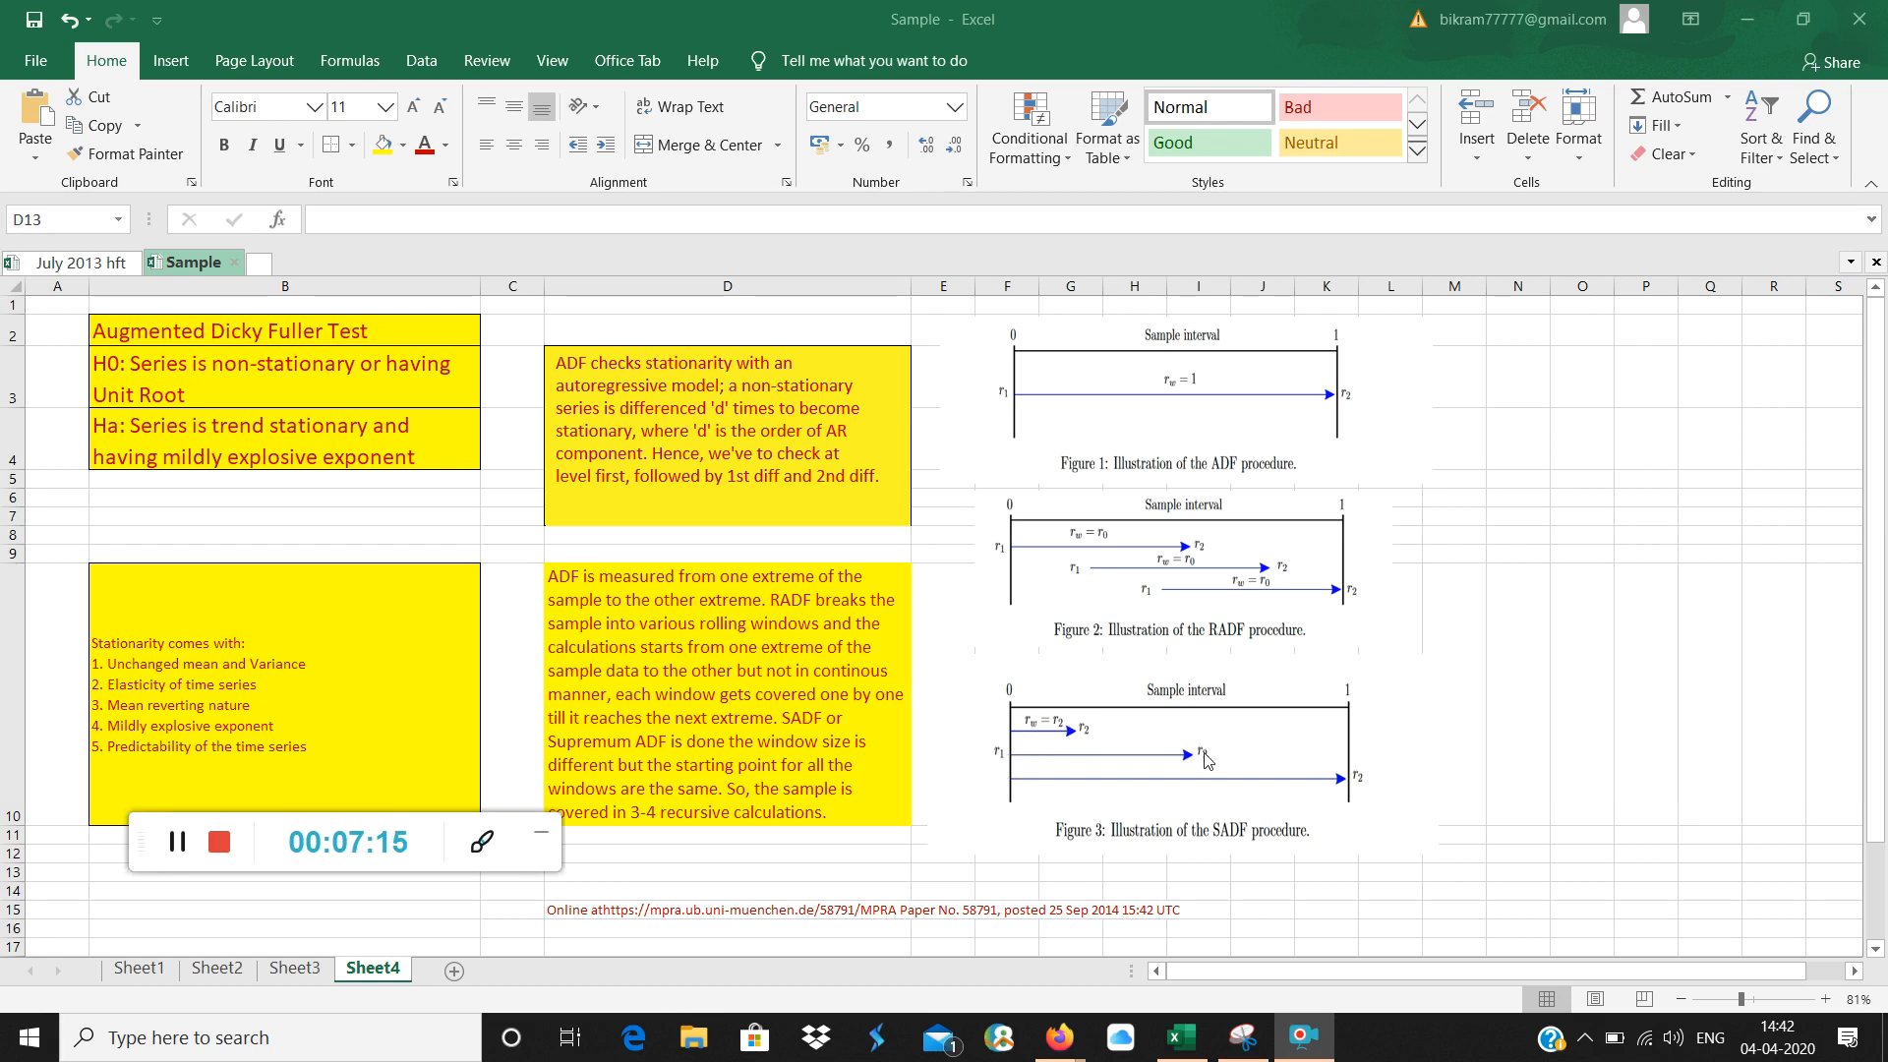
mouse_move(1369, 806)
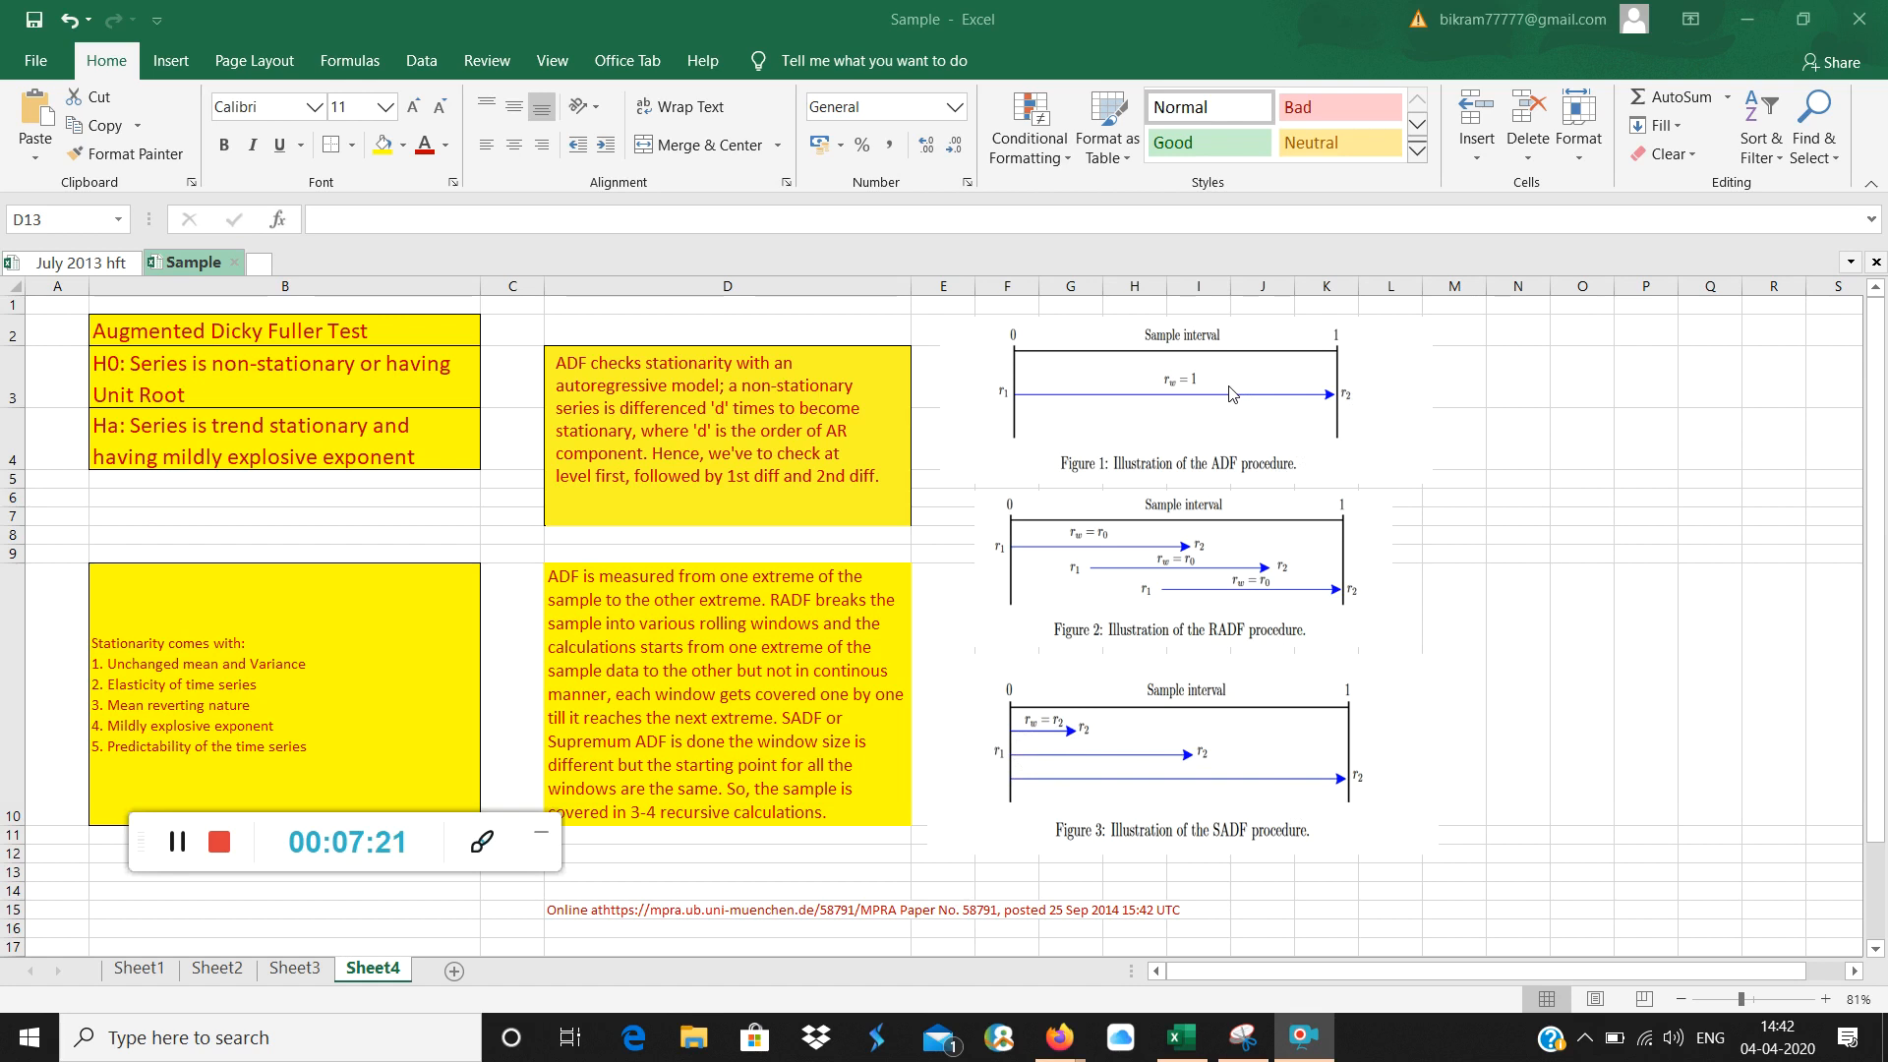
mouse_move(1311, 544)
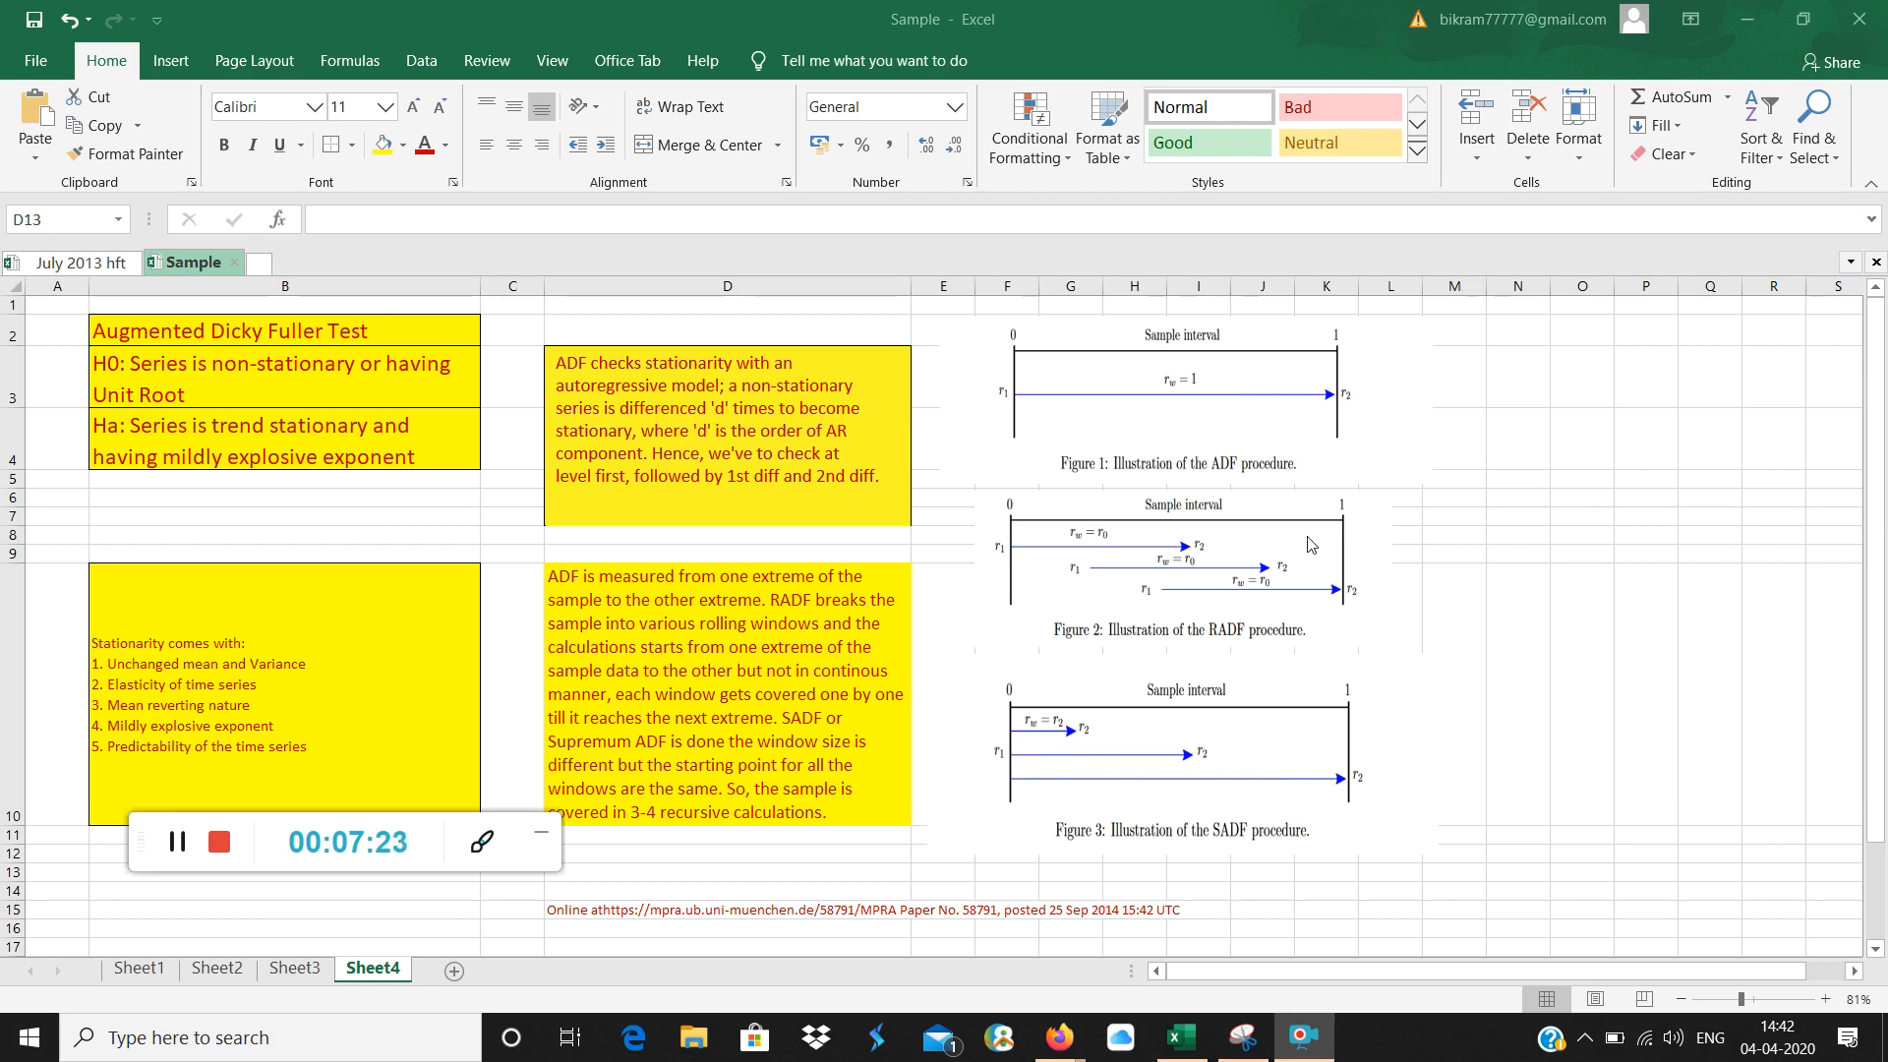
mouse_move(1433, 797)
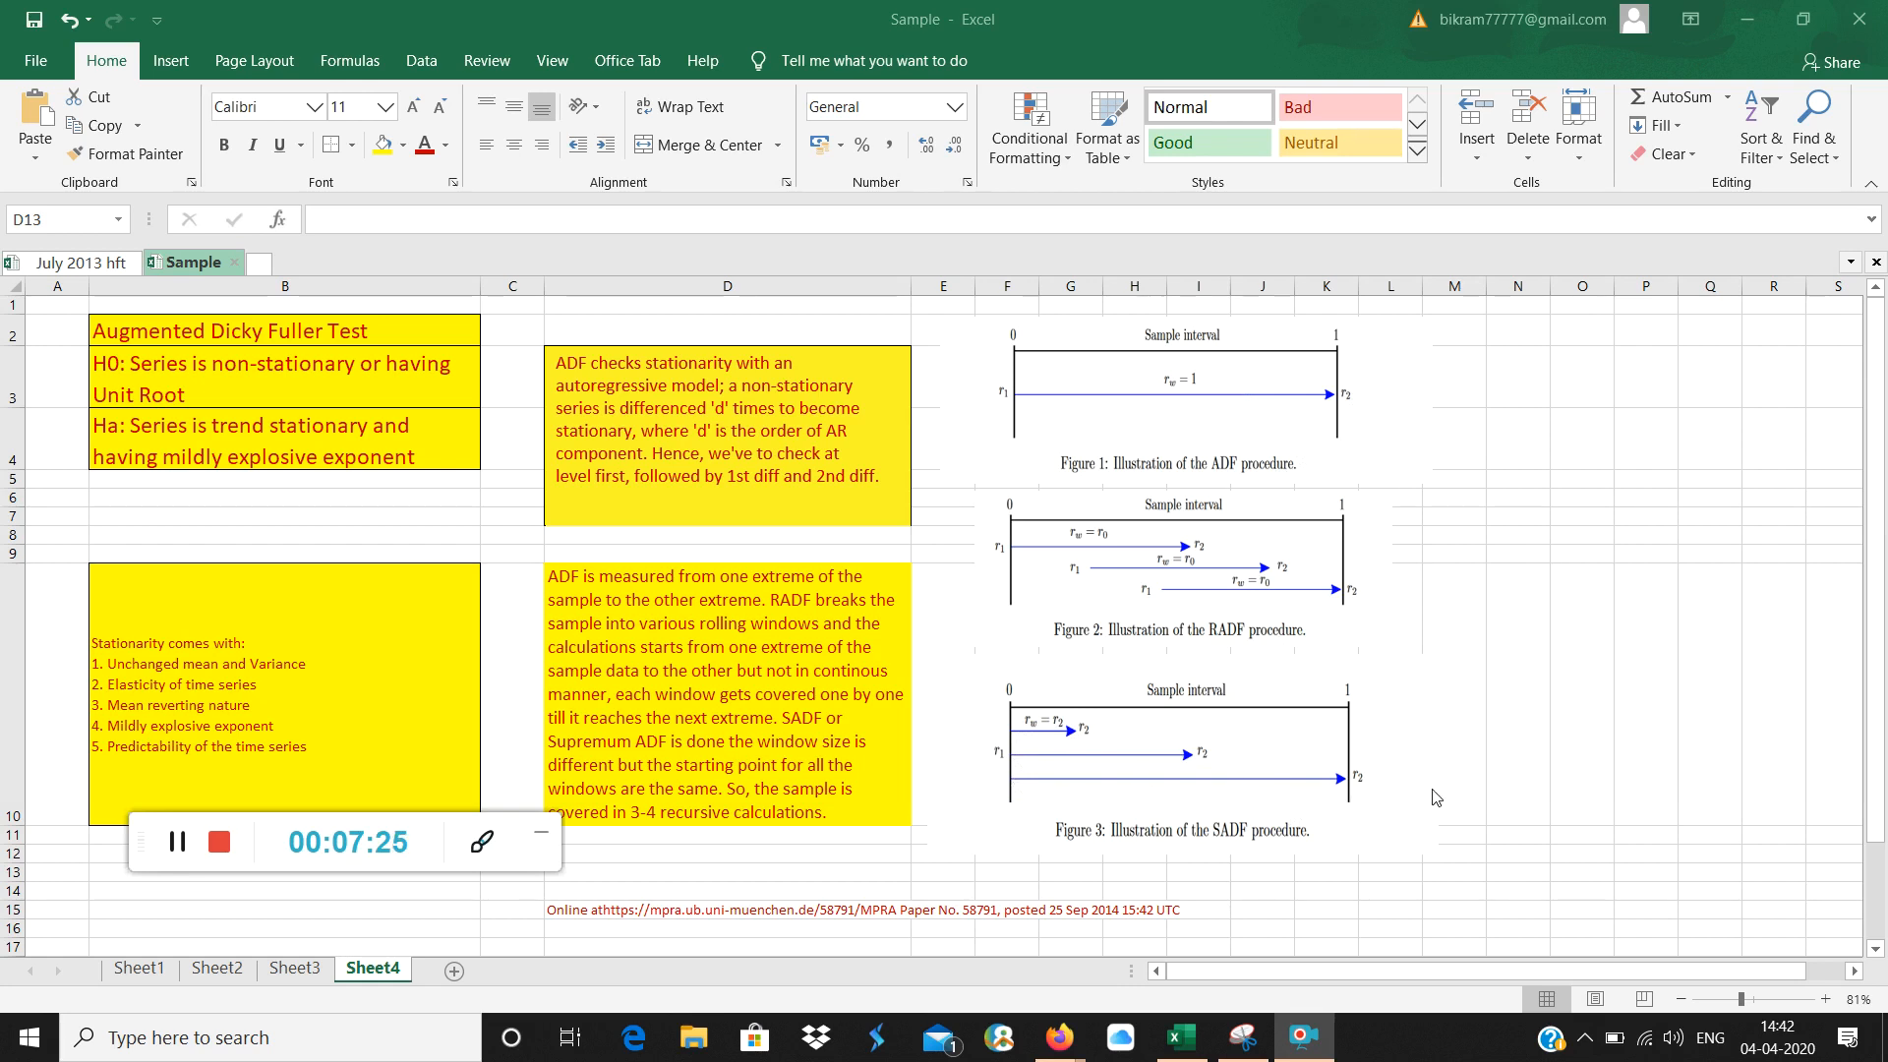
mouse_move(1333, 783)
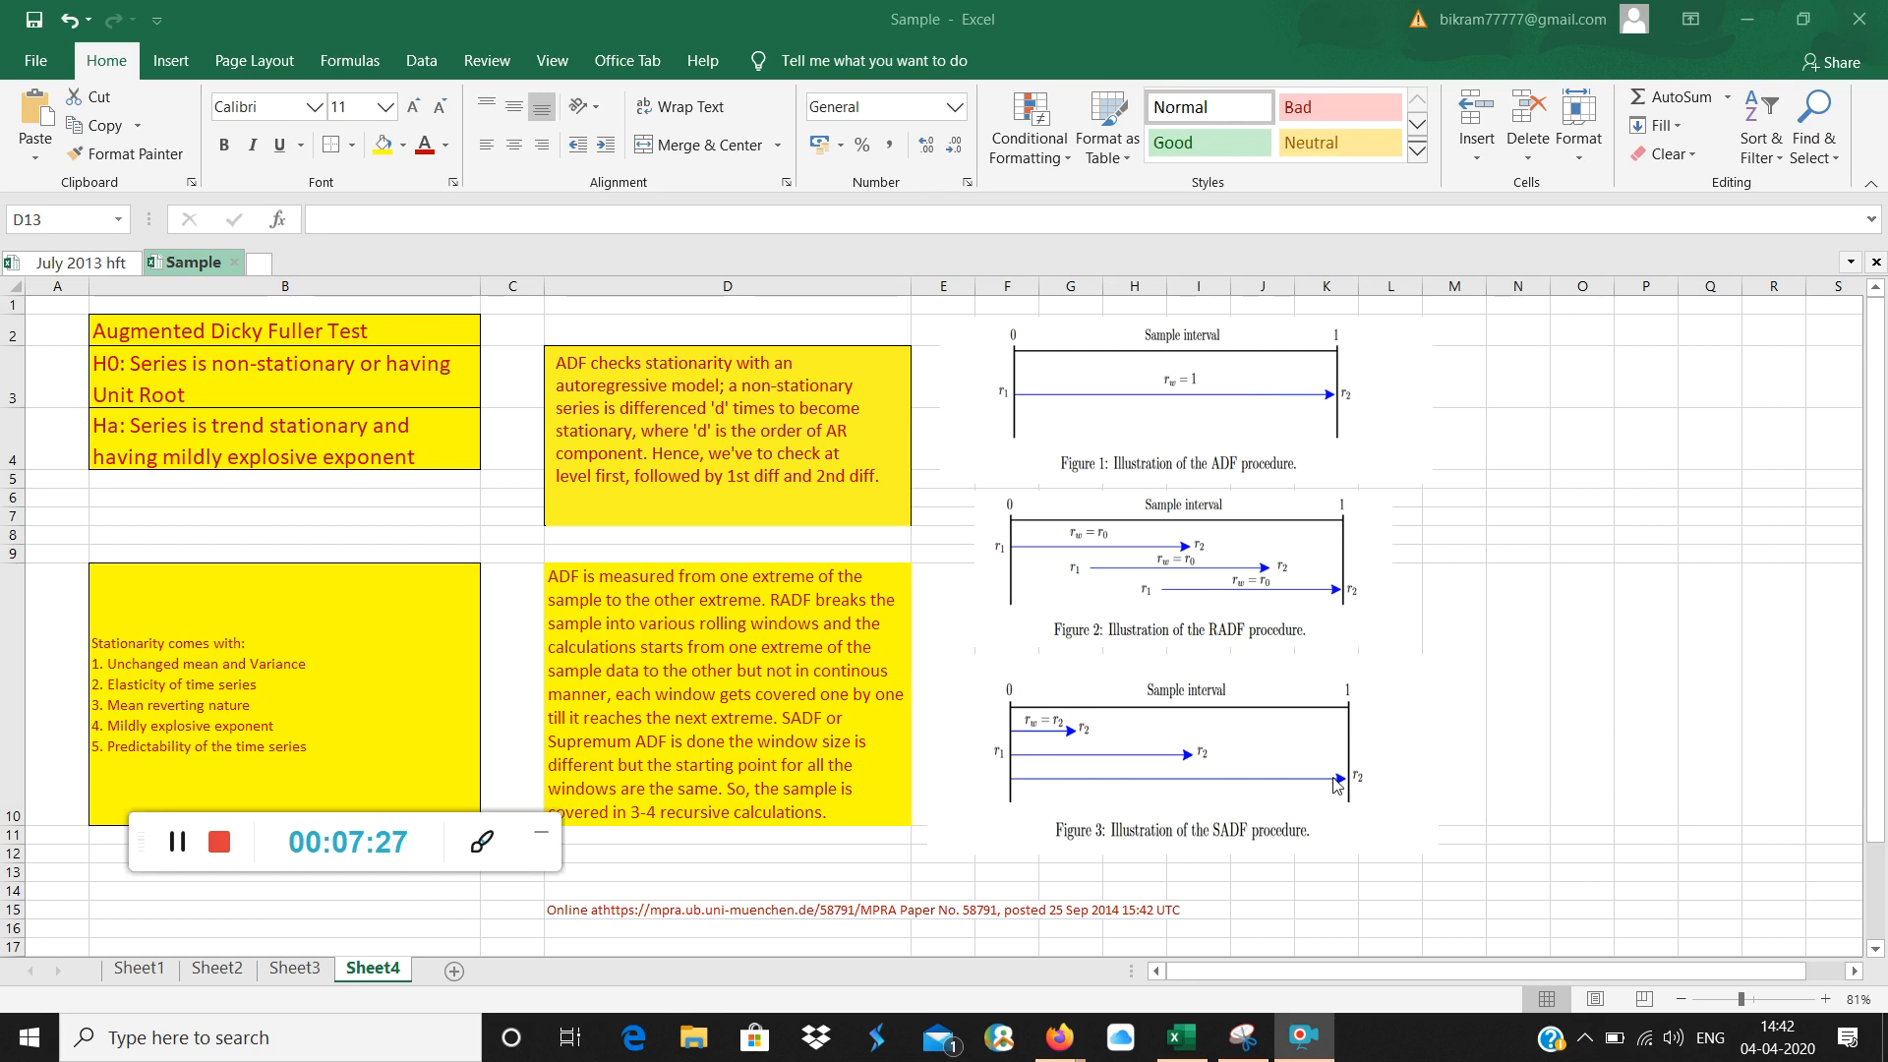
mouse_move(1288, 397)
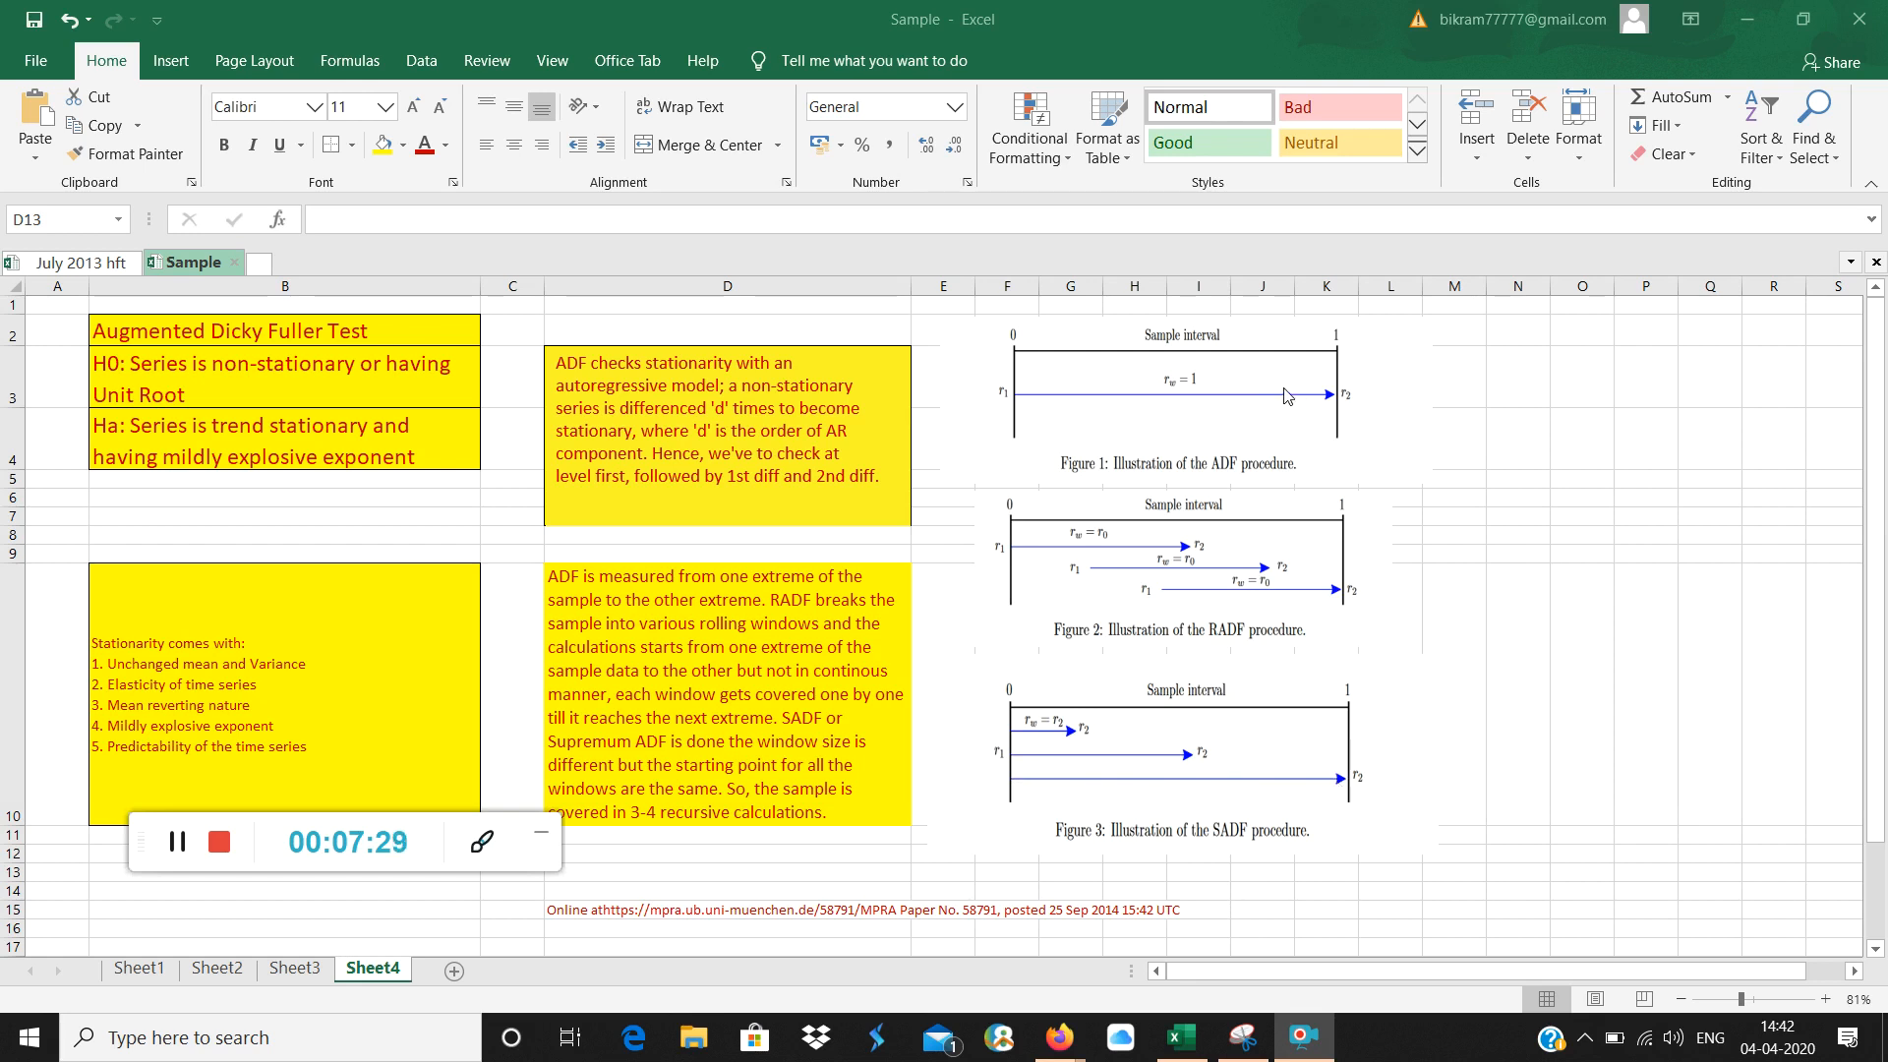
mouse_move(875, 869)
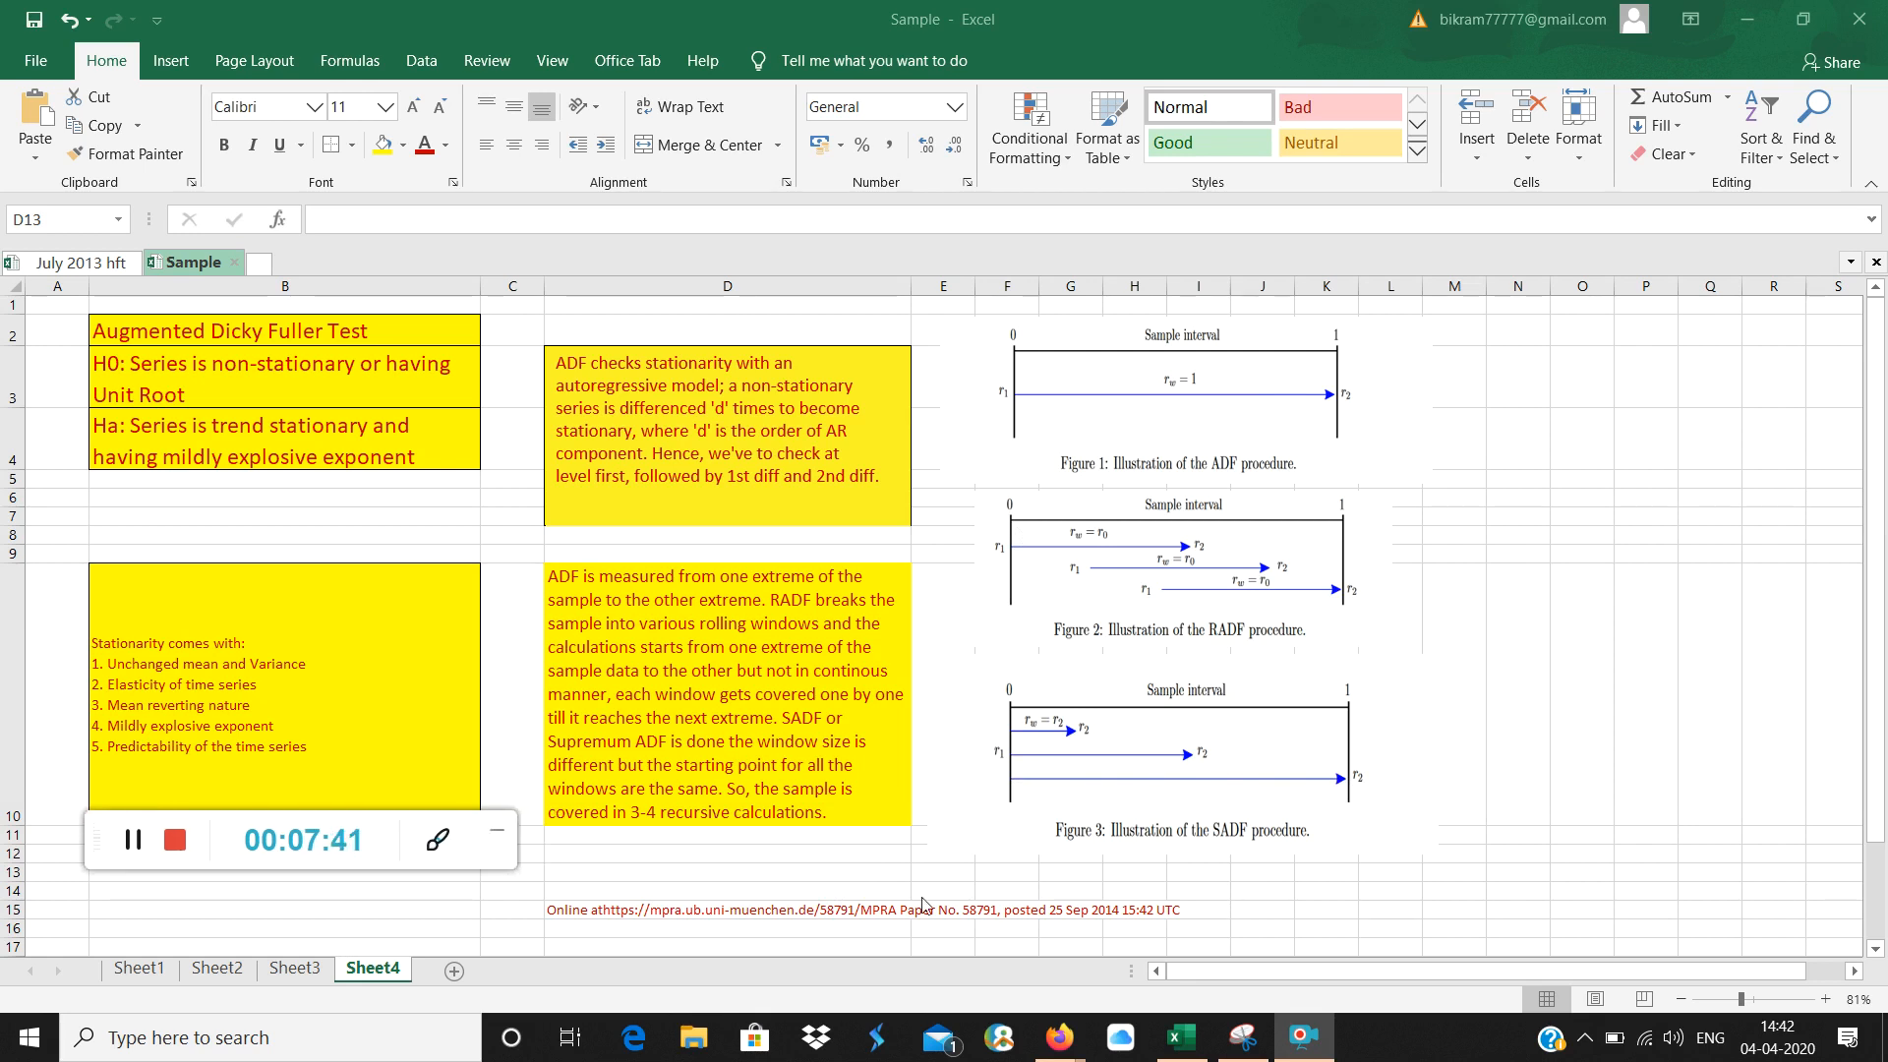
mouse_move(1532, 830)
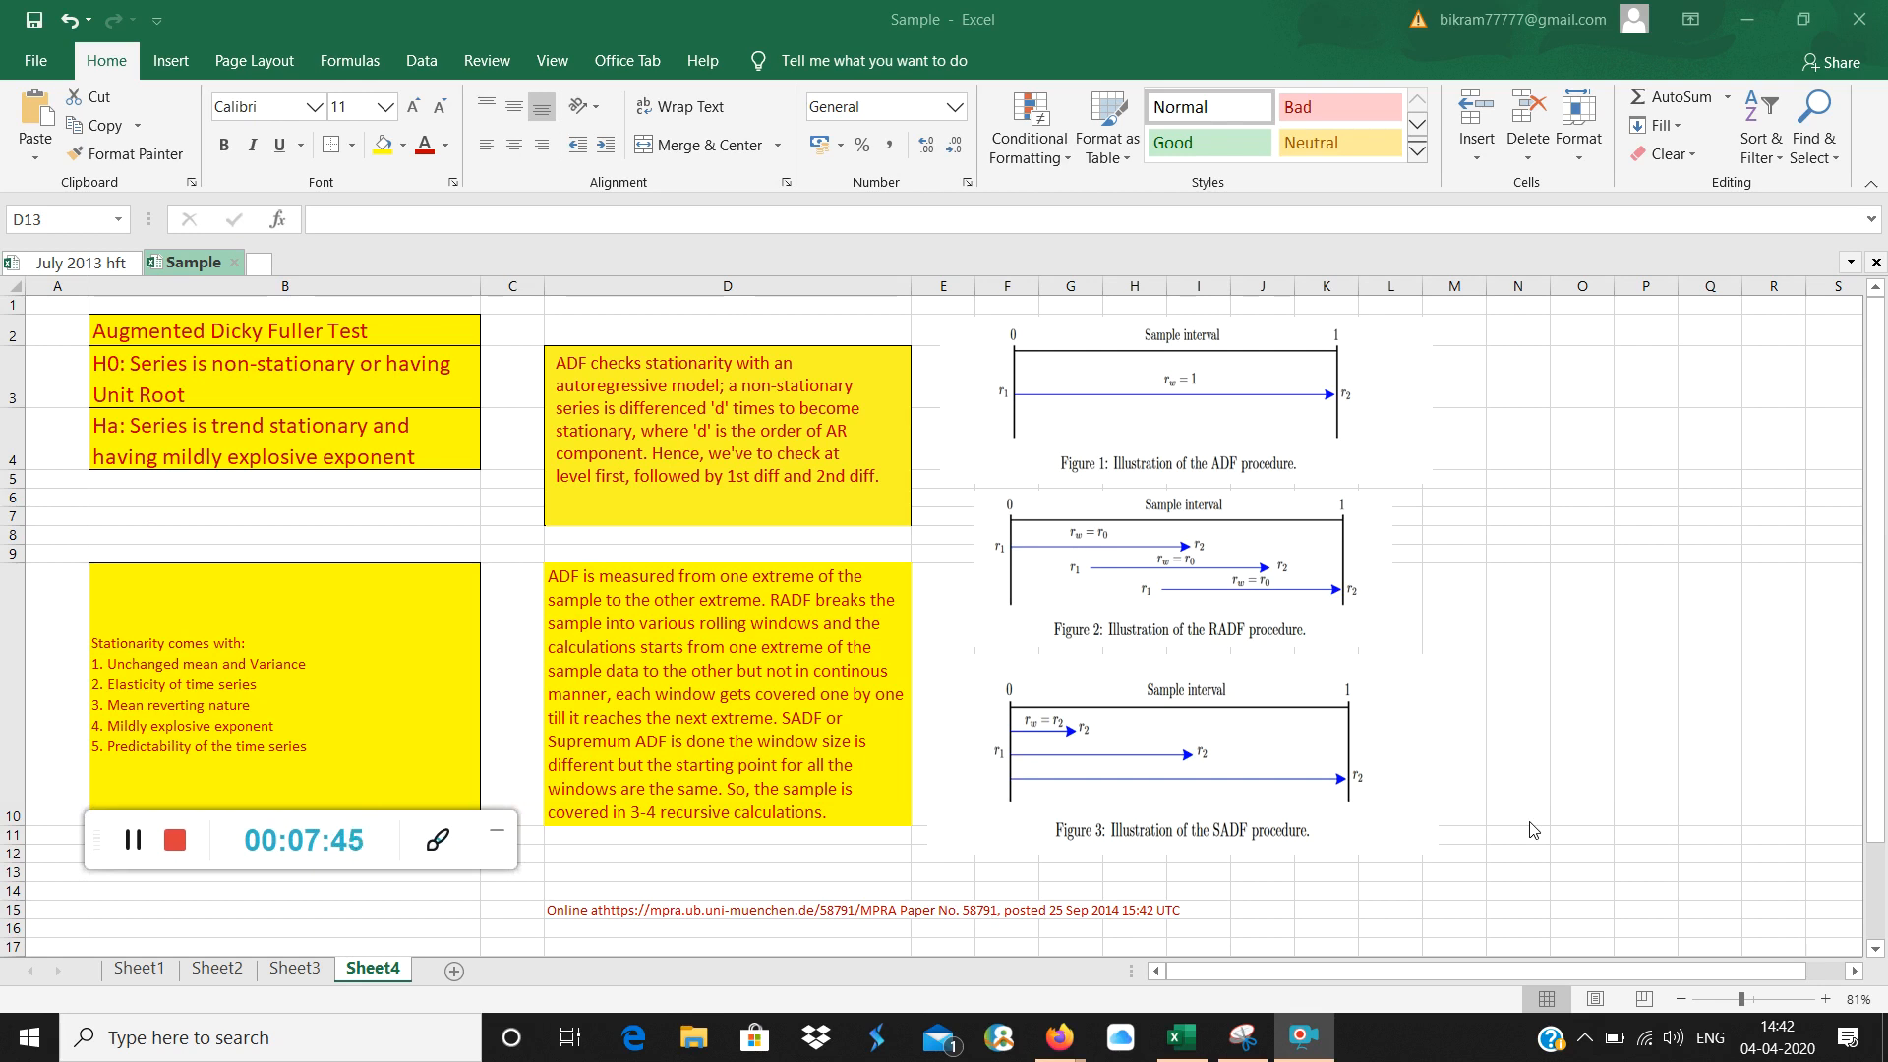
mouse_move(1432, 802)
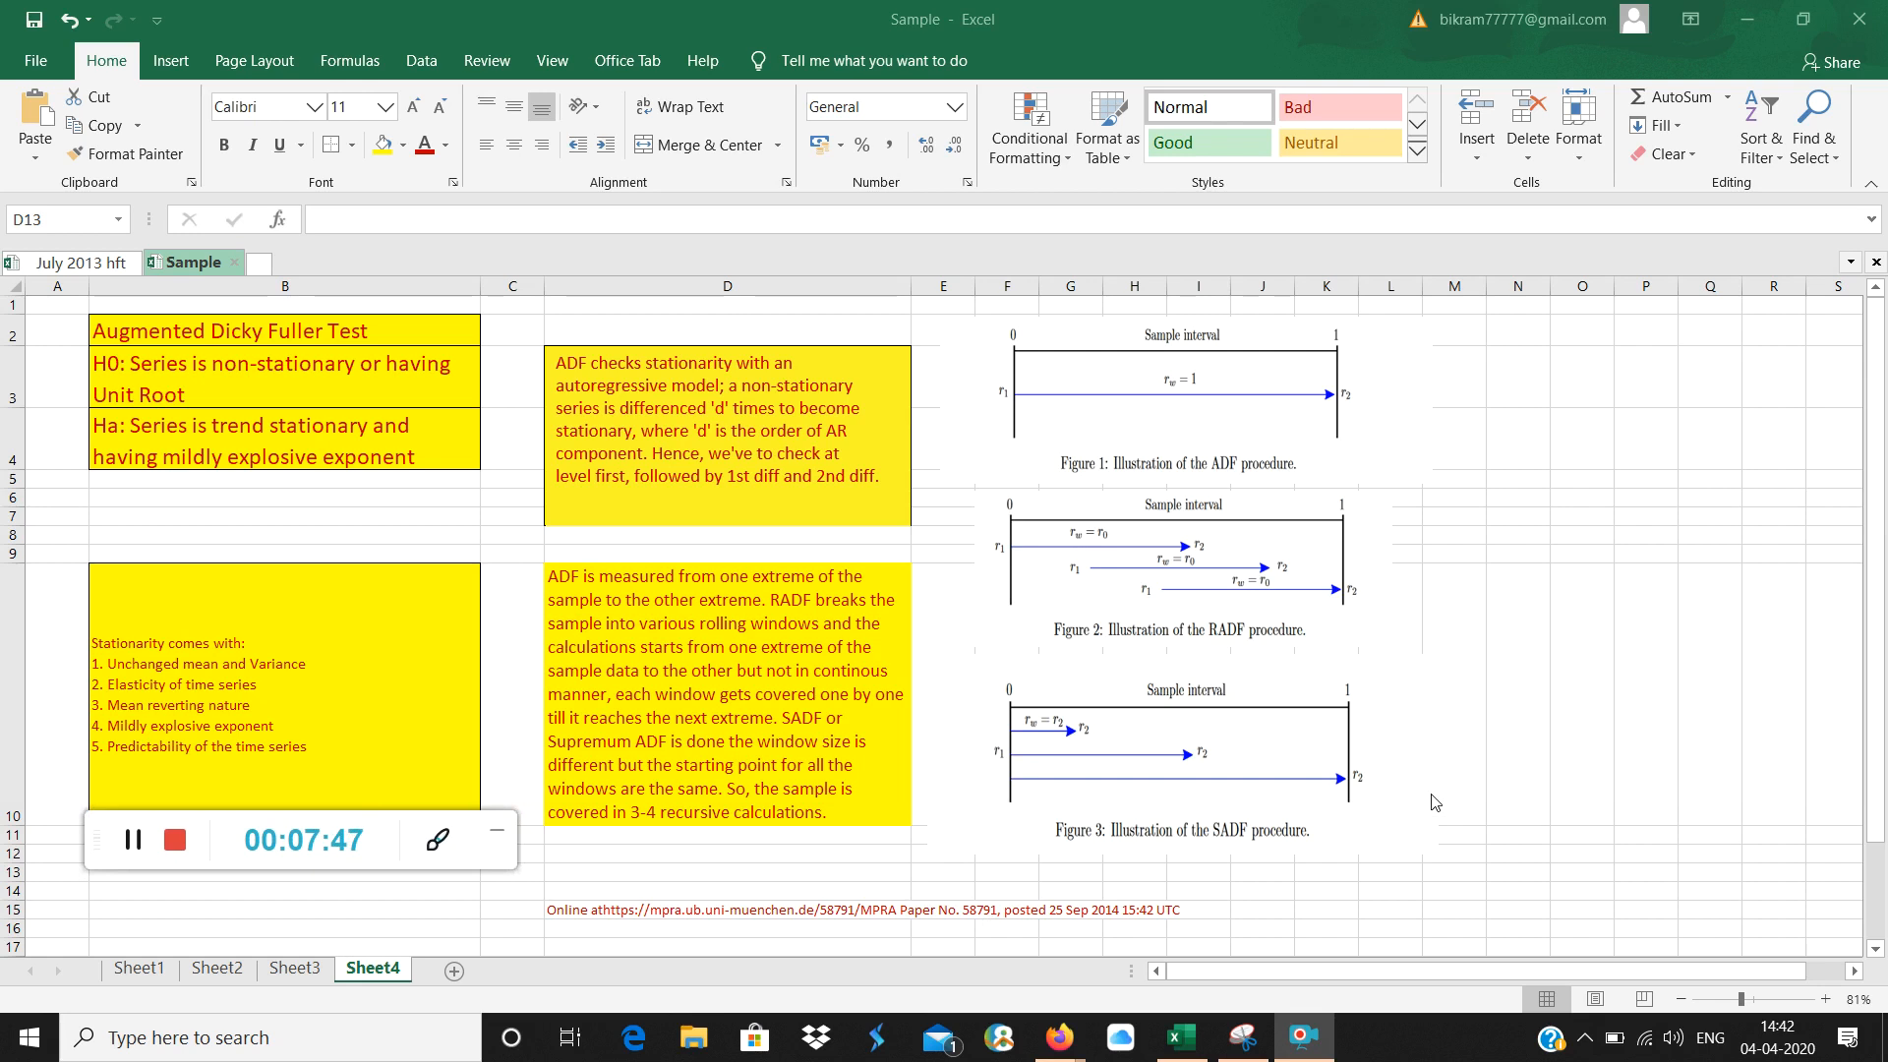
mouse_move(199, 370)
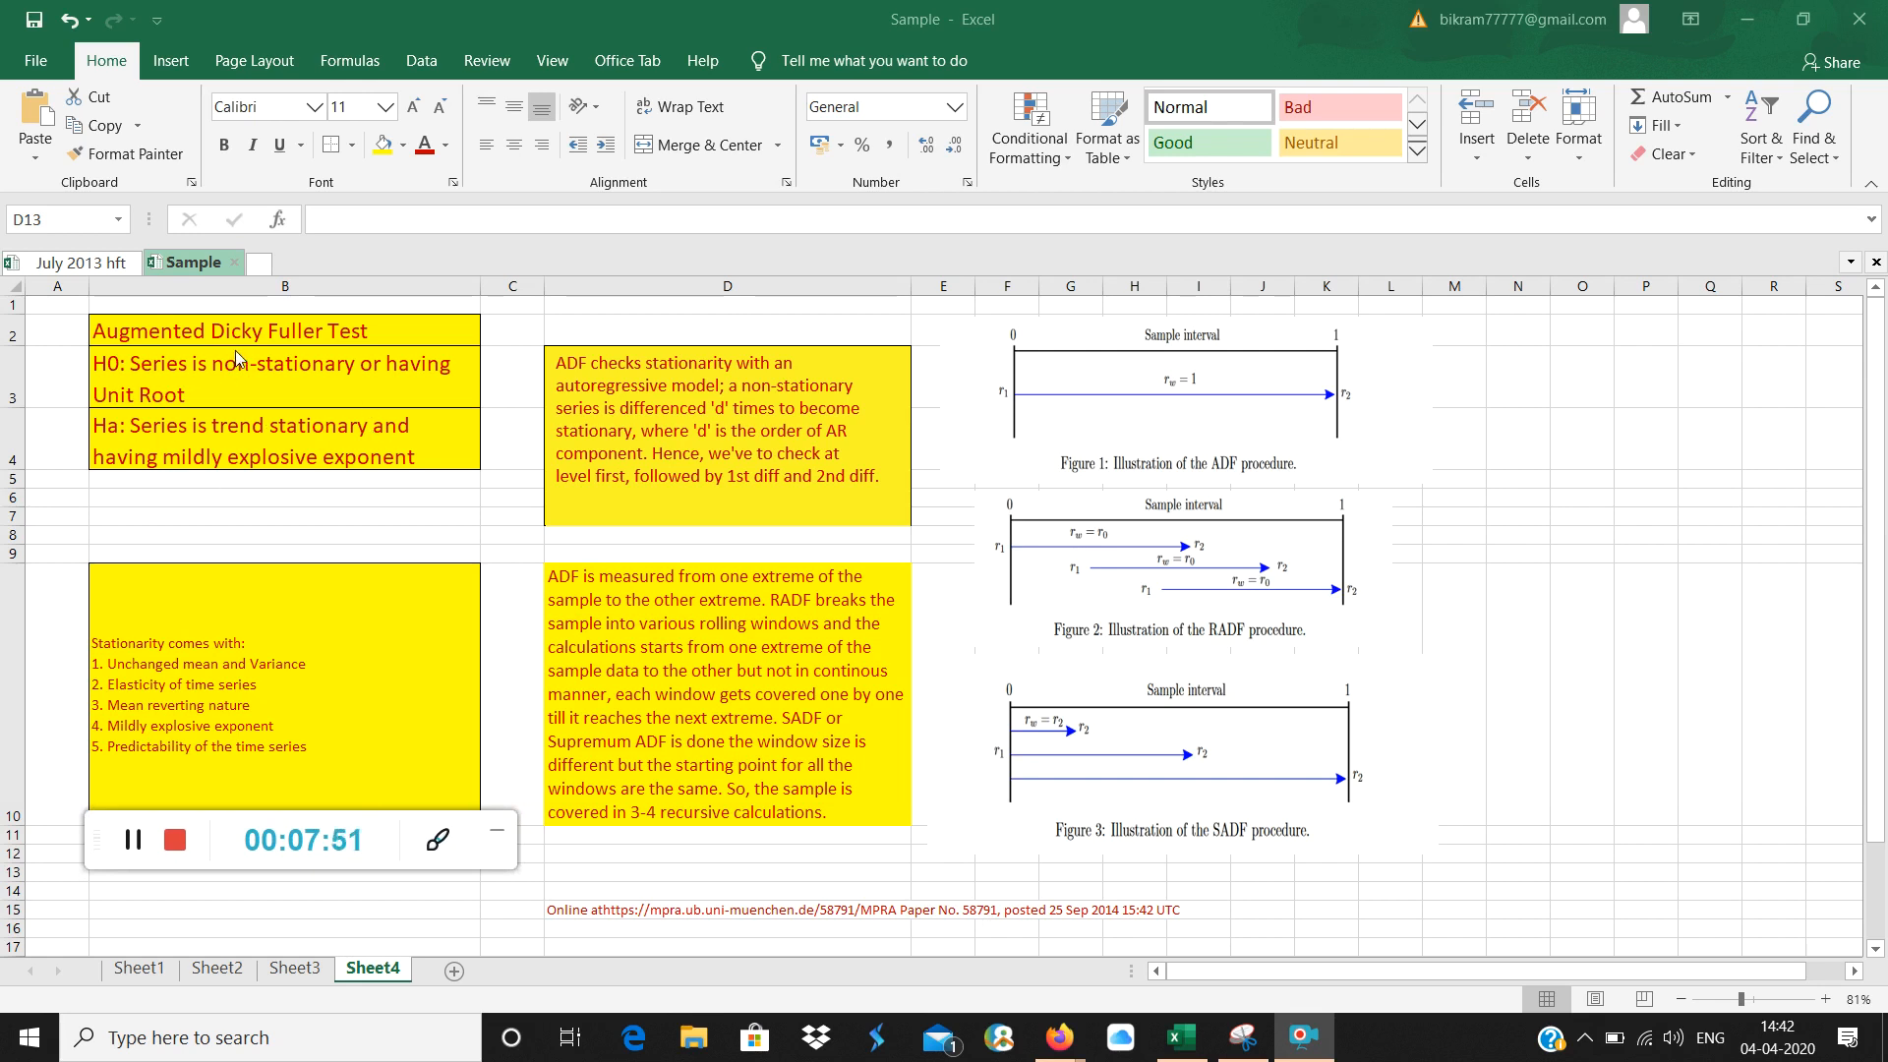
mouse_move(245, 500)
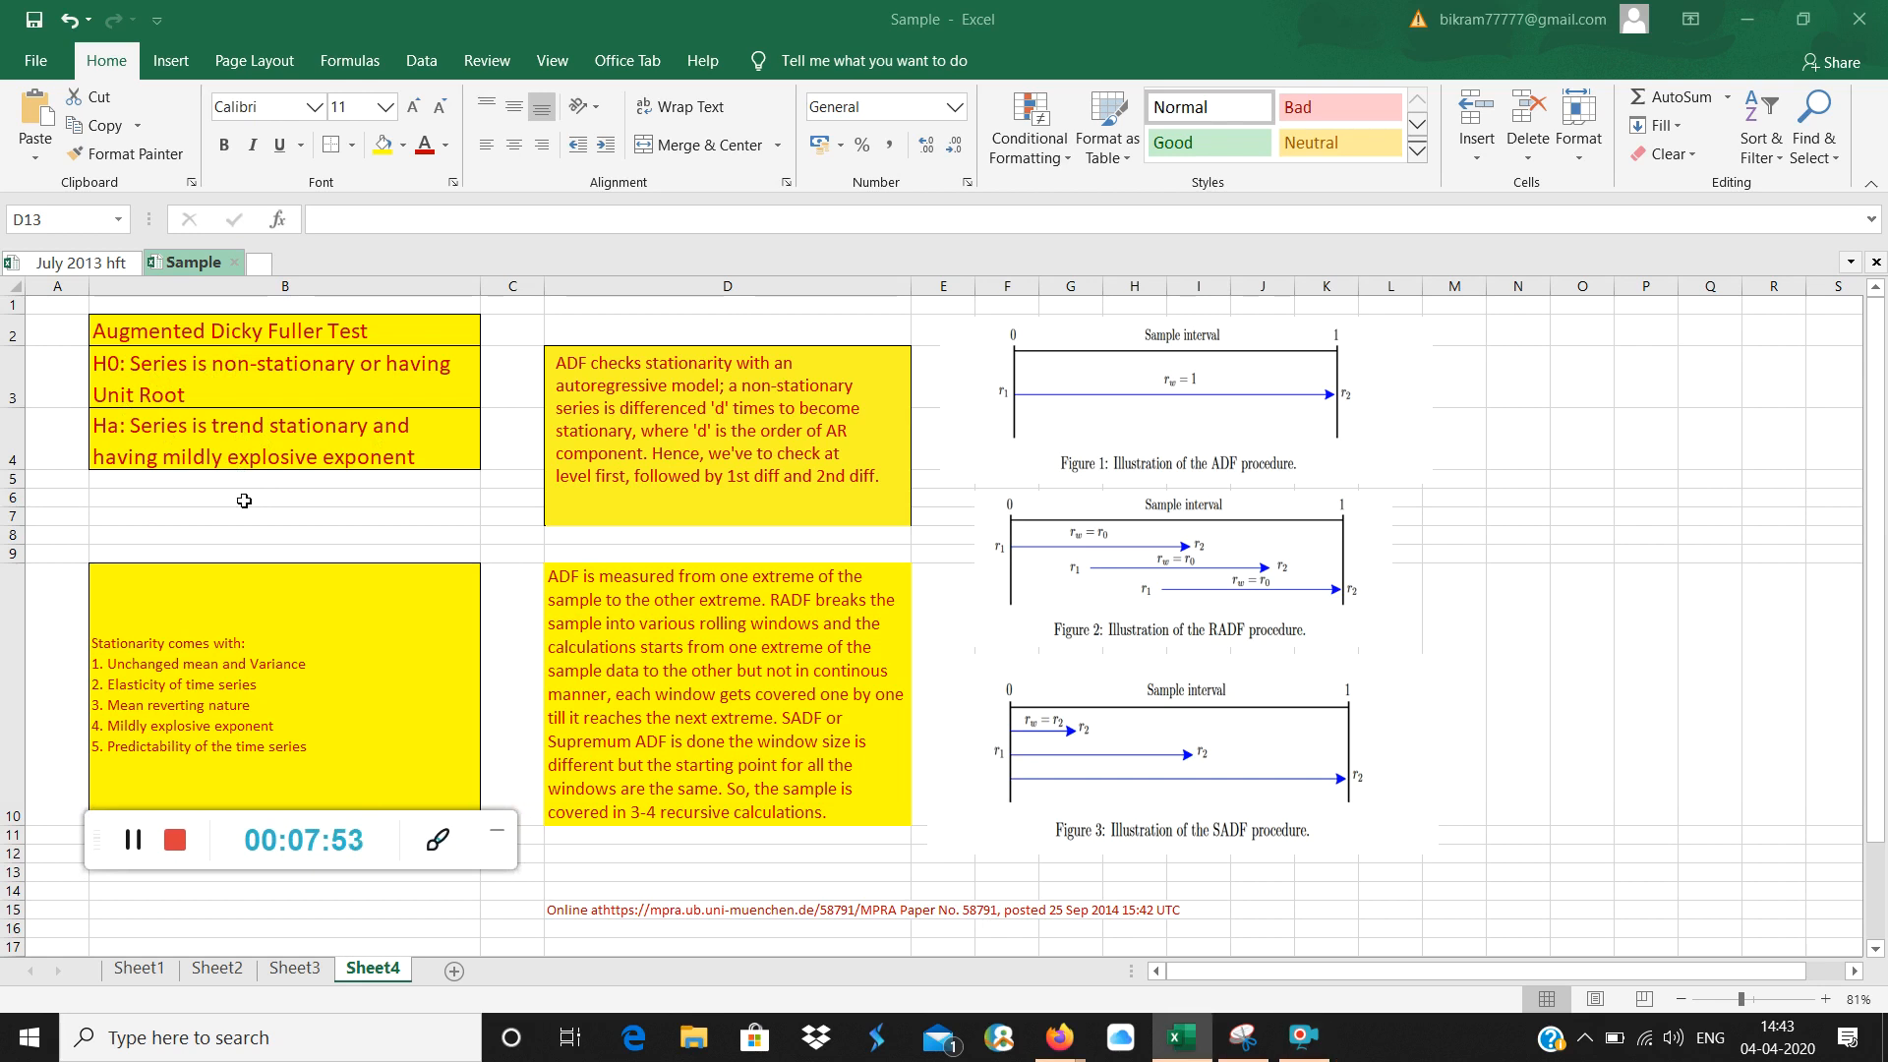
left_click(283, 497)
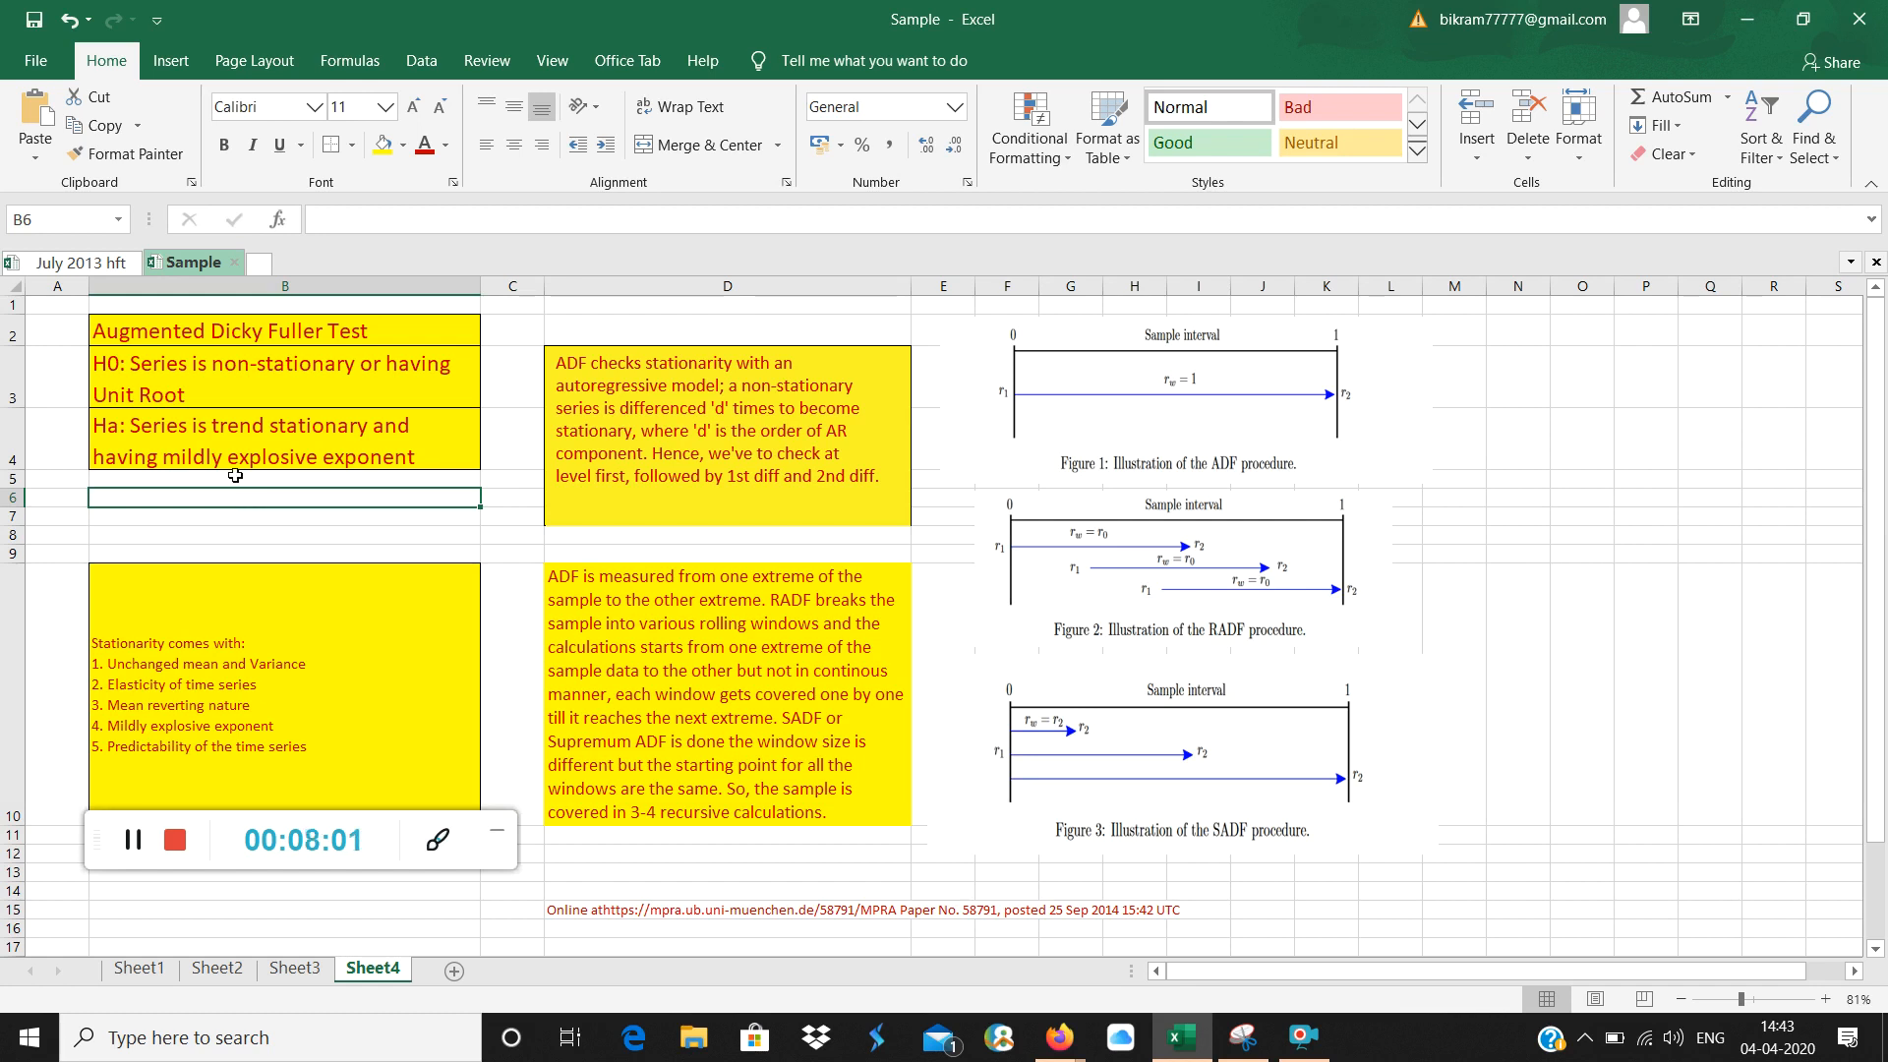
left_click(284, 375)
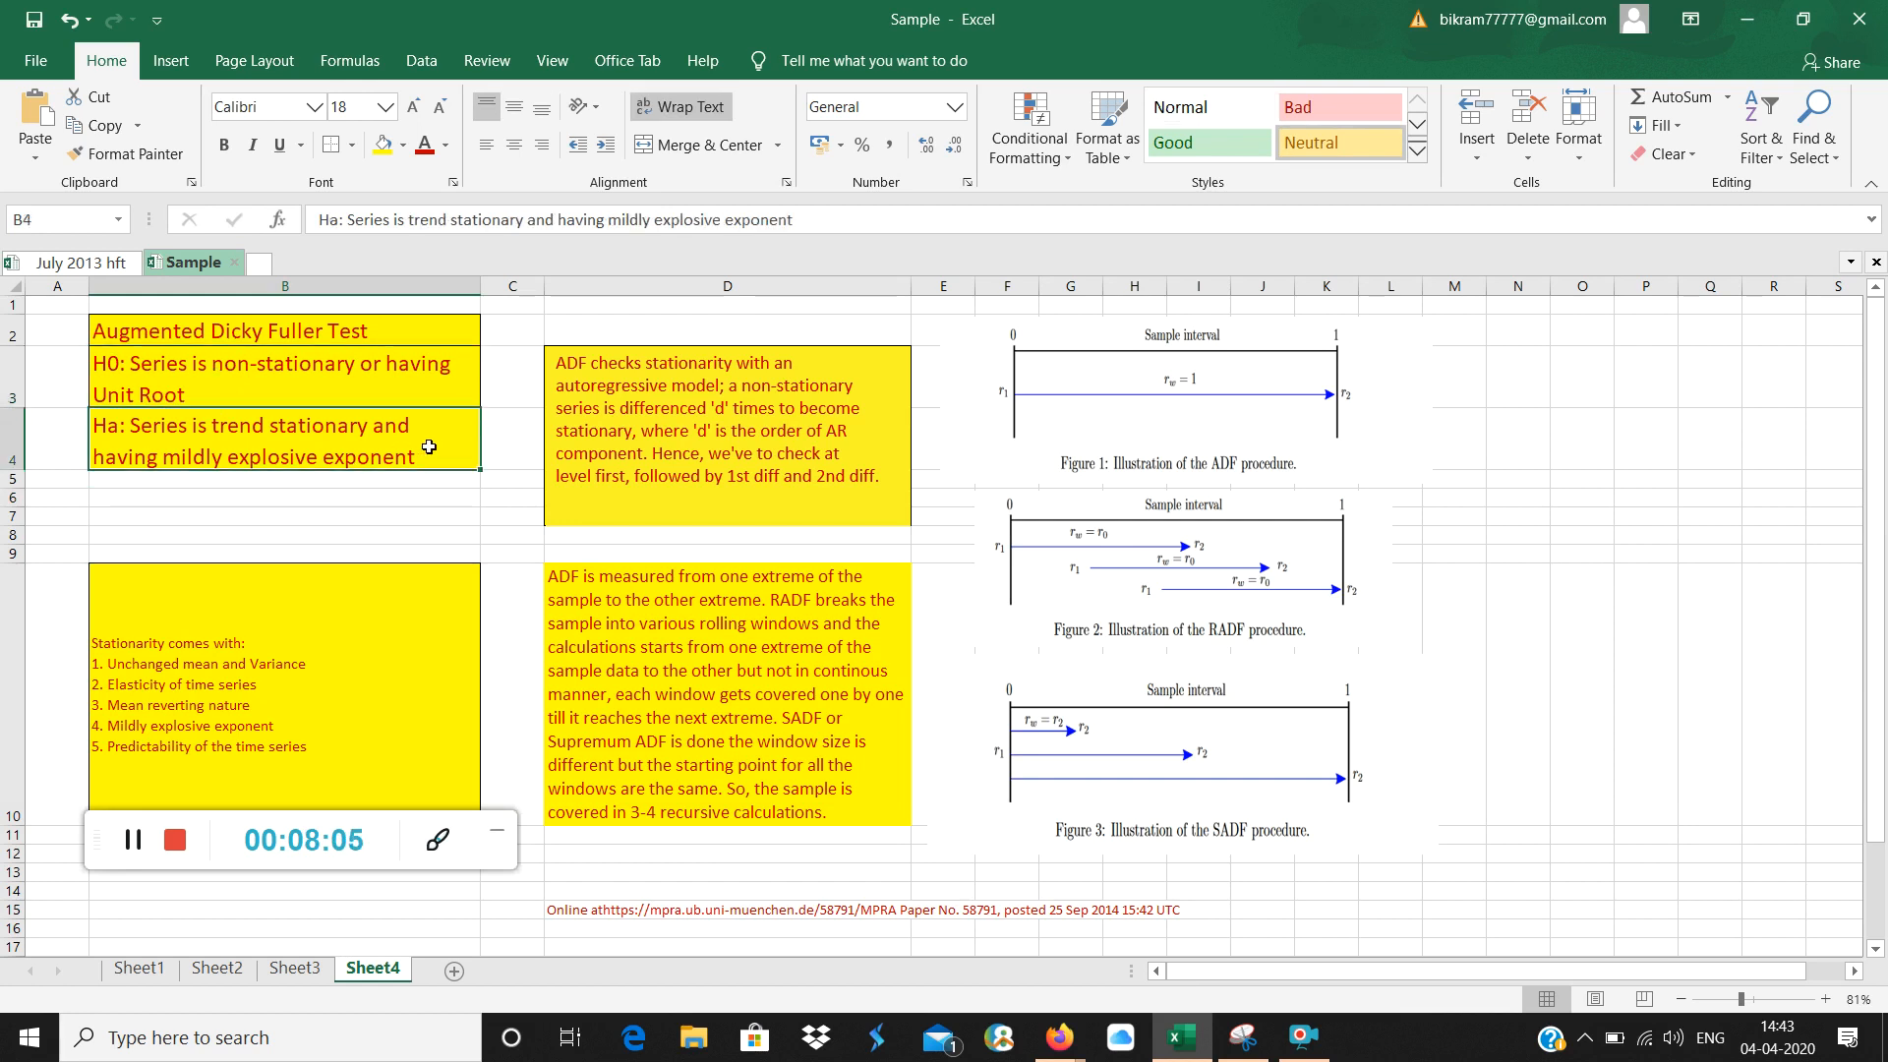
mouse_move(425, 485)
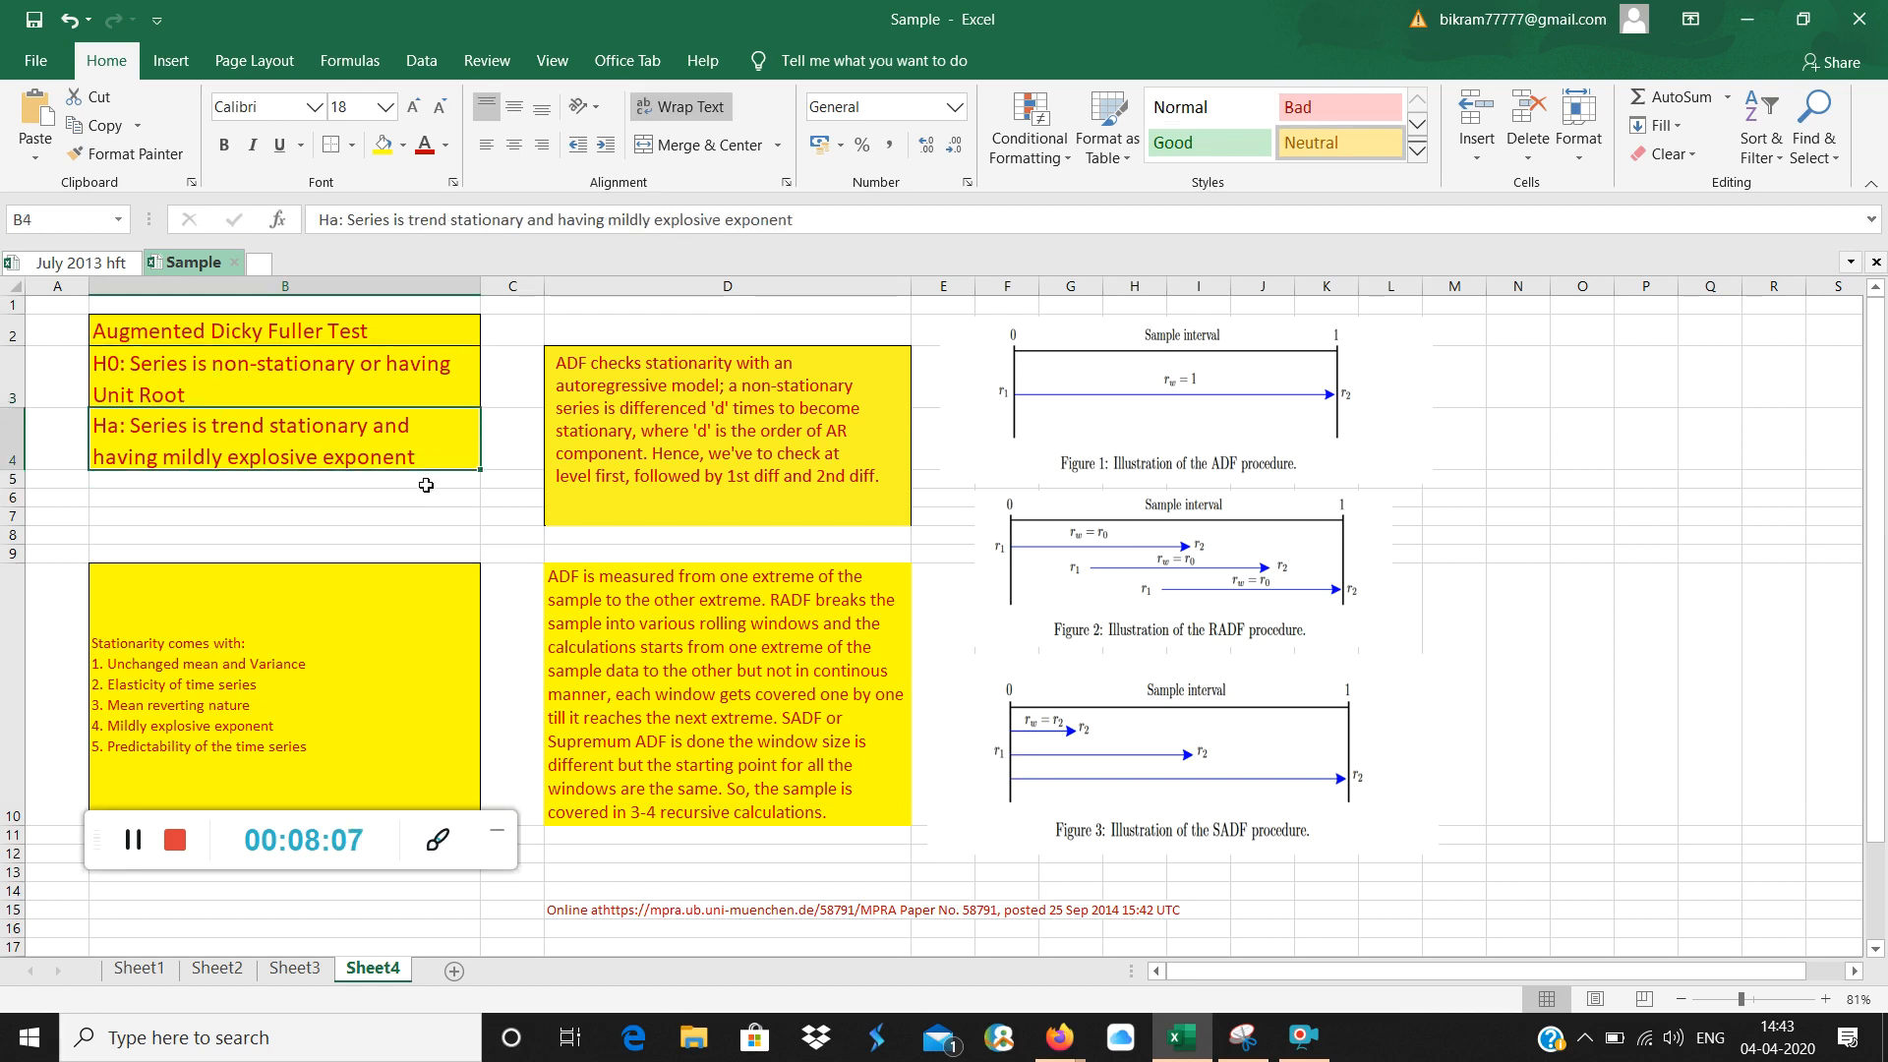
left_click(284, 494)
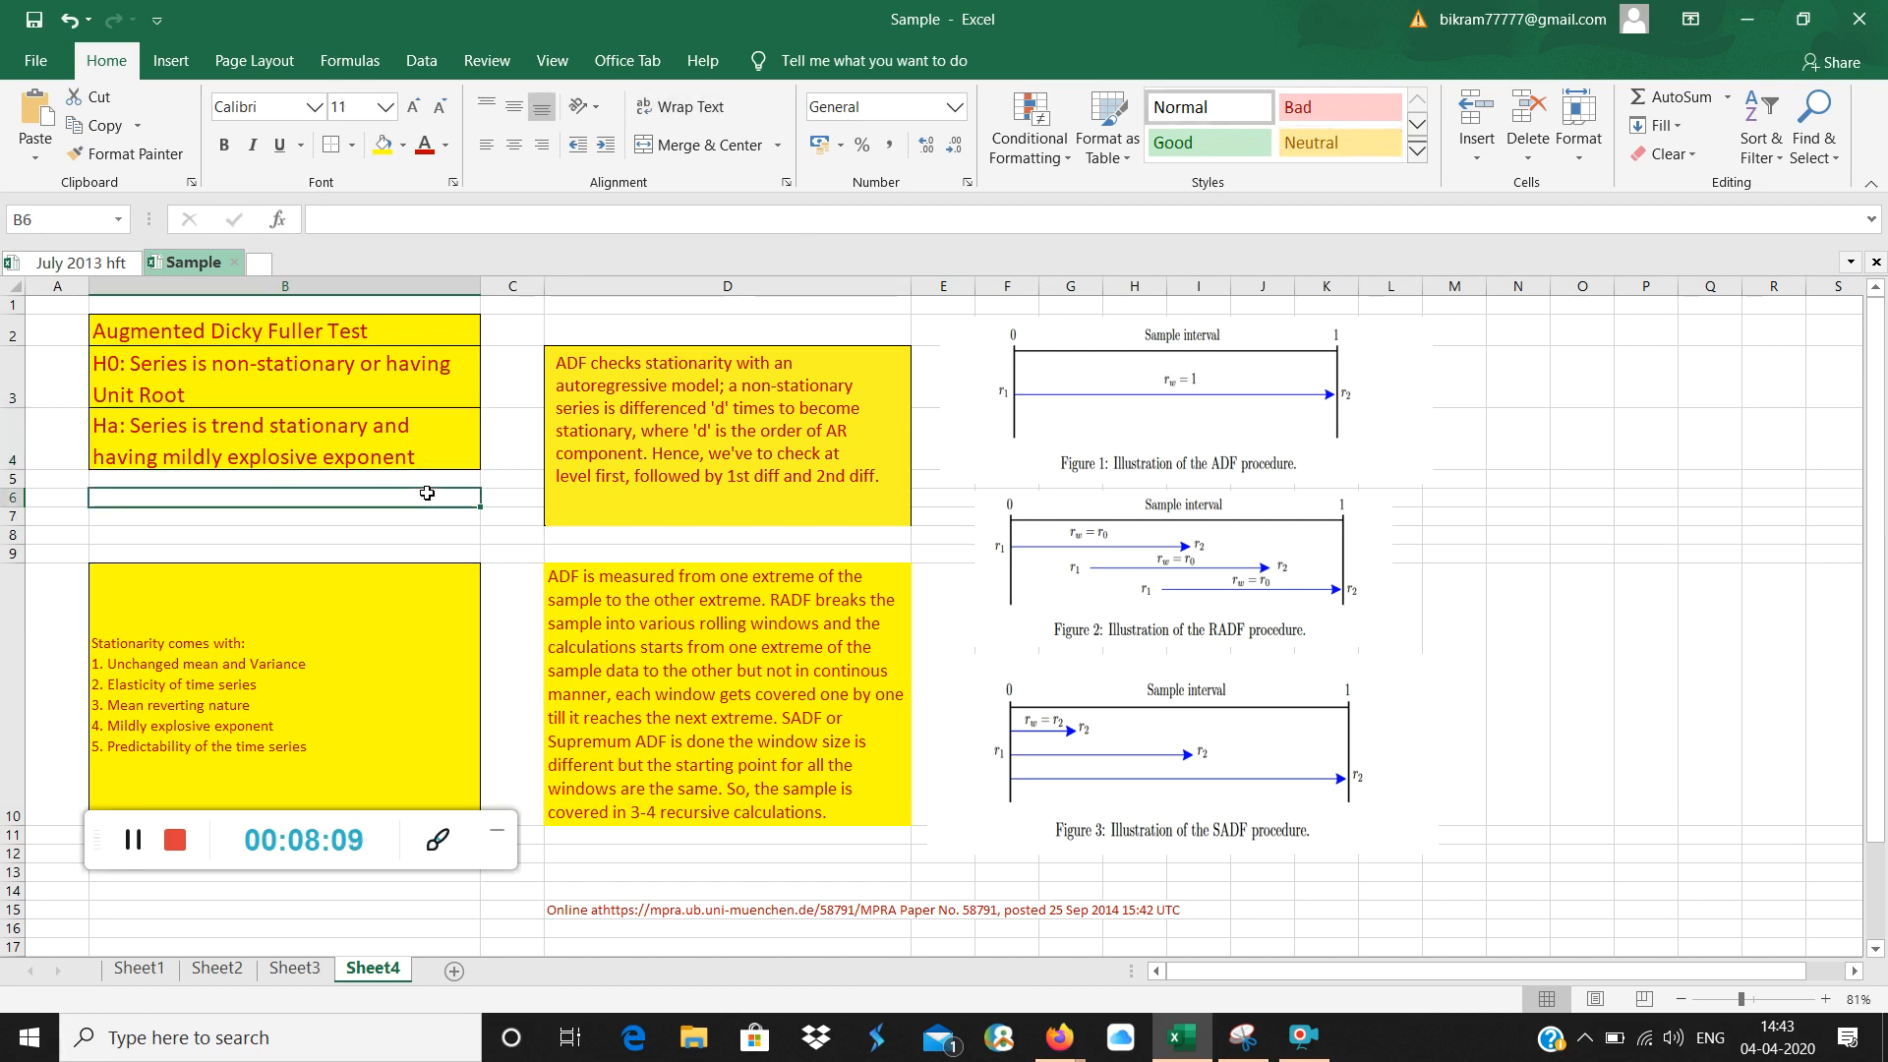
left_click(284, 437)
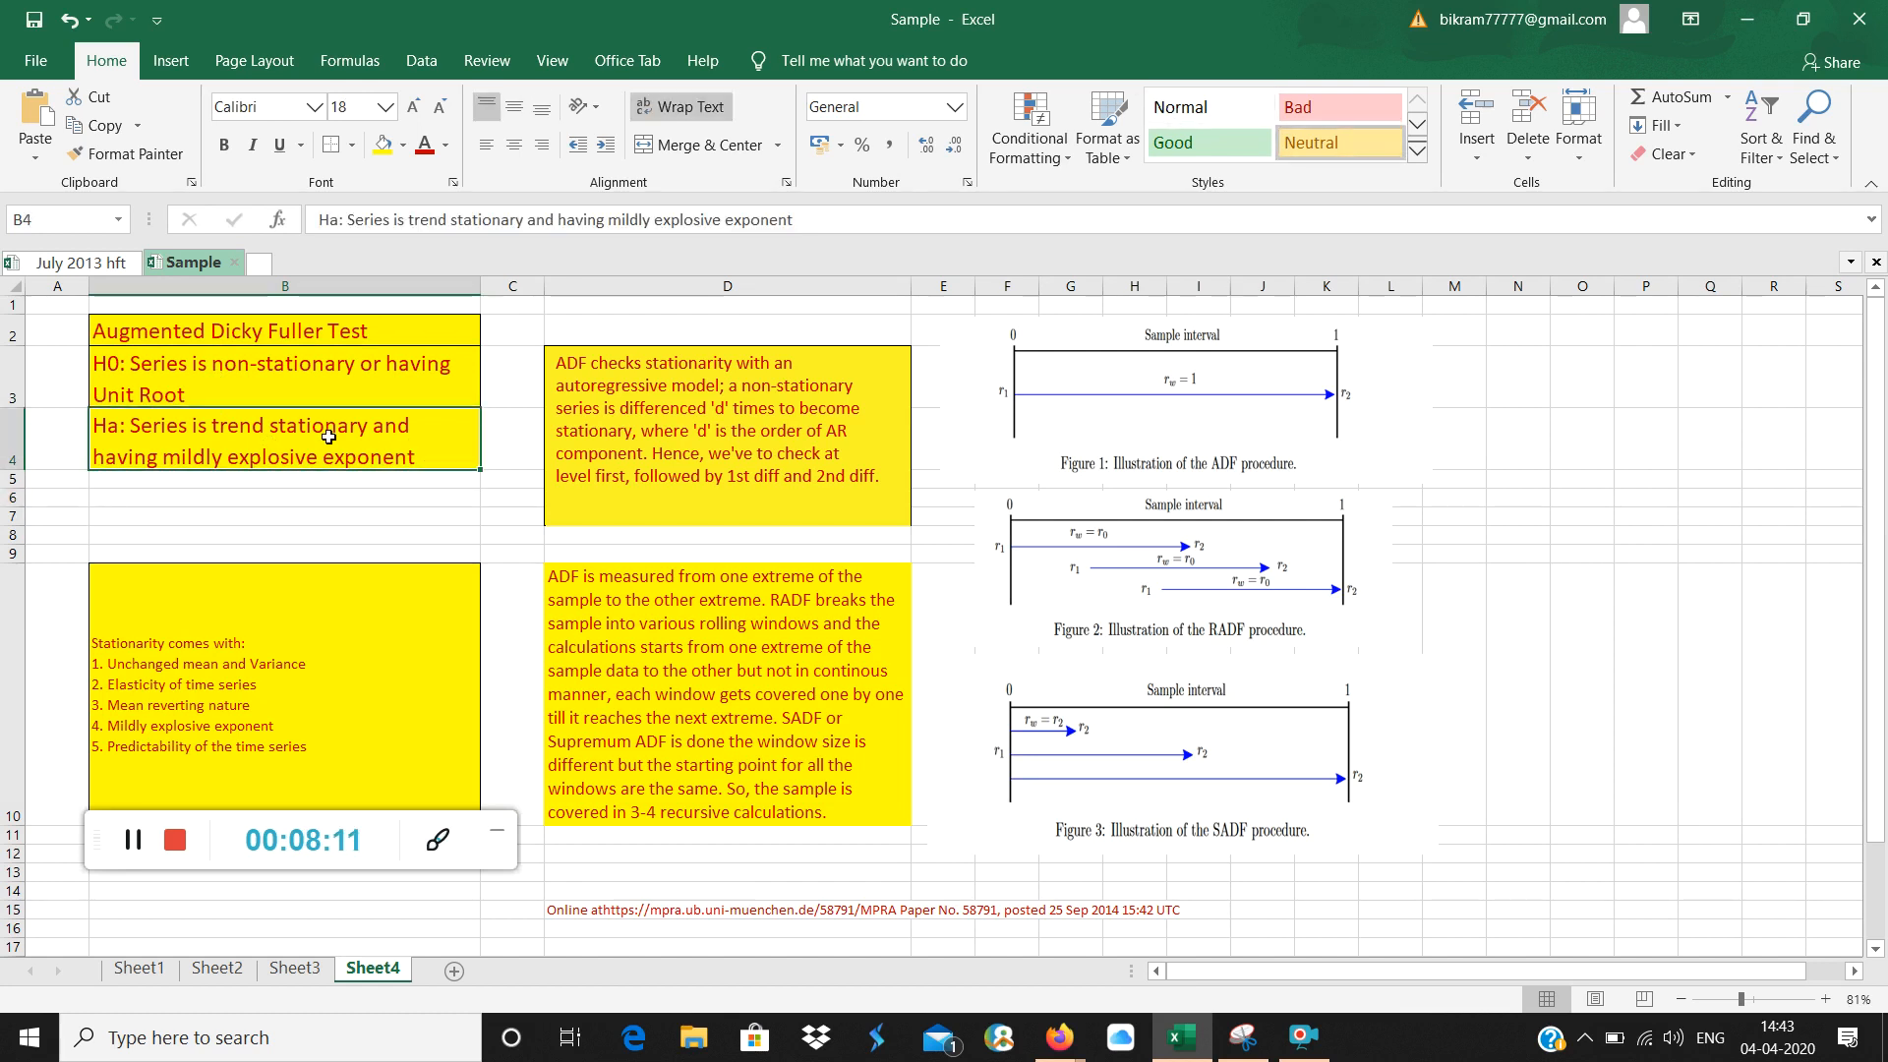
mouse_move(442, 431)
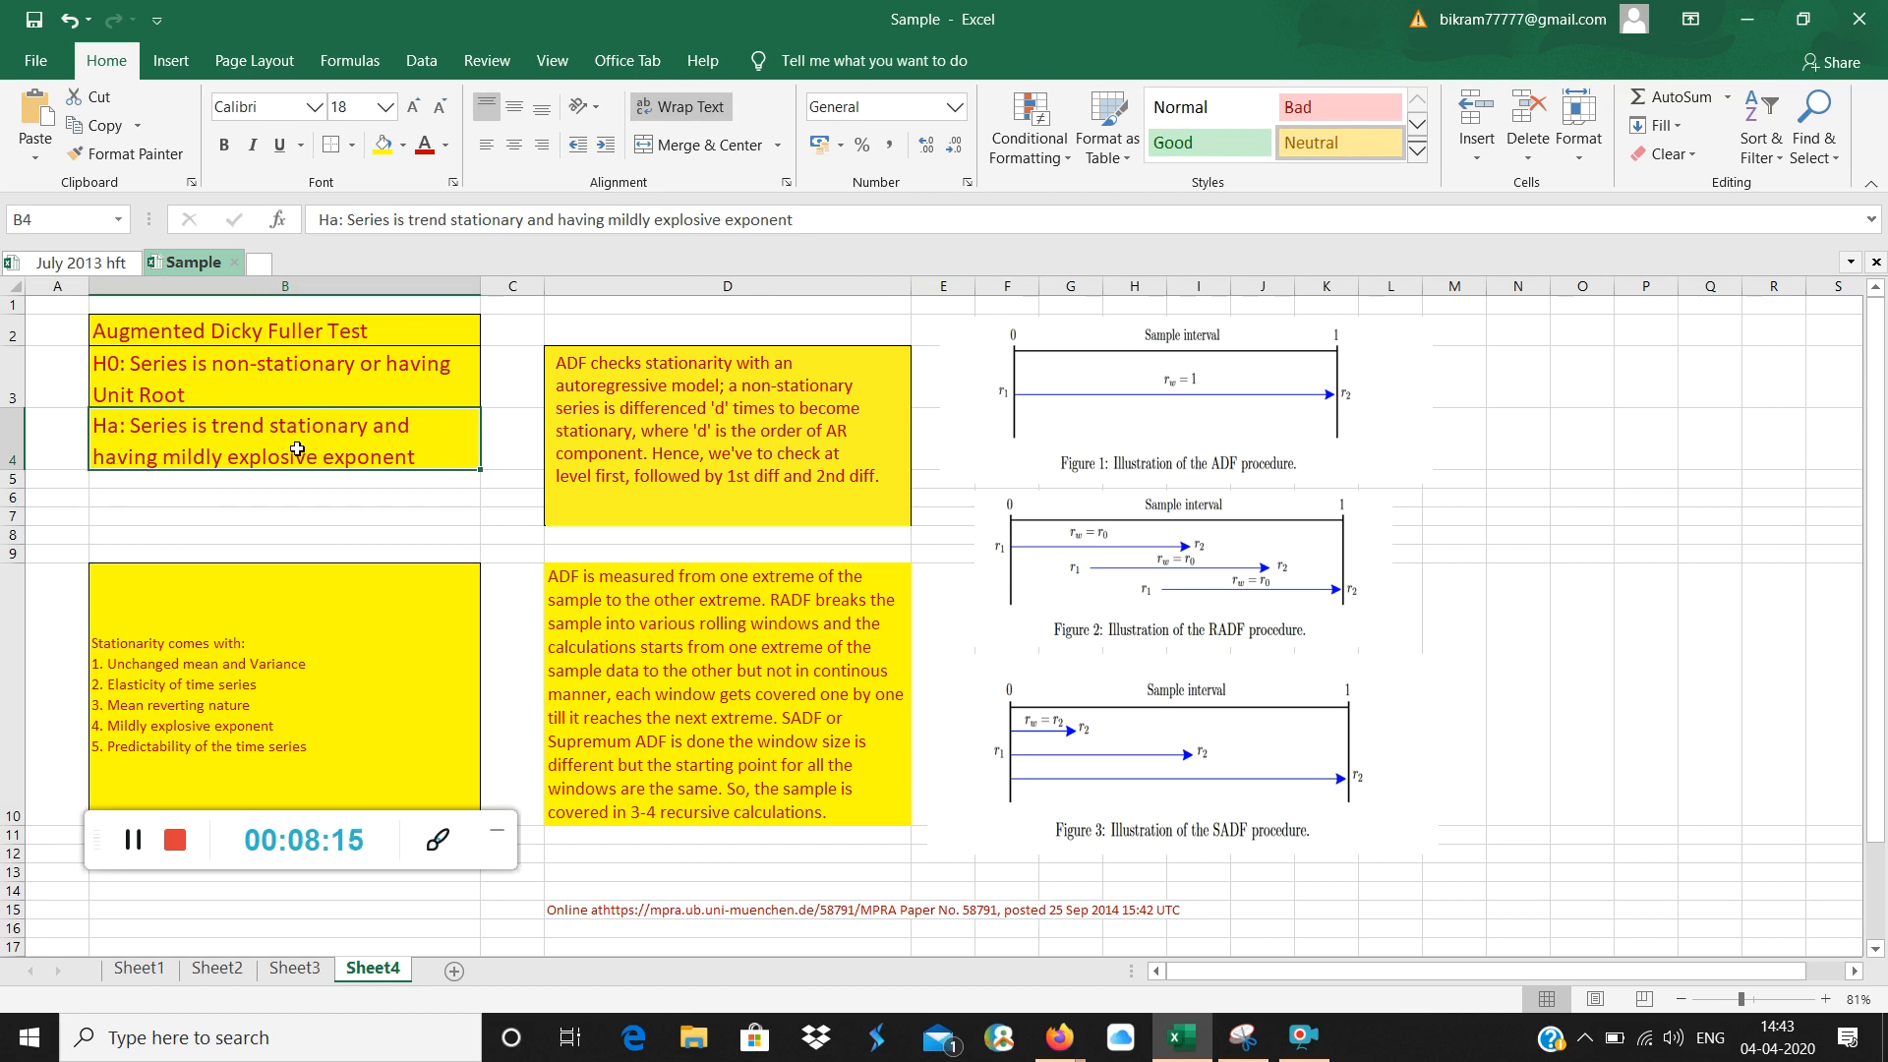
mouse_move(419, 483)
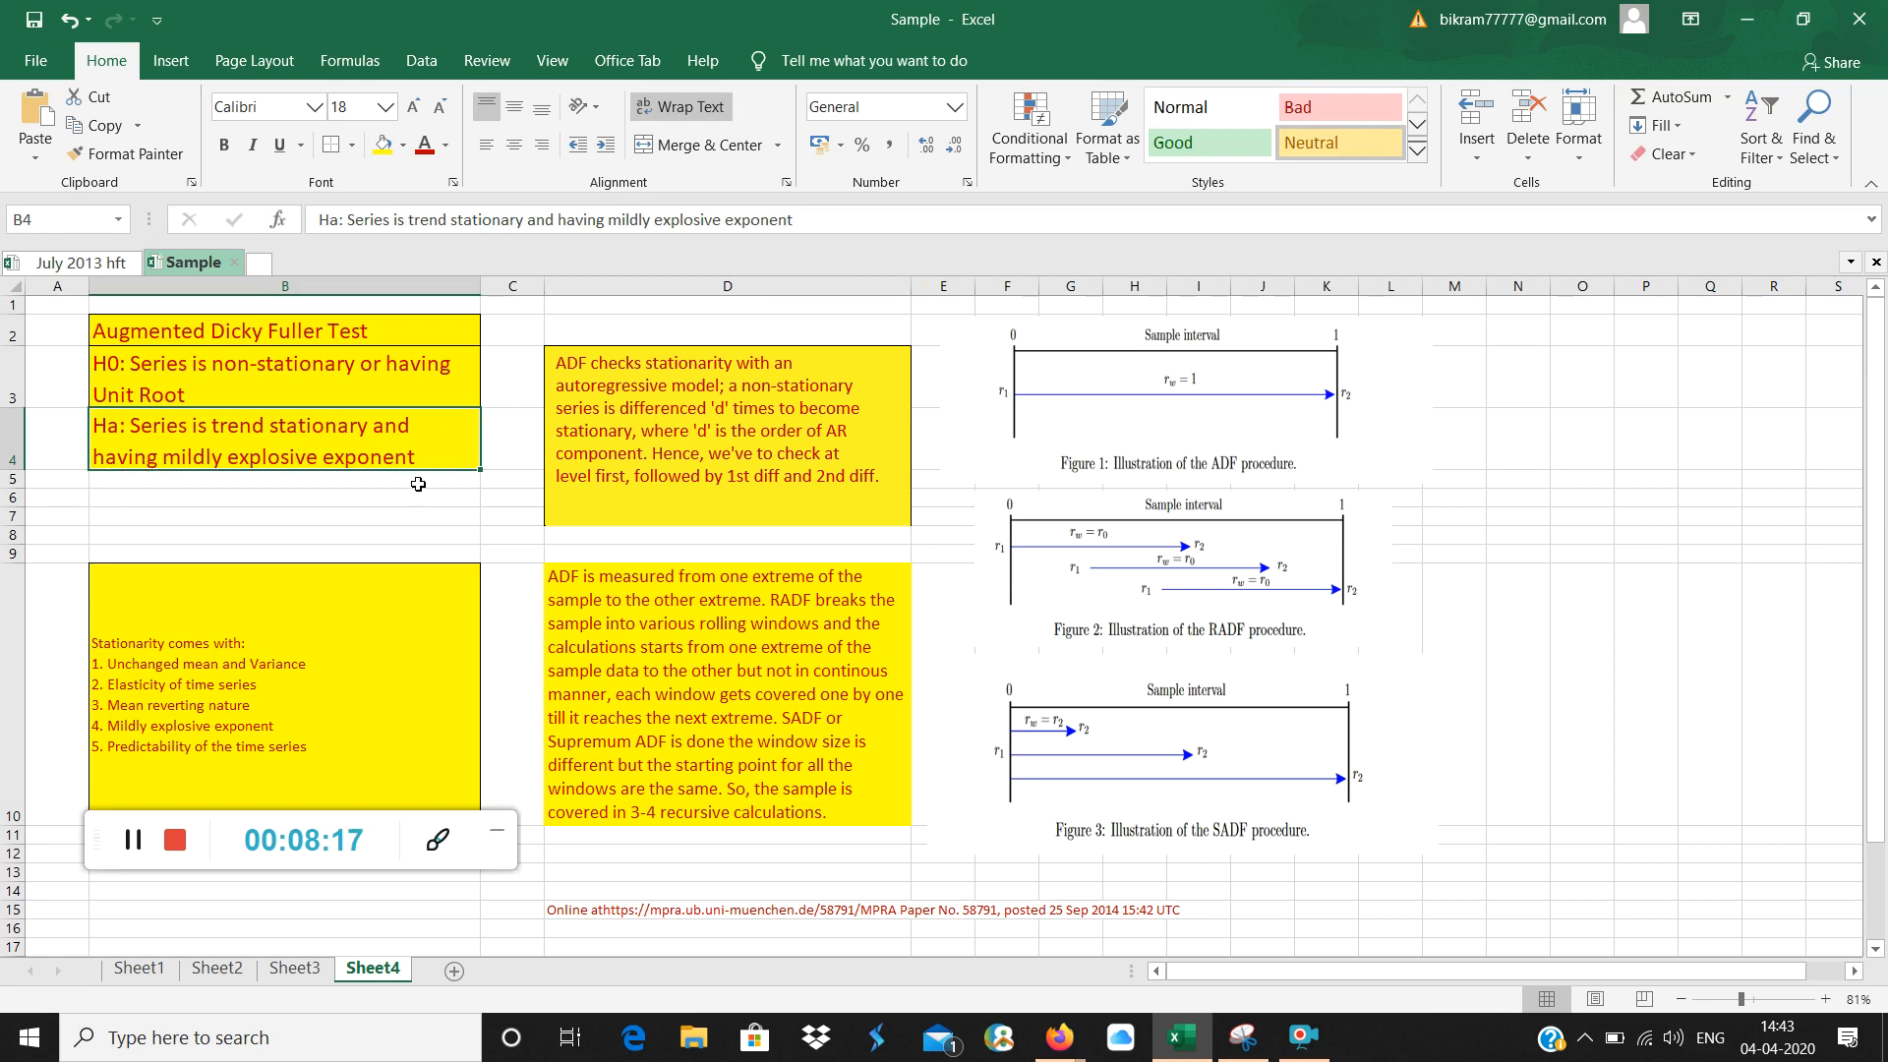
left_click(285, 481)
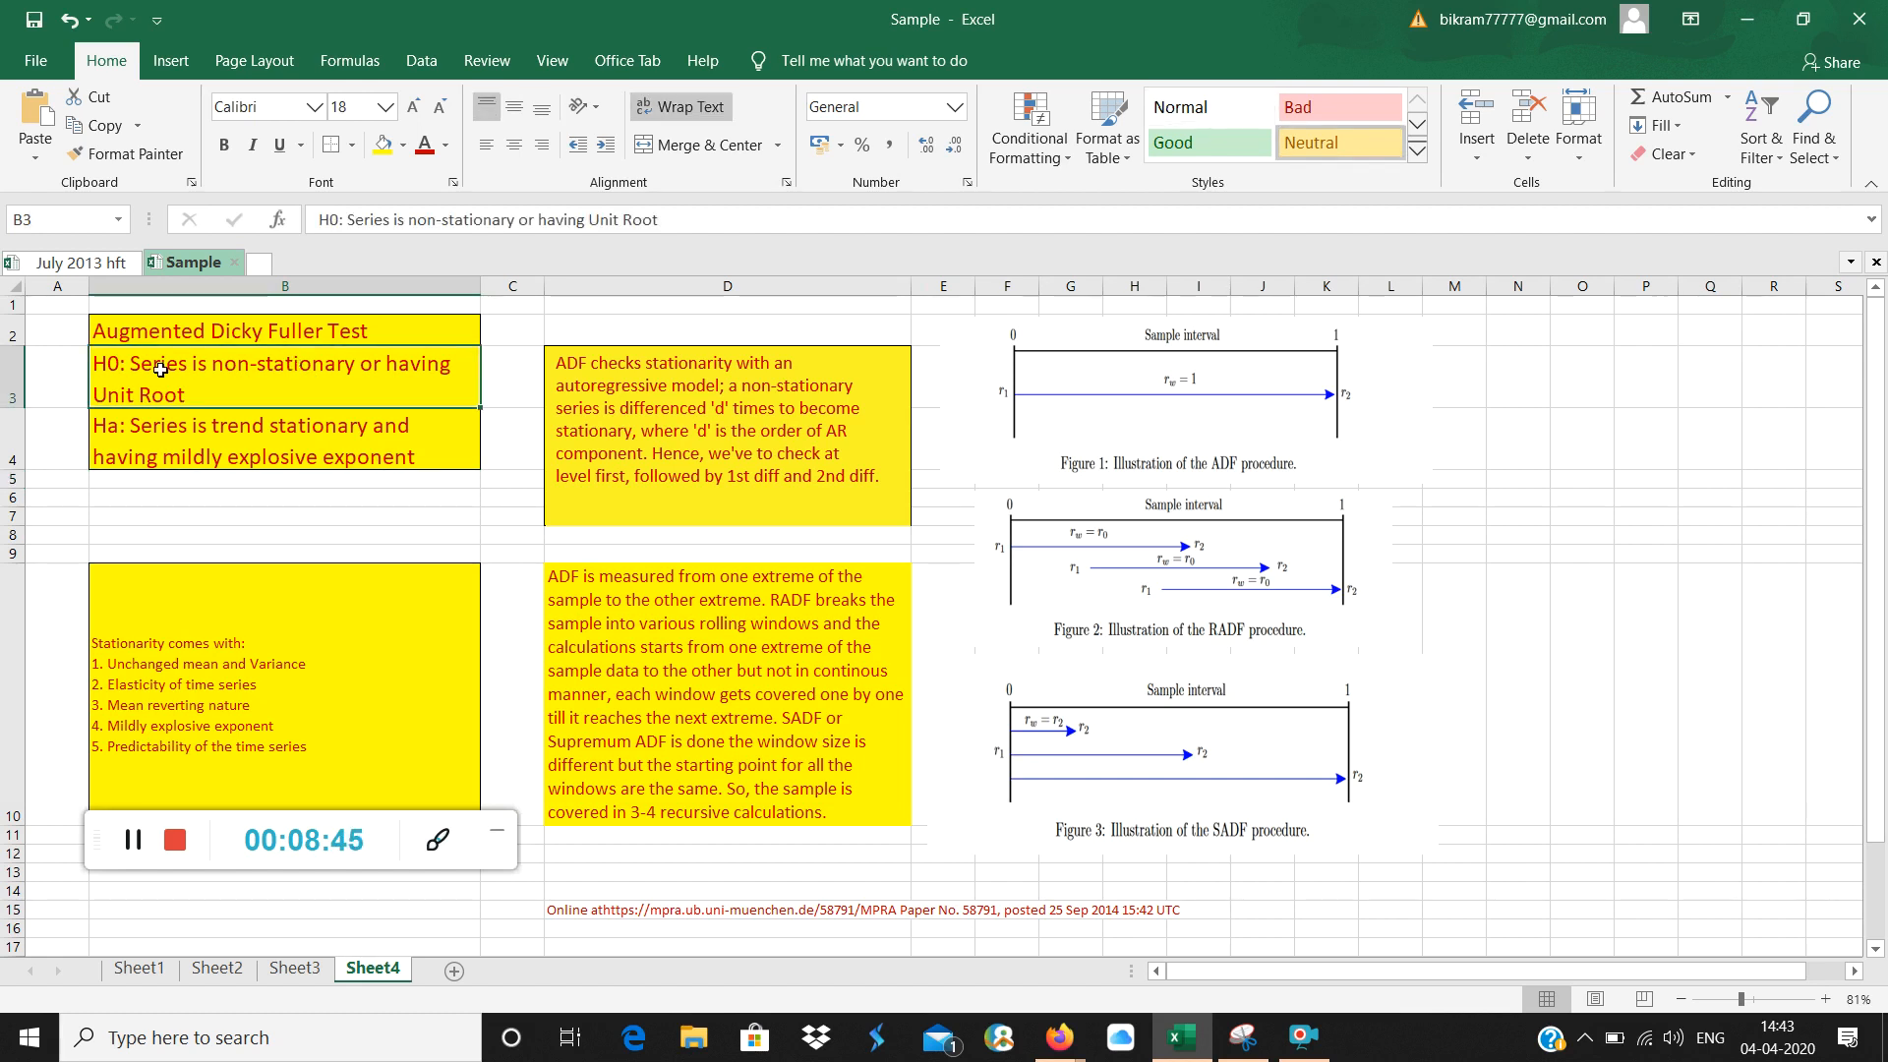
mouse_move(187, 441)
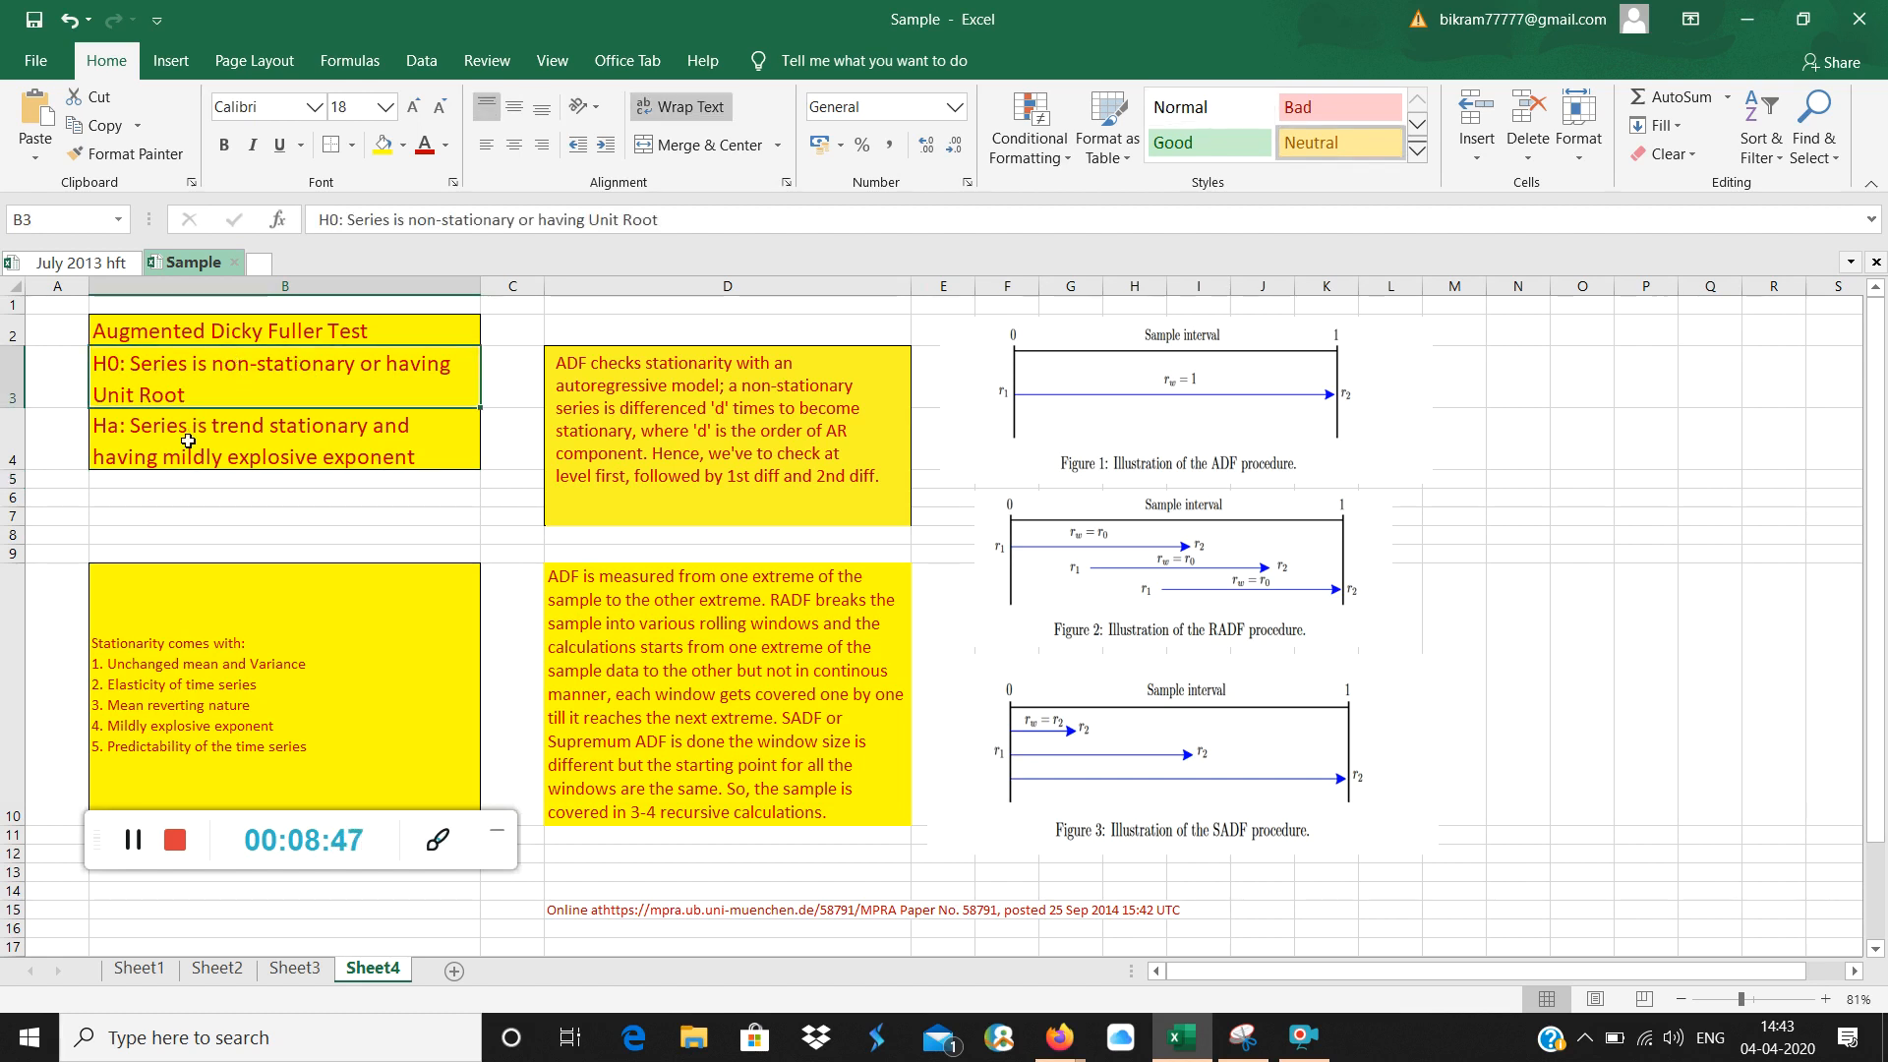
left_click(284, 439)
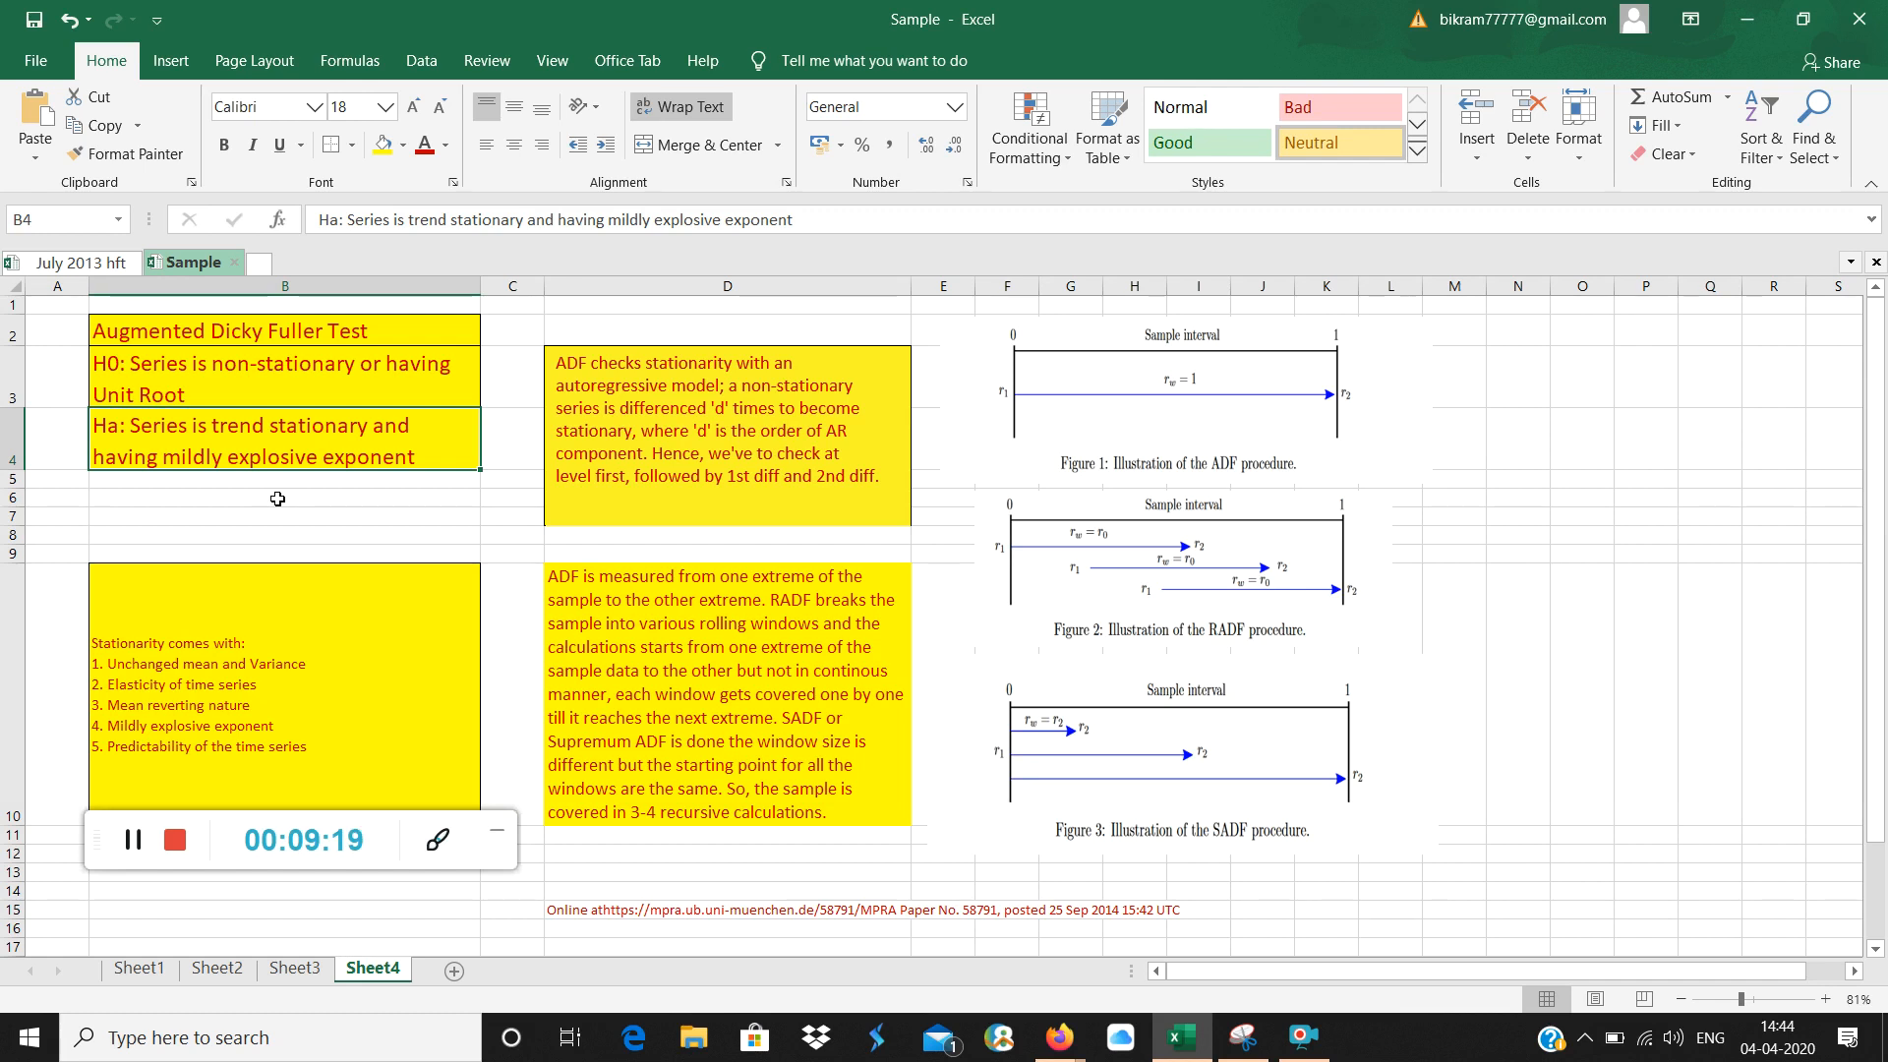
left_click(284, 497)
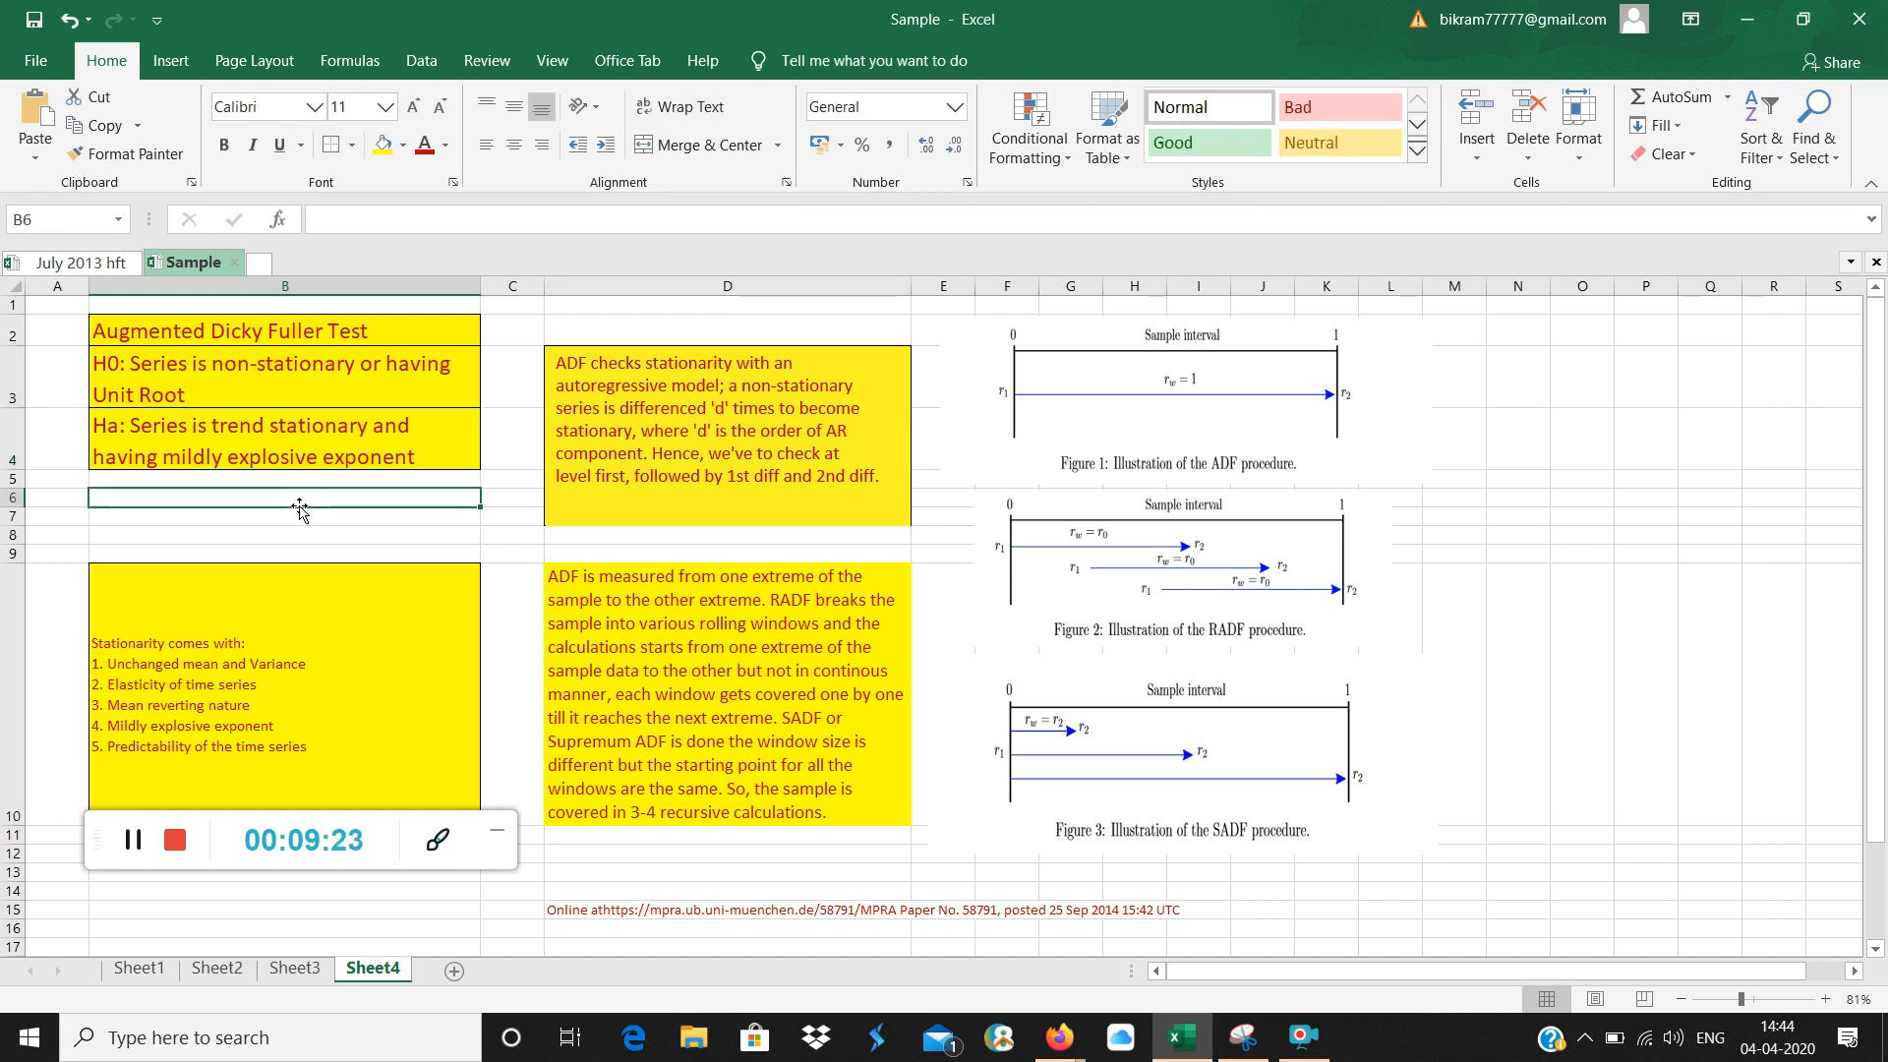
mouse_move(1228, 744)
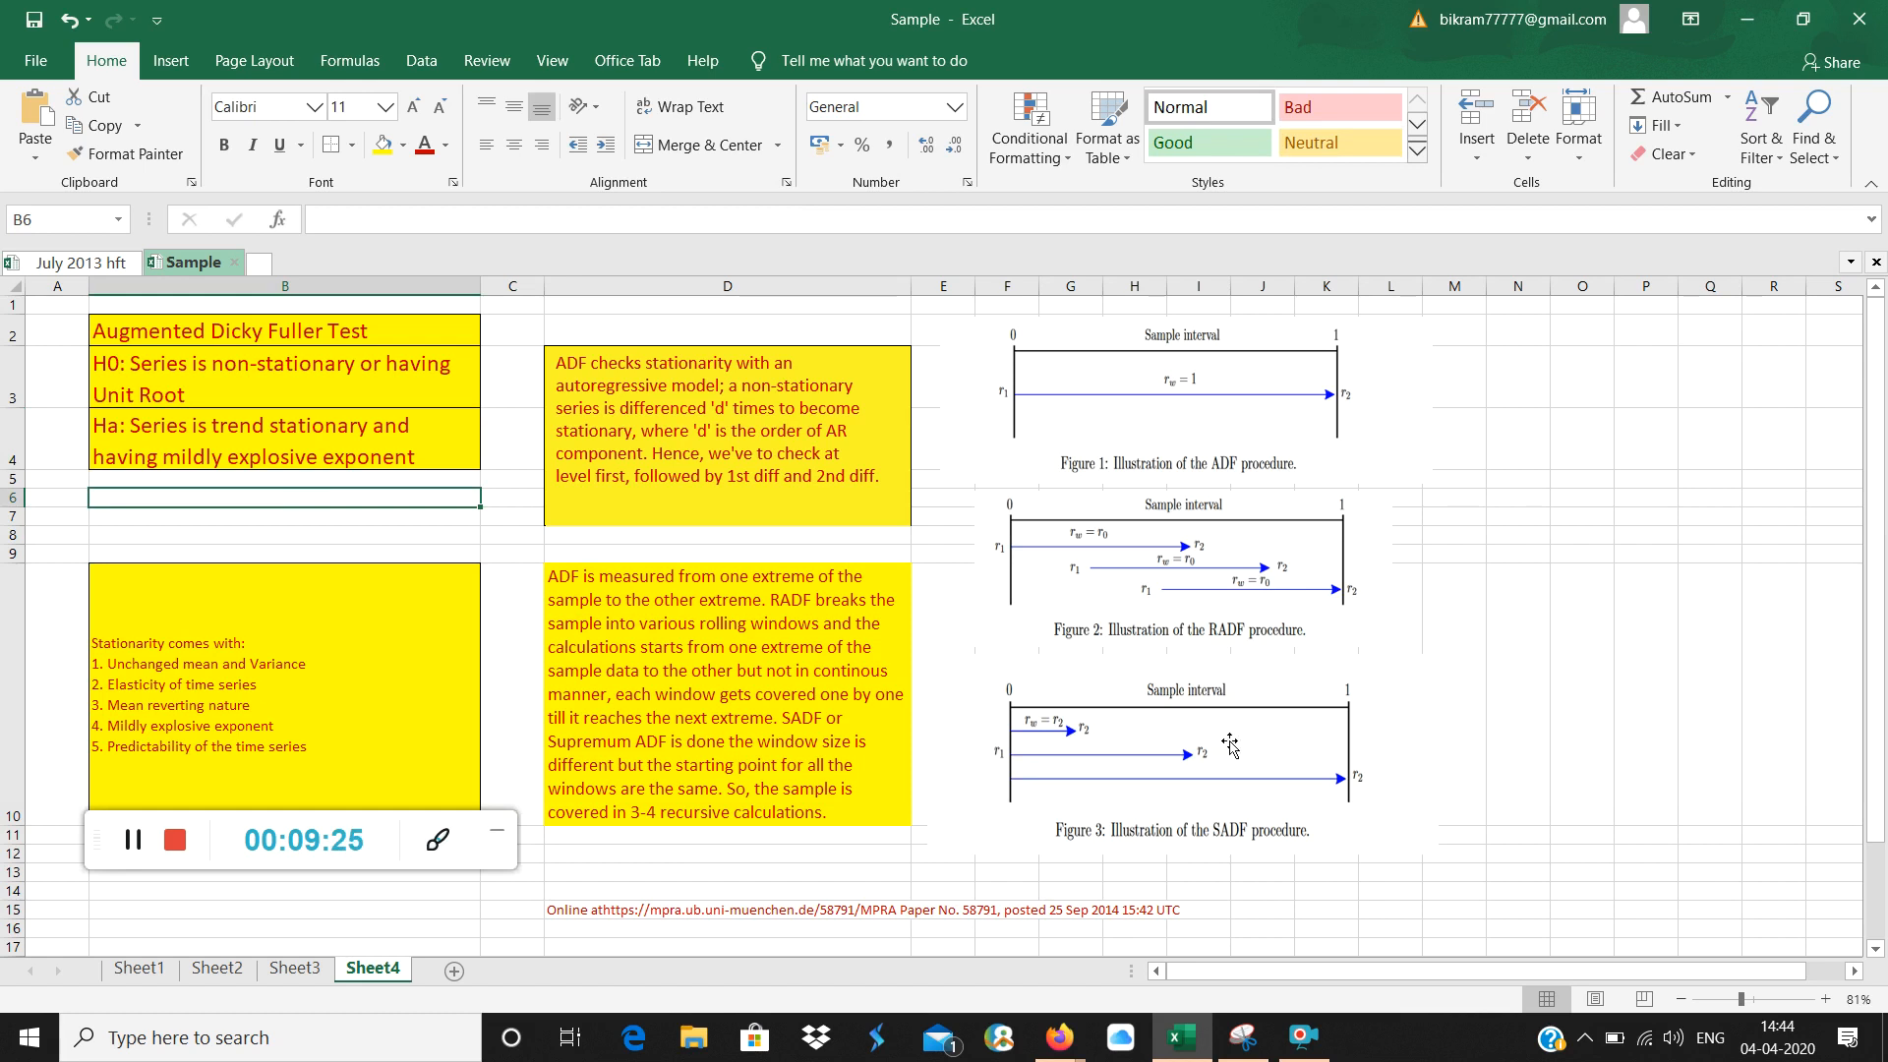
mouse_move(1247, 520)
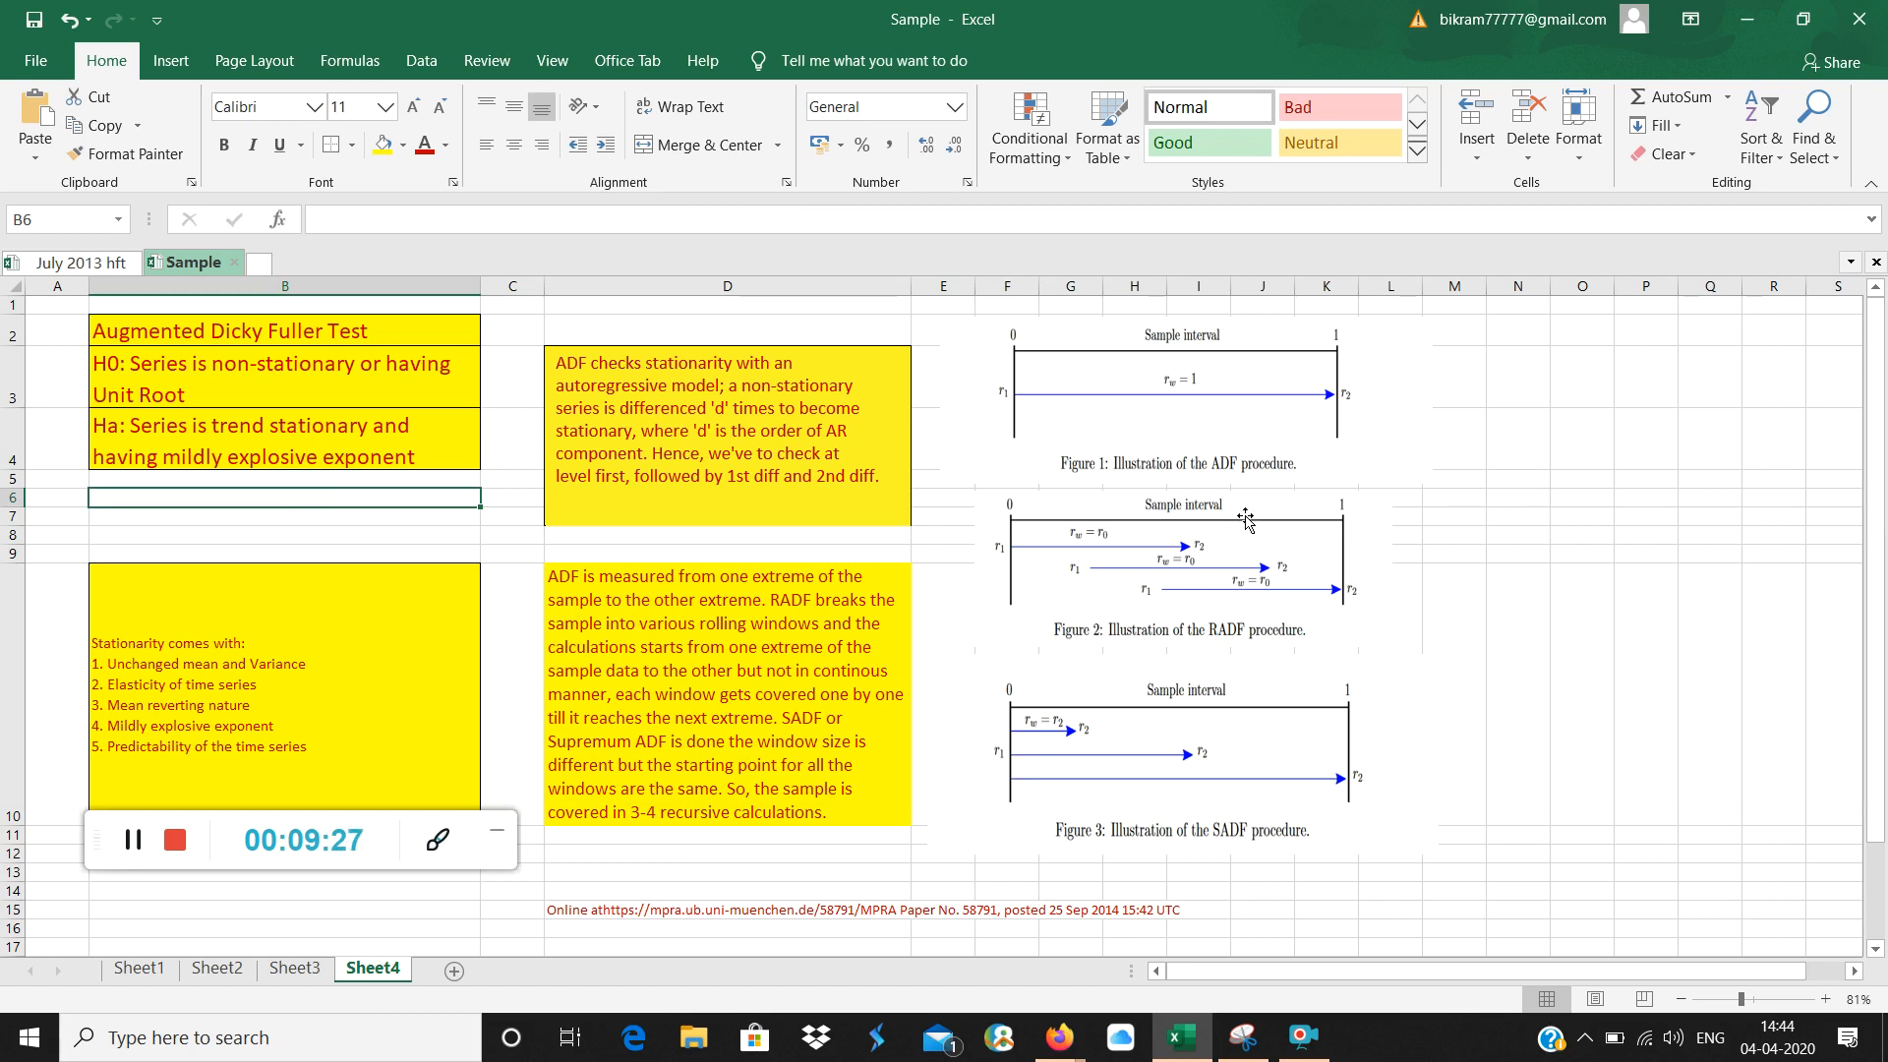
mouse_move(1243, 370)
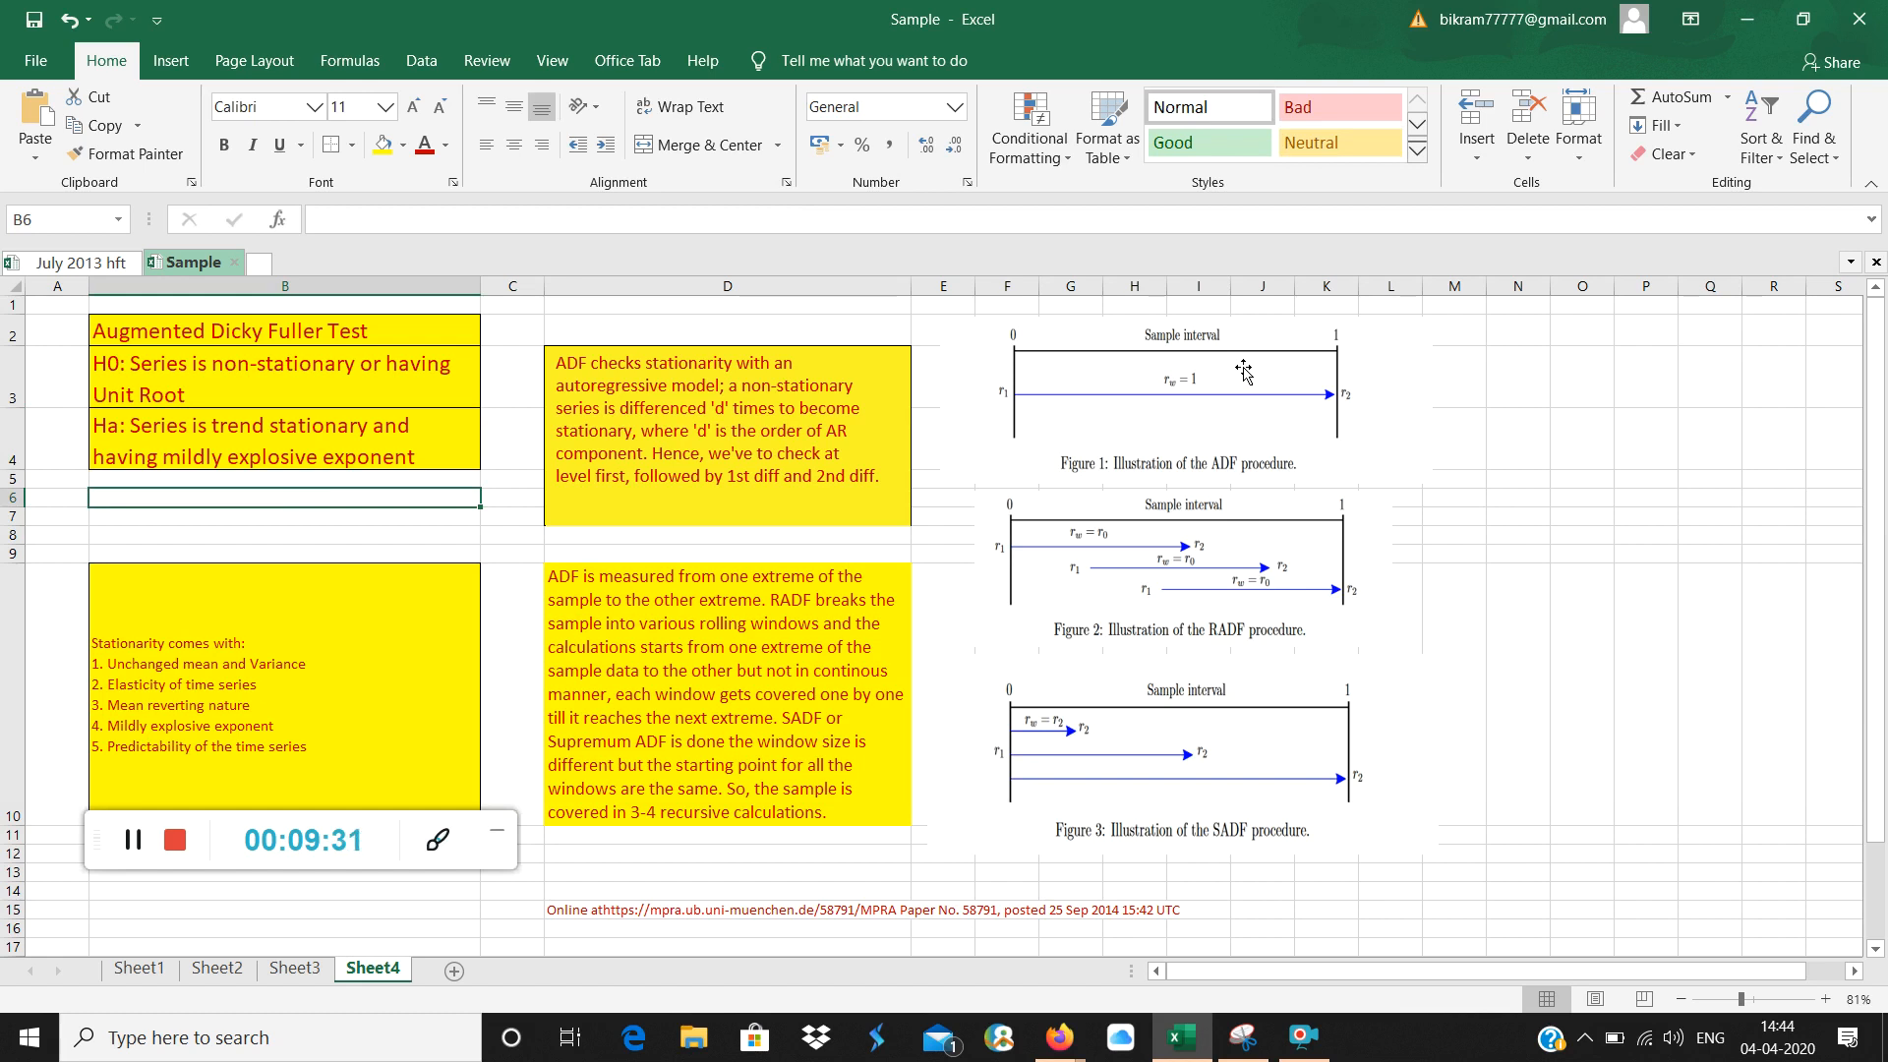
mouse_move(1272, 568)
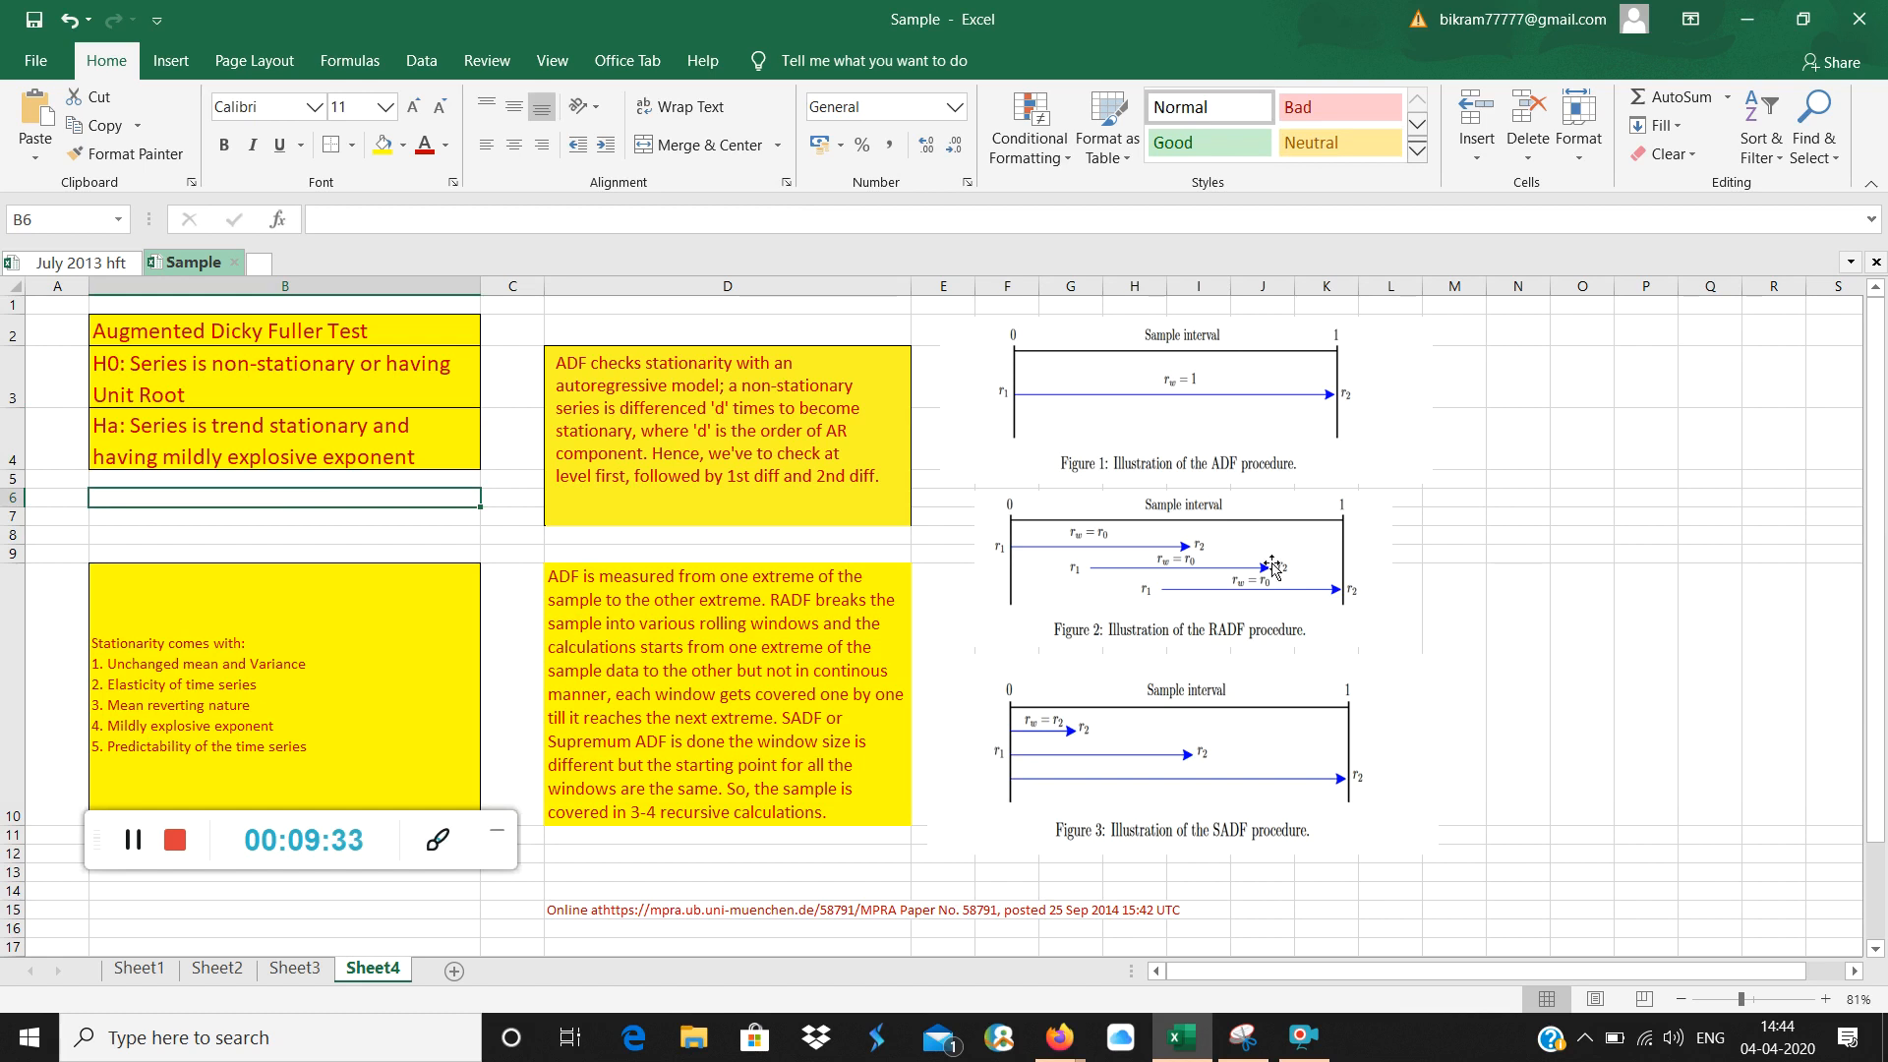
mouse_move(1288, 723)
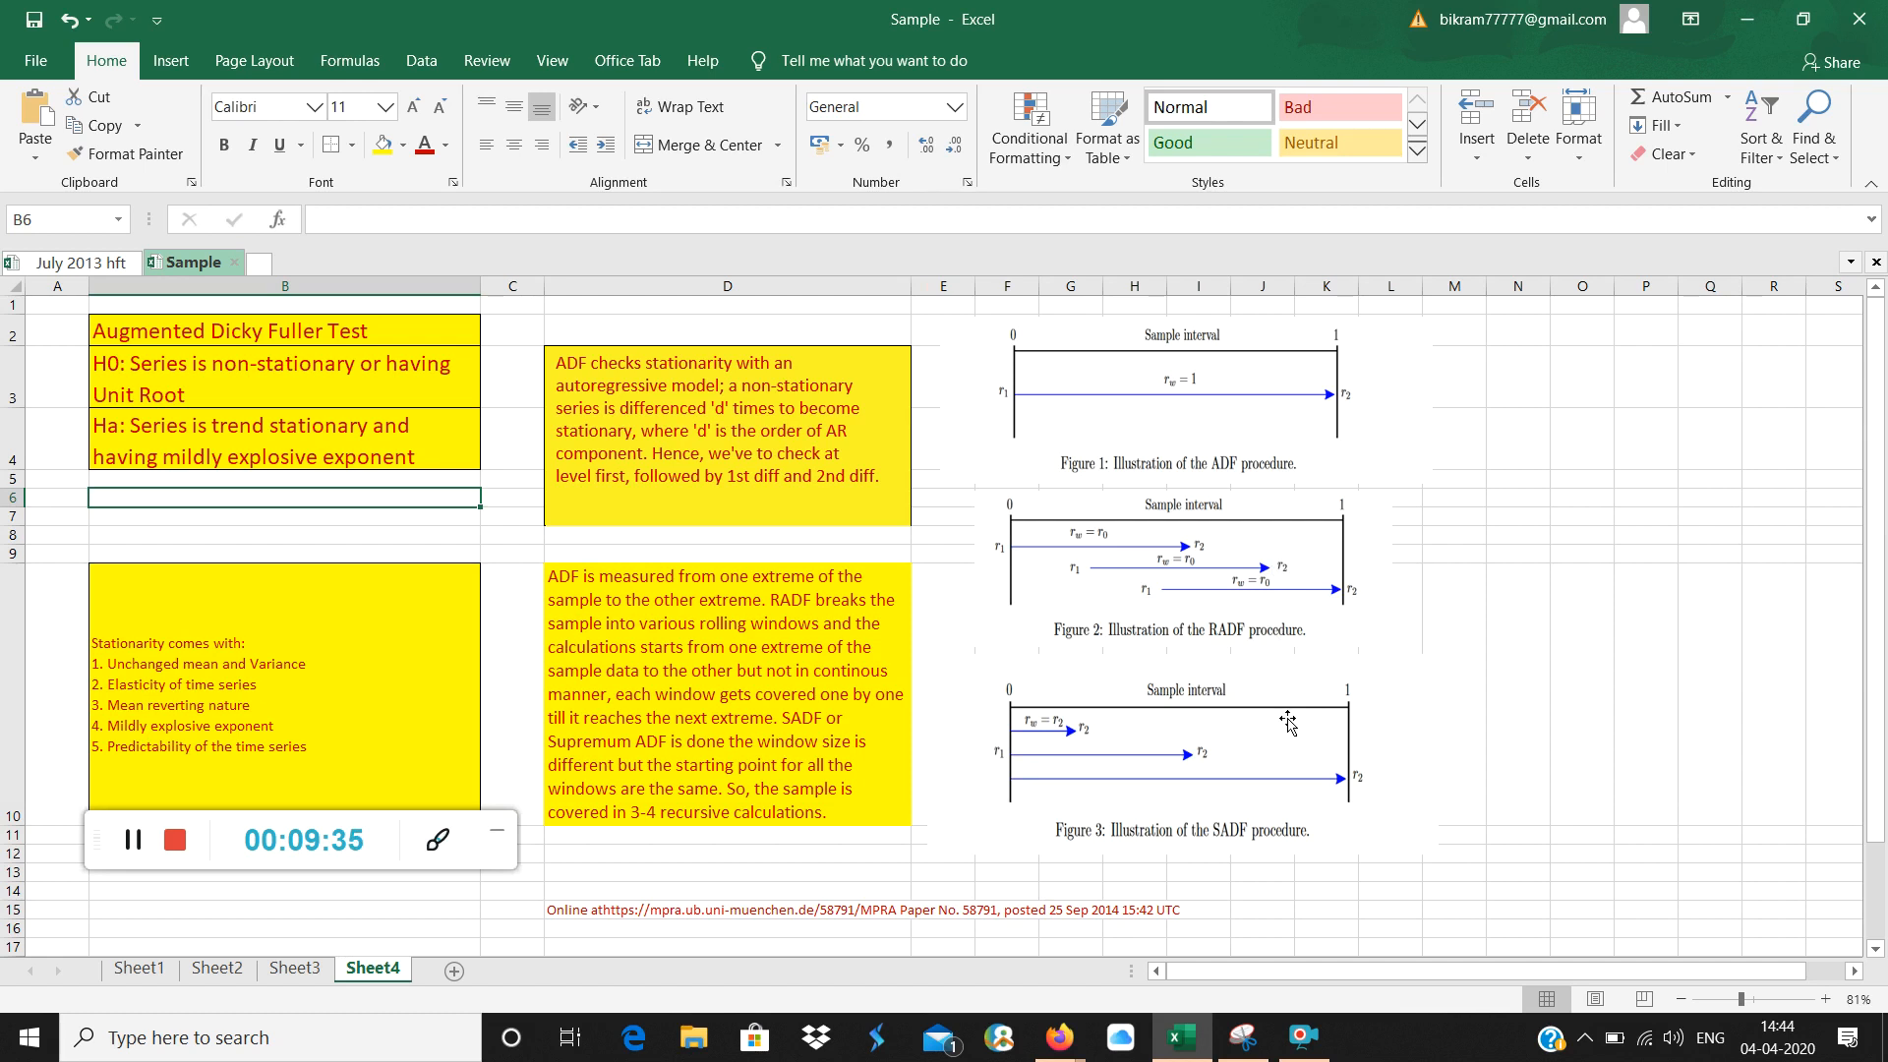
mouse_move(227, 890)
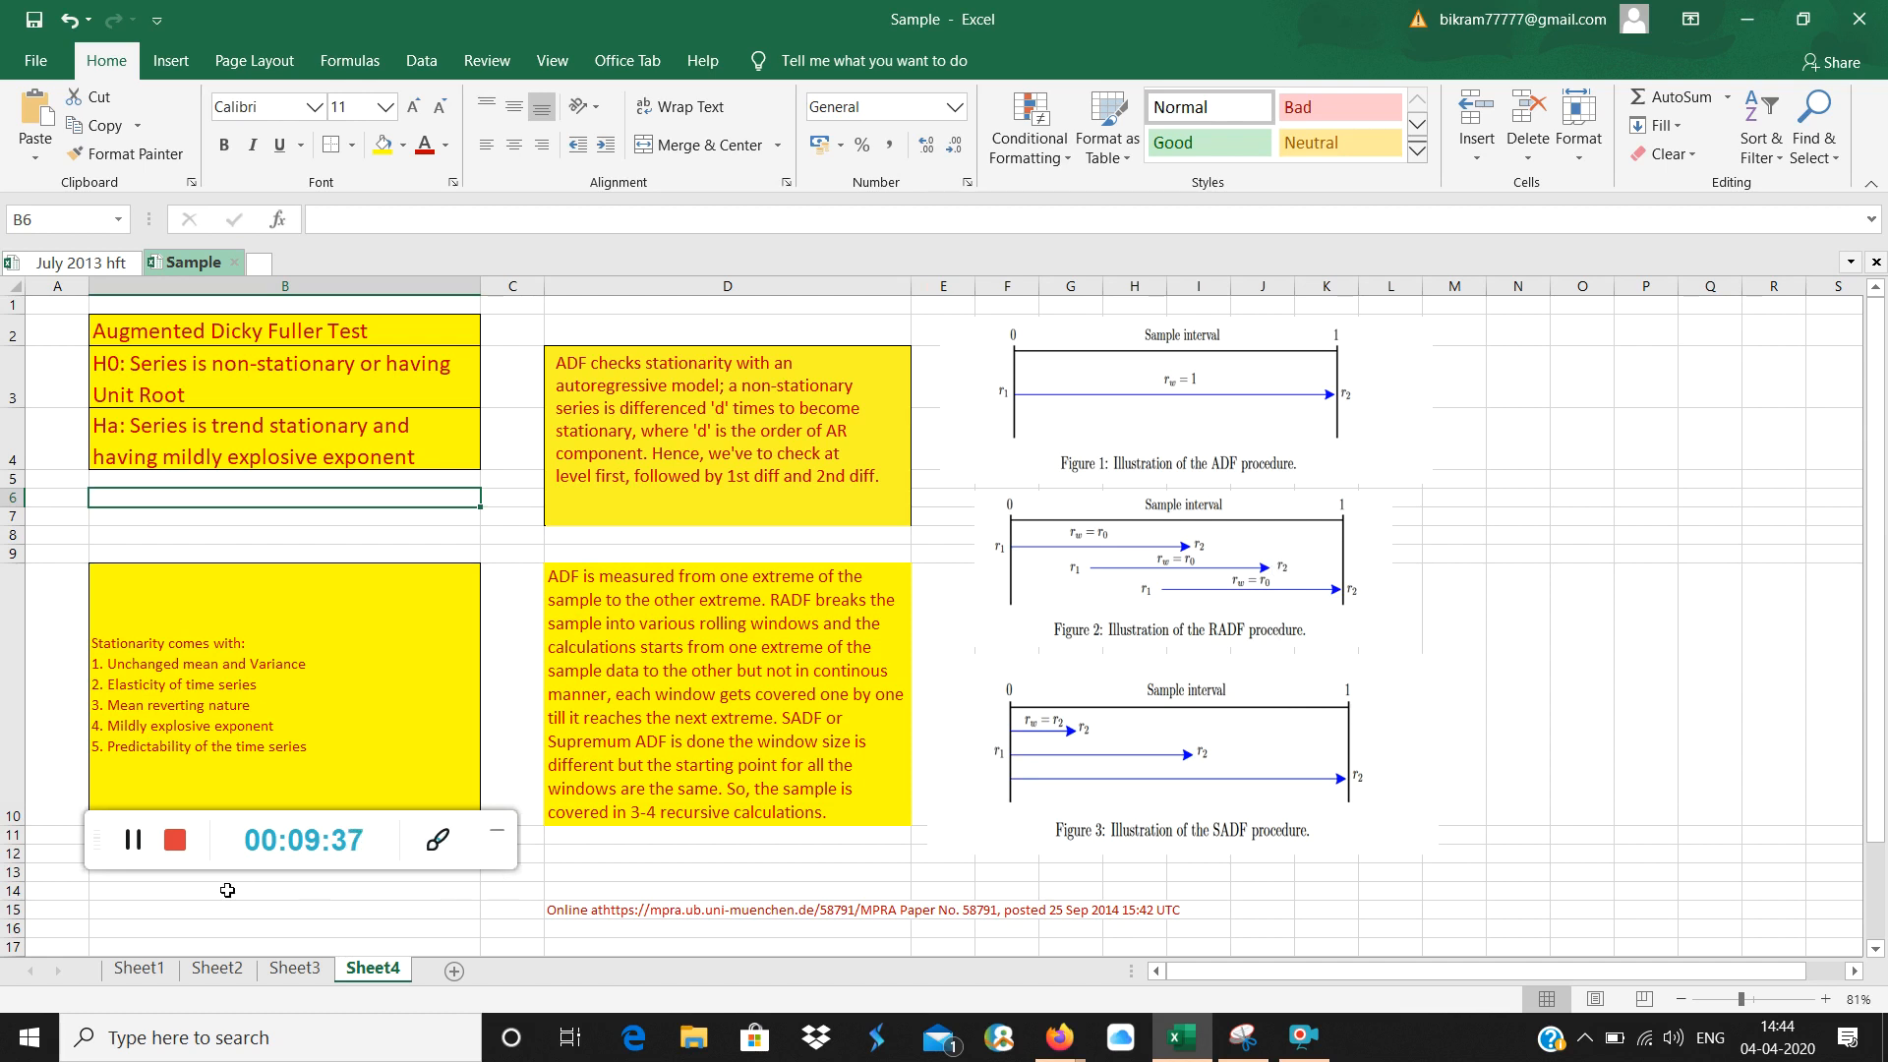
mouse_move(172, 876)
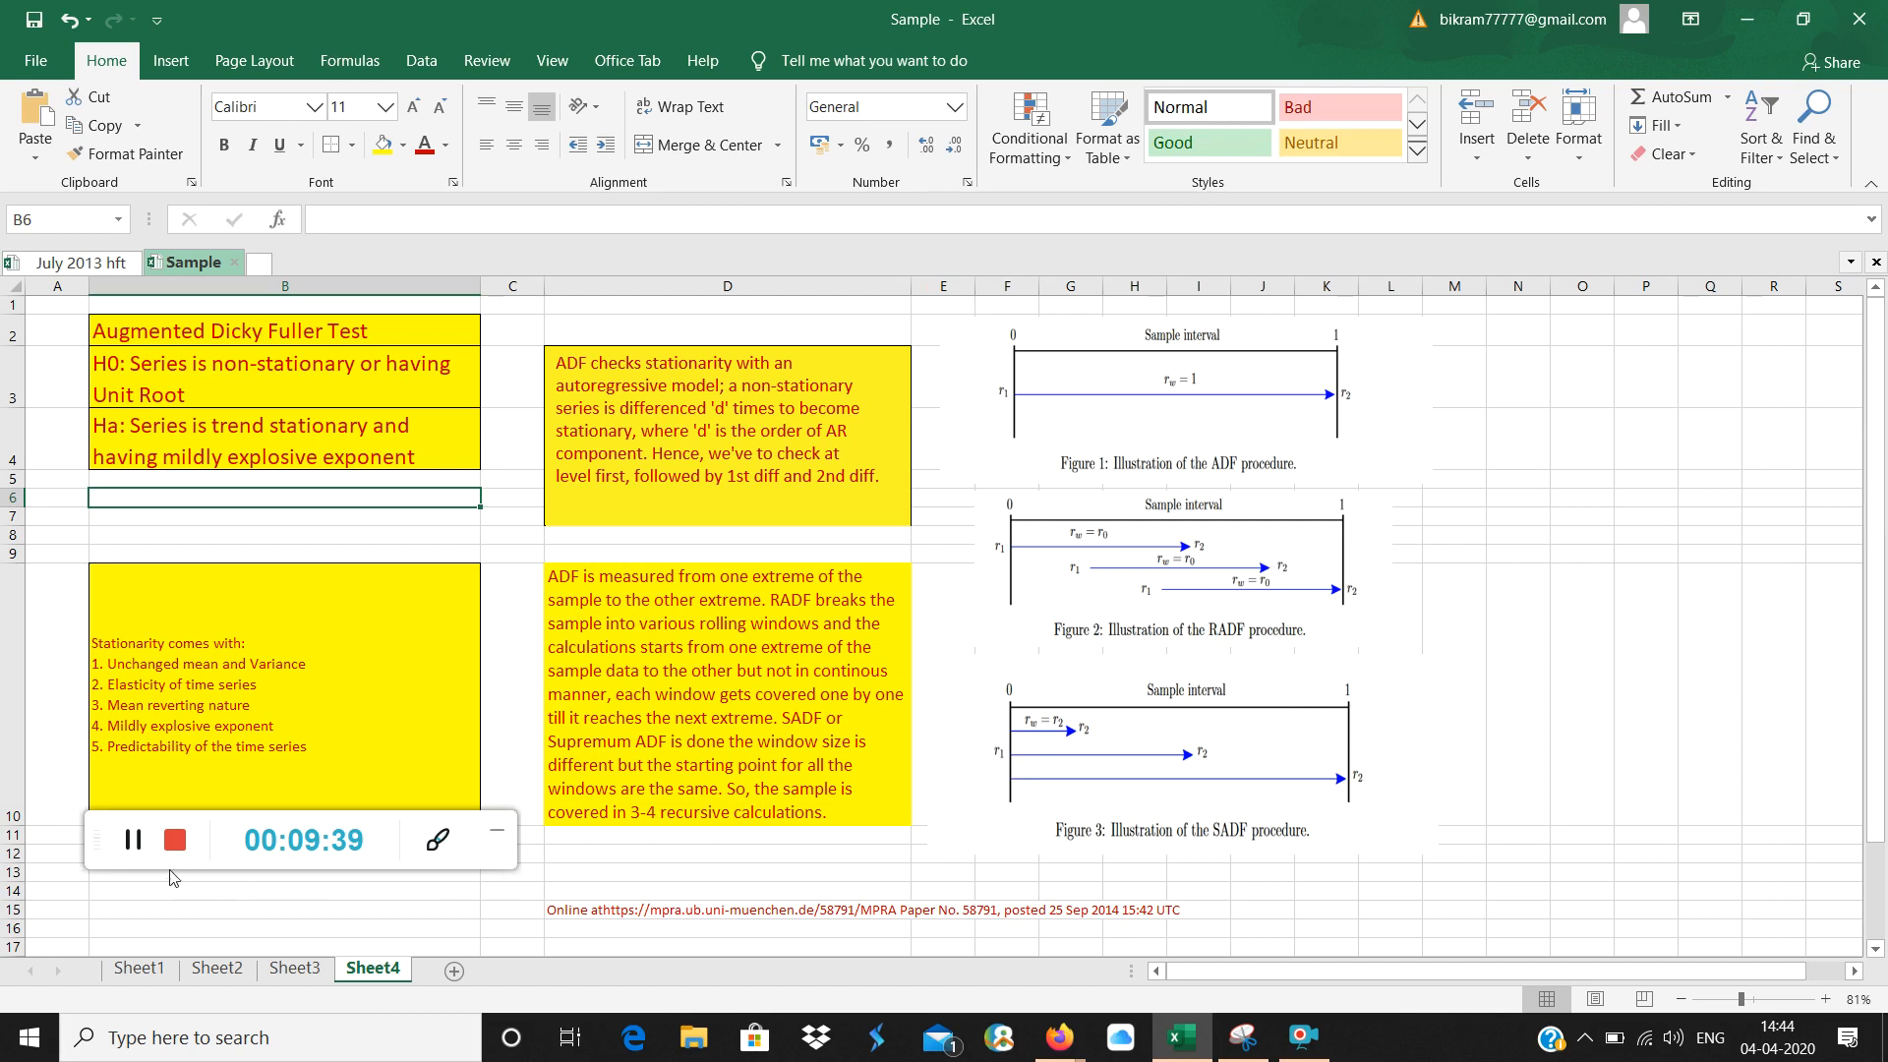